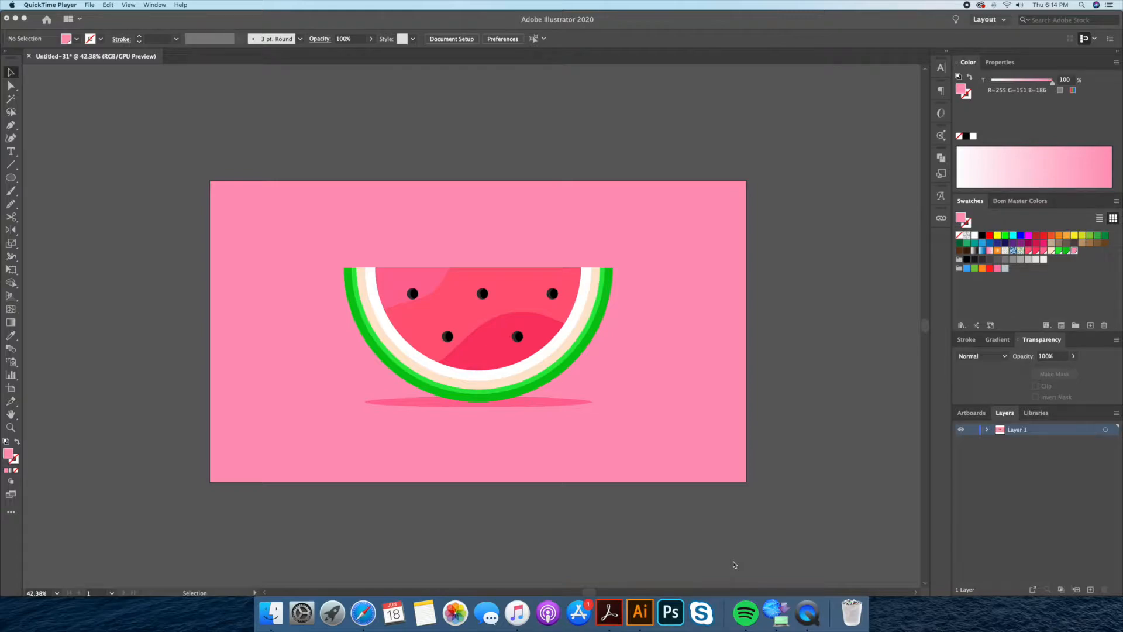
Create a new 1920 × 1080 px RGB document from the Web-Large preset
click(67, 6)
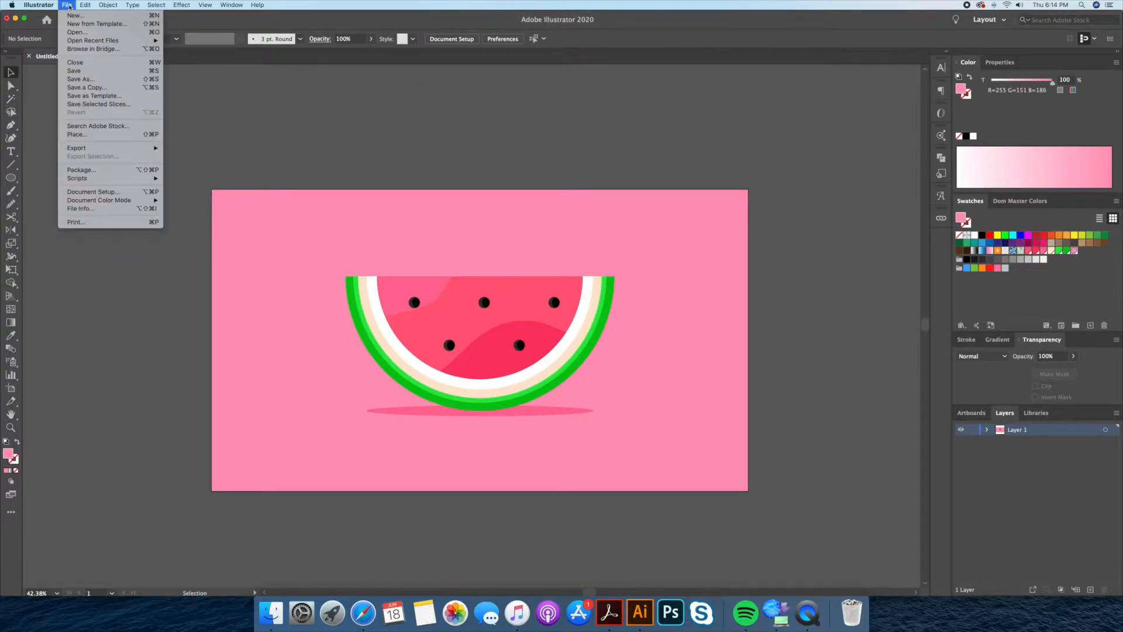
click(75, 15)
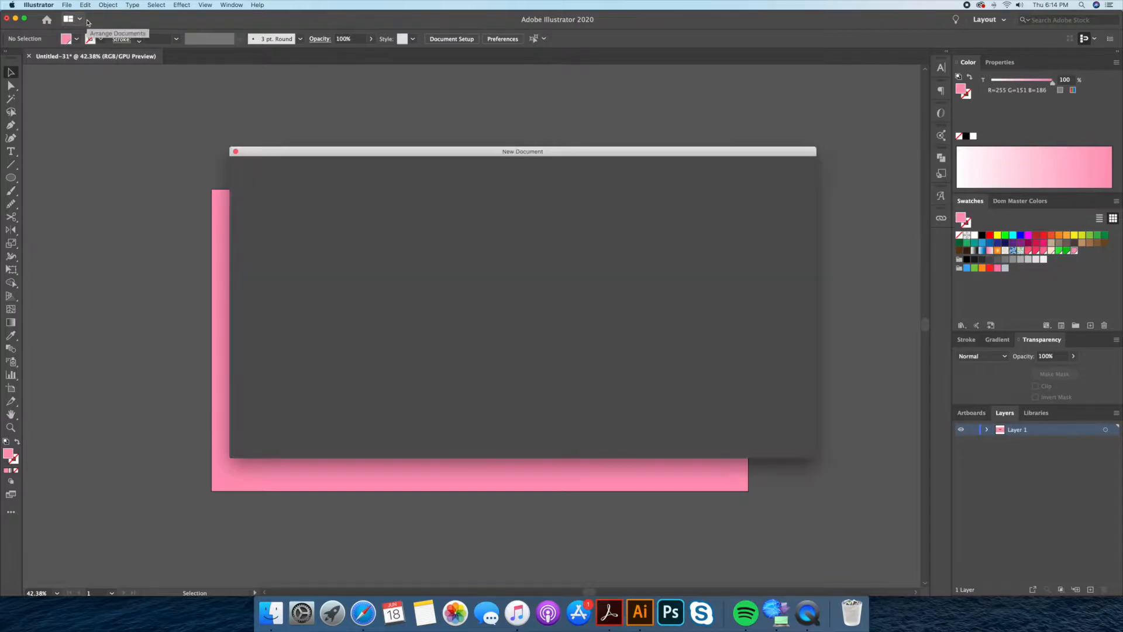
mouse_move(222, 43)
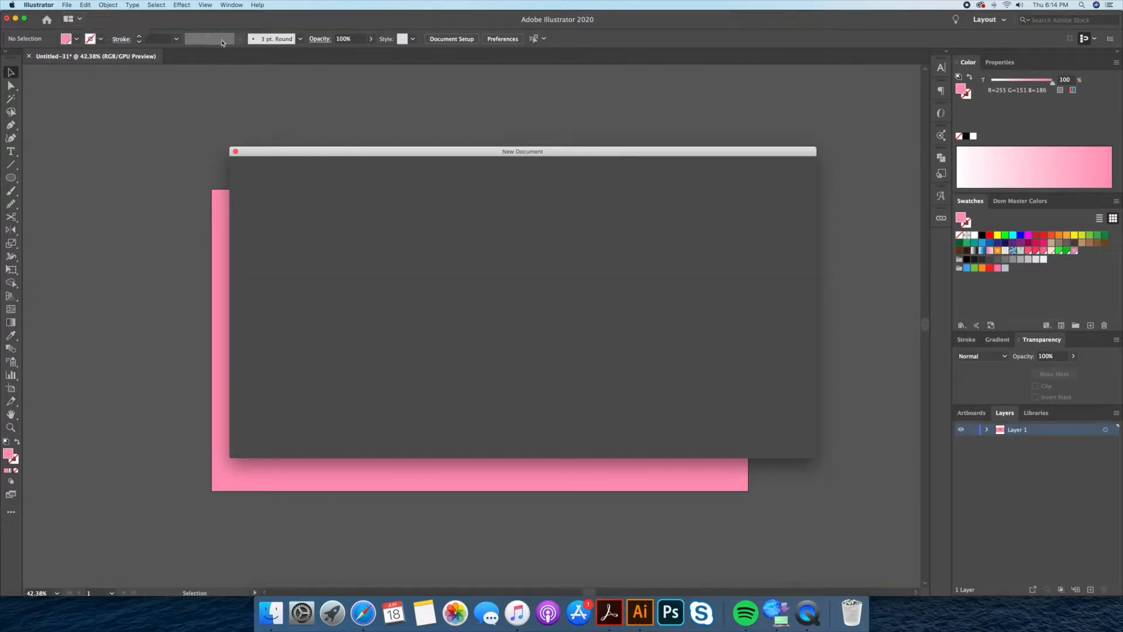
mouse_move(210, 38)
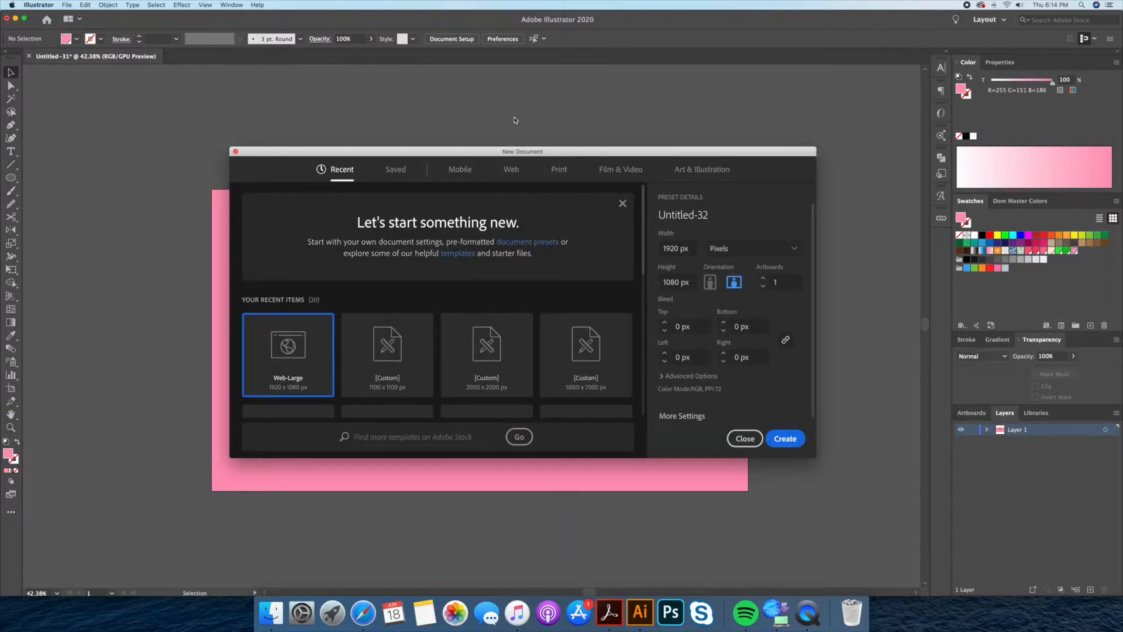
click(676, 248)
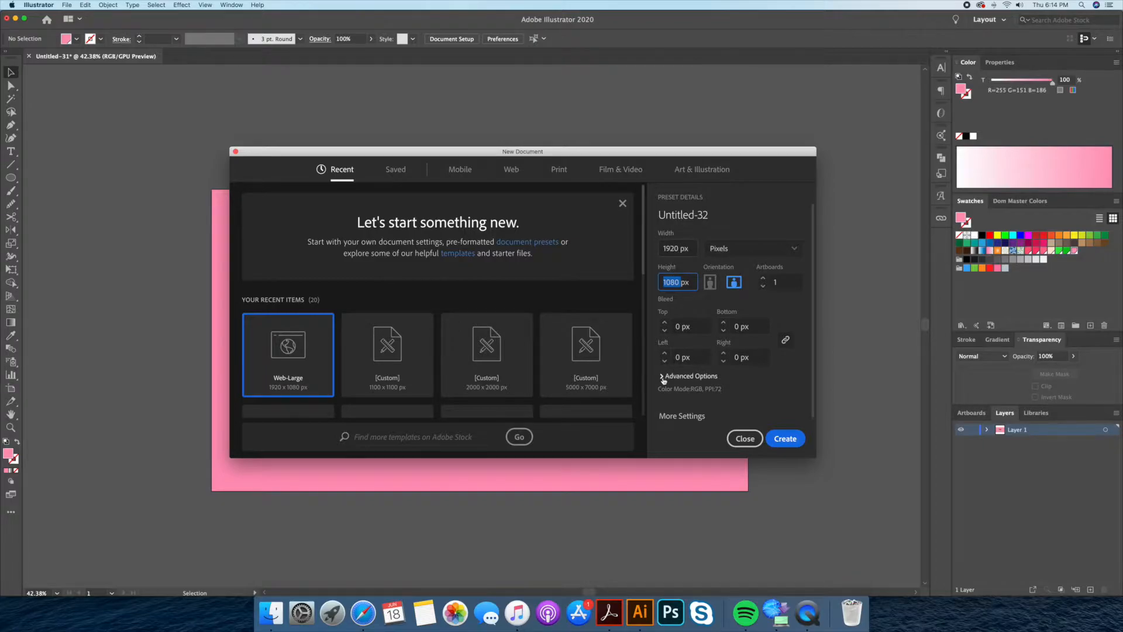
click(690, 375)
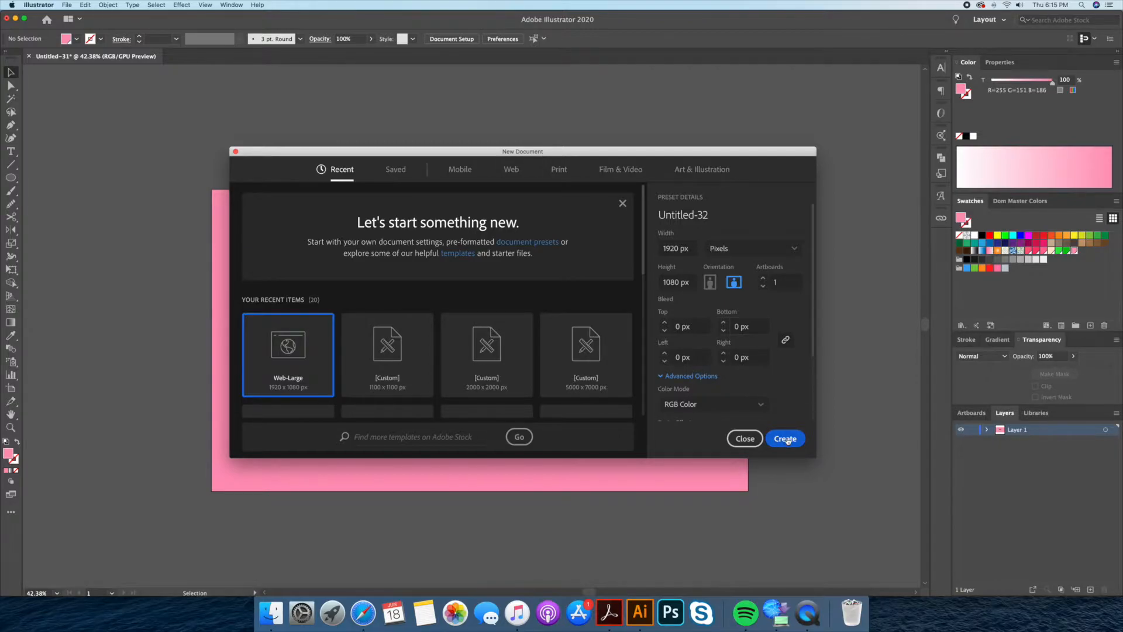
click(786, 439)
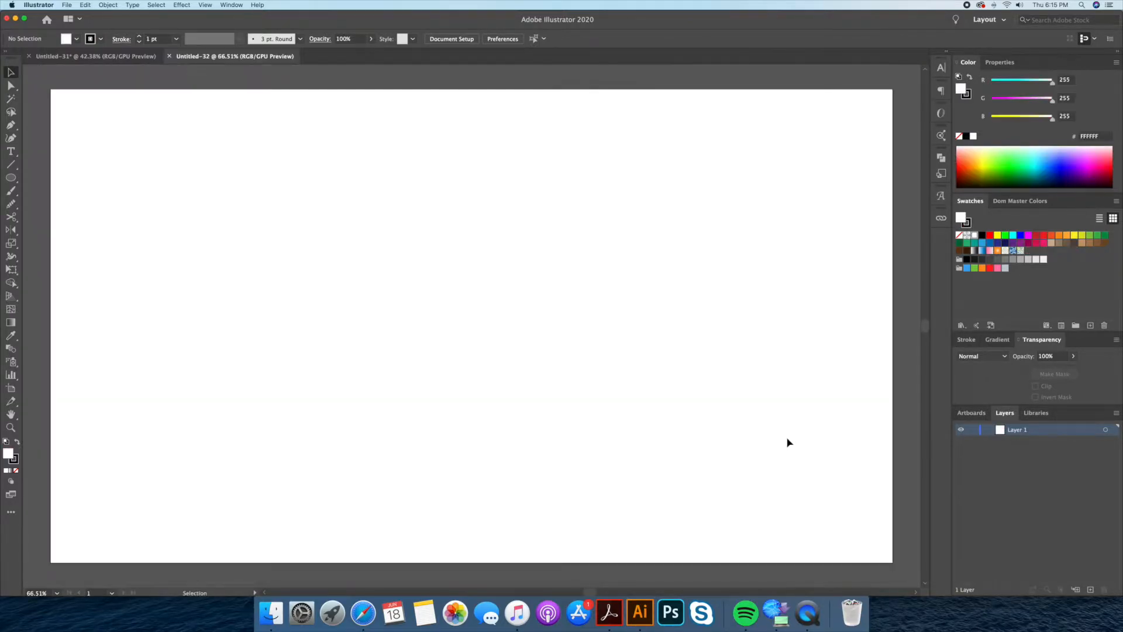
mouse_move(523, 377)
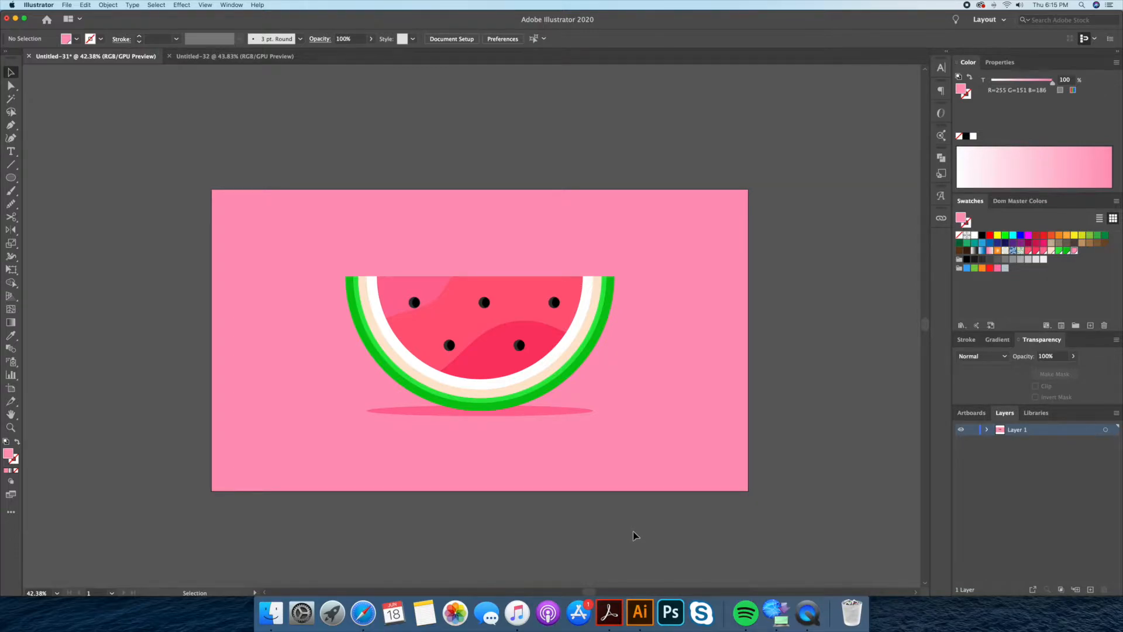
Add the pasted watermelon artwork's colours to the Swatches panel with Add Selected Colors
click(235, 56)
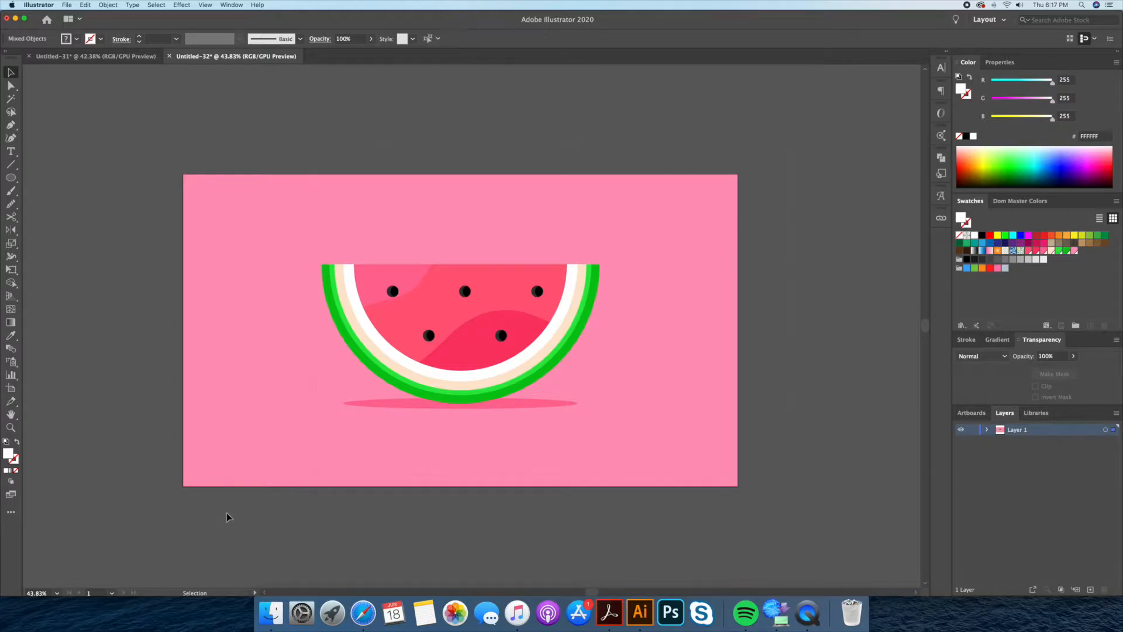
click(1113, 201)
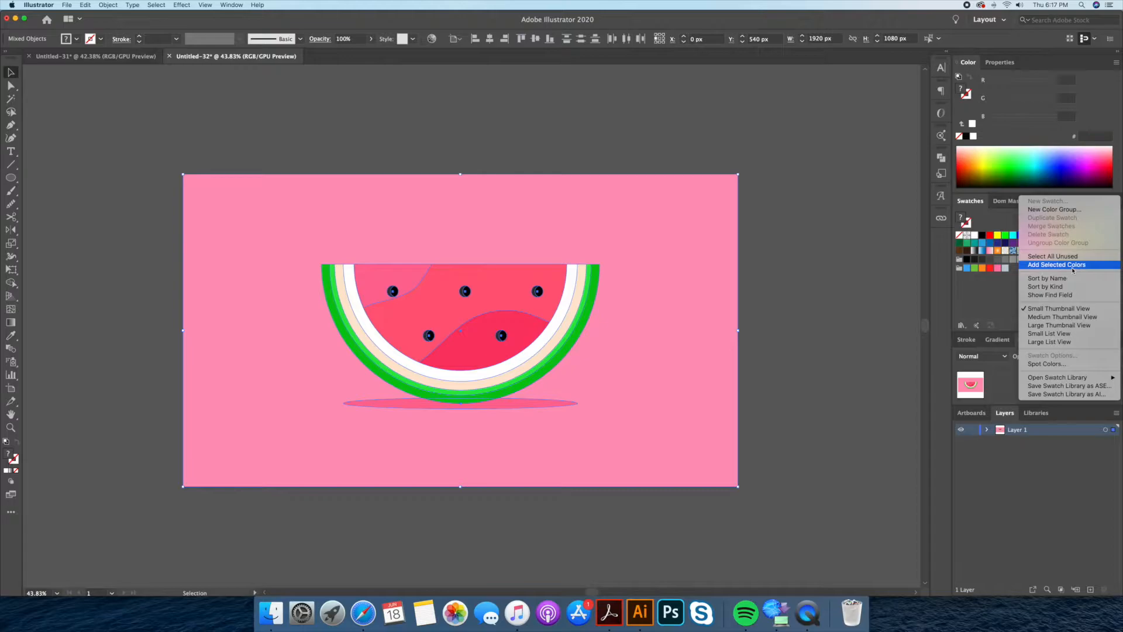
click(1056, 265)
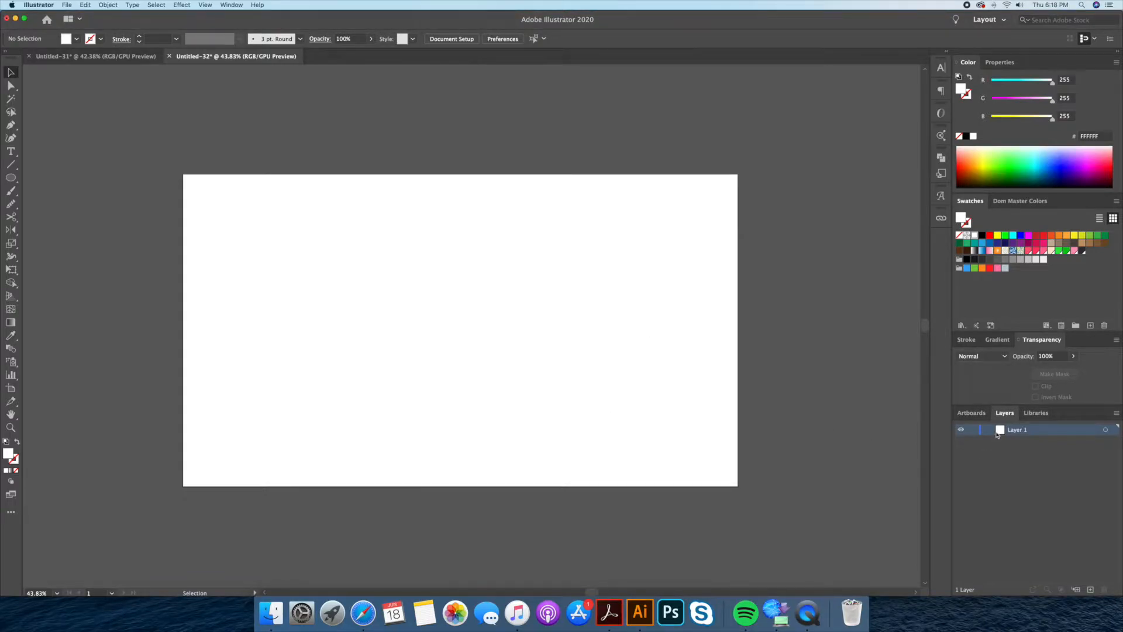
Rename Layer 1 to 'Background', add a 'Watermelon' layer, and reselect Background
double_click(1018, 428)
text(Backgro)
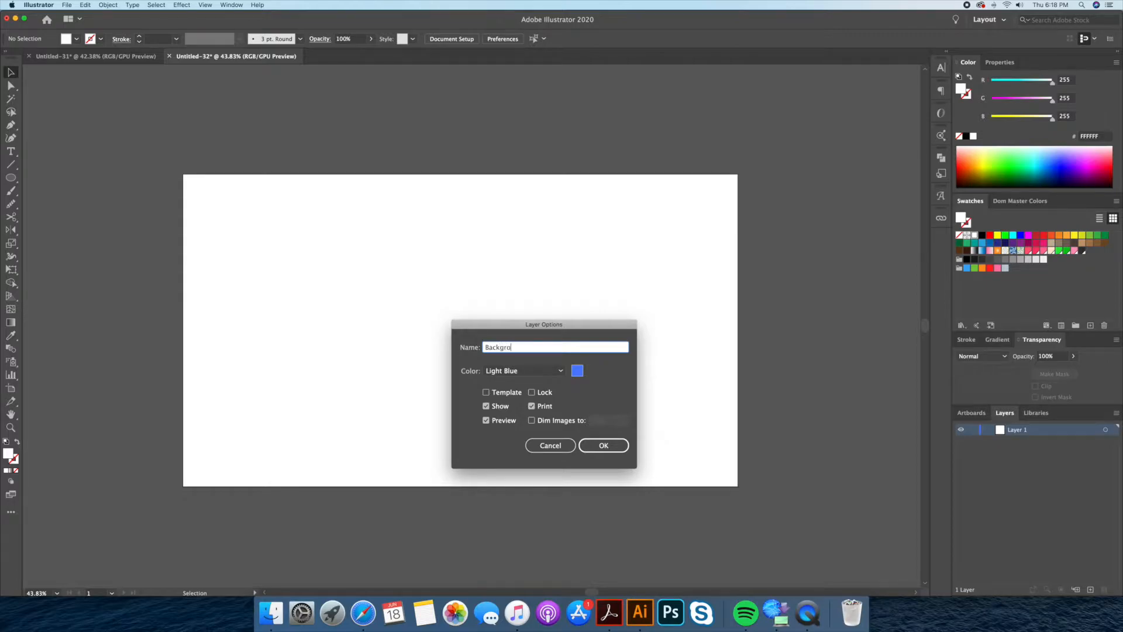
click(603, 445)
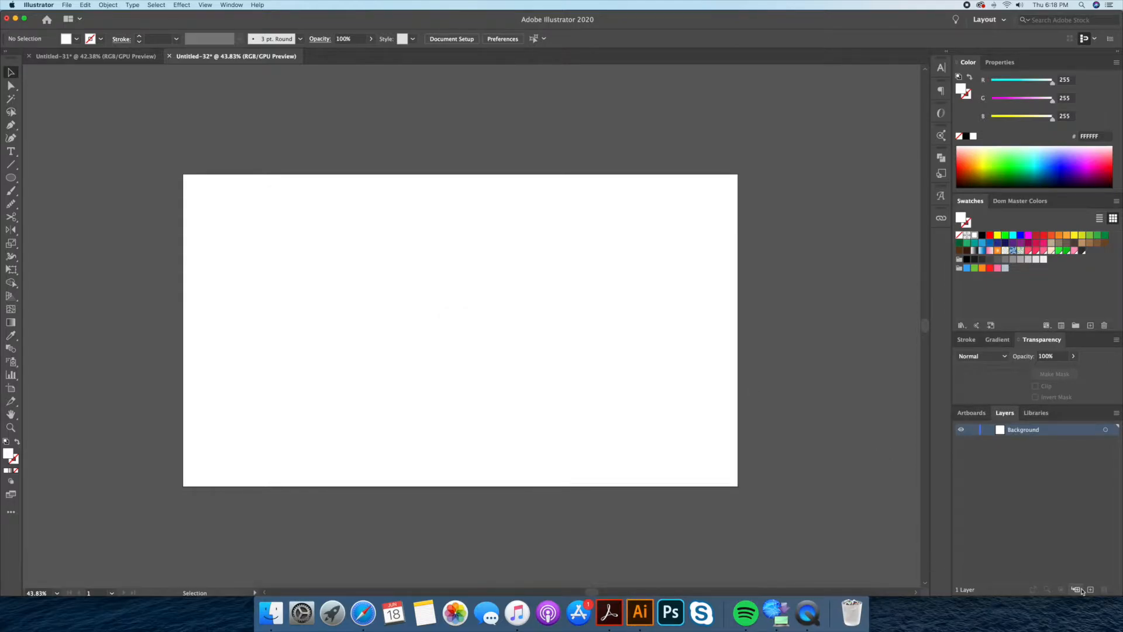
click(1076, 590)
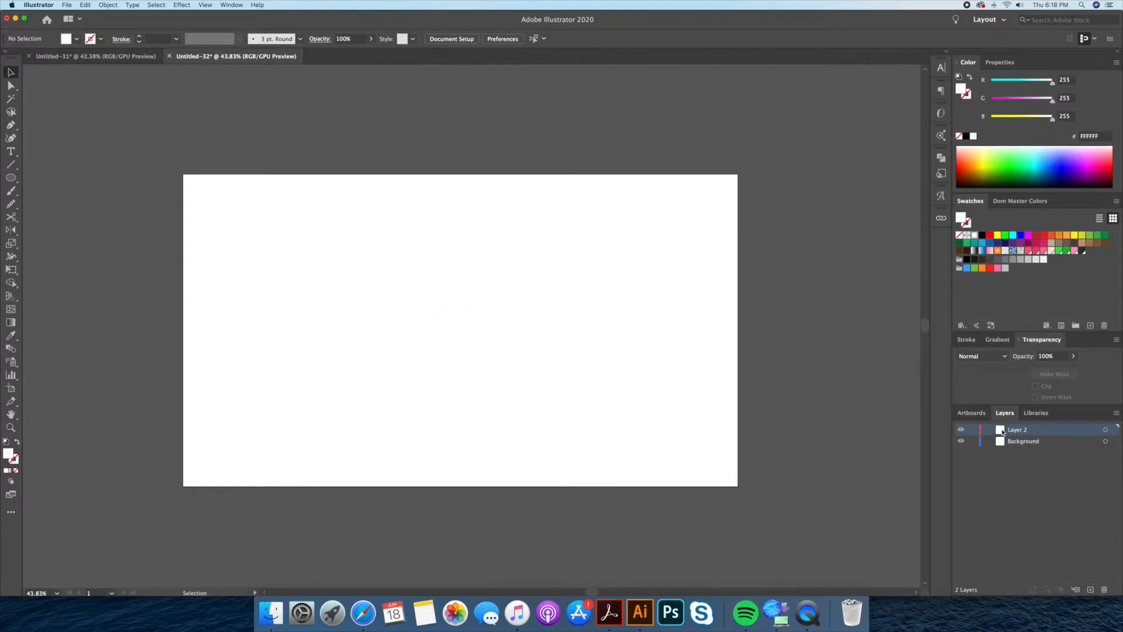
double_click(1017, 429)
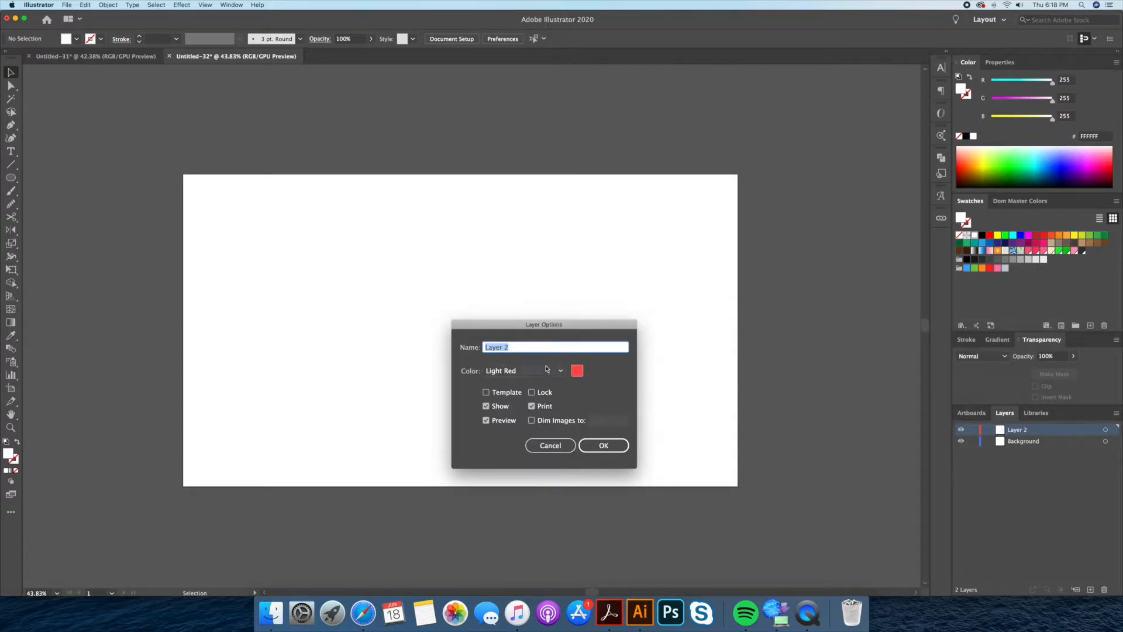
text(Watermel)
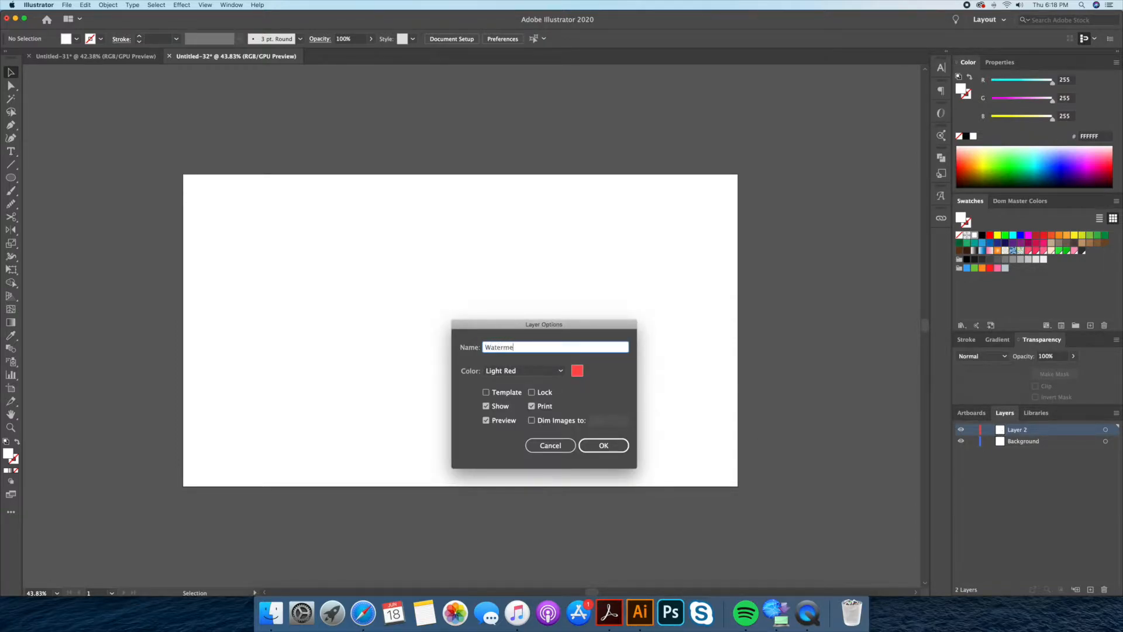
click(603, 444)
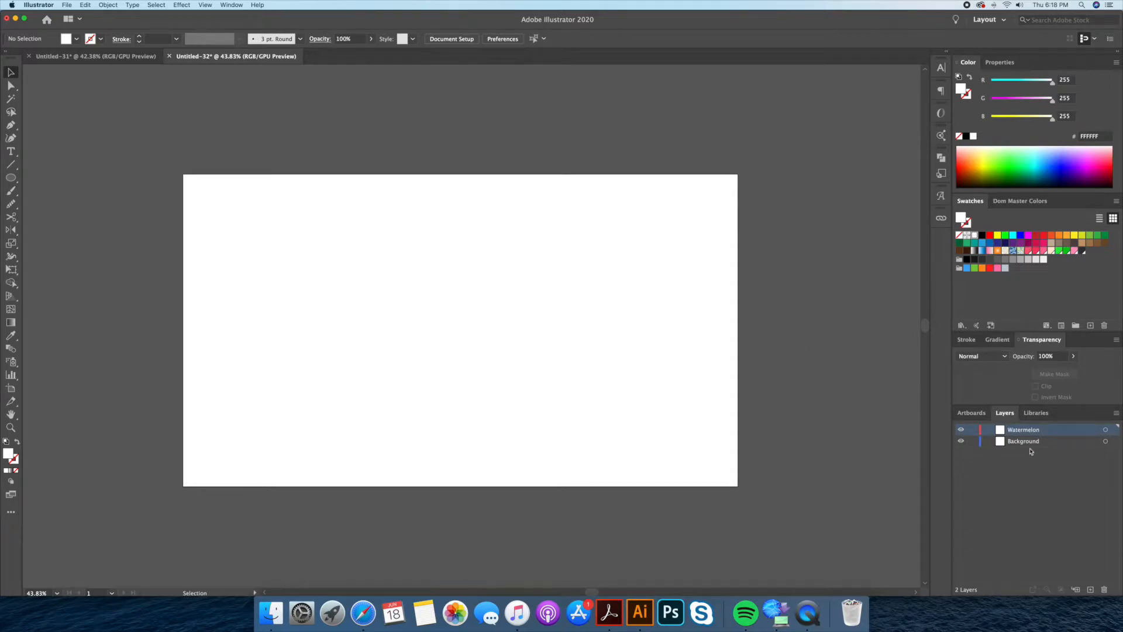
click(1024, 441)
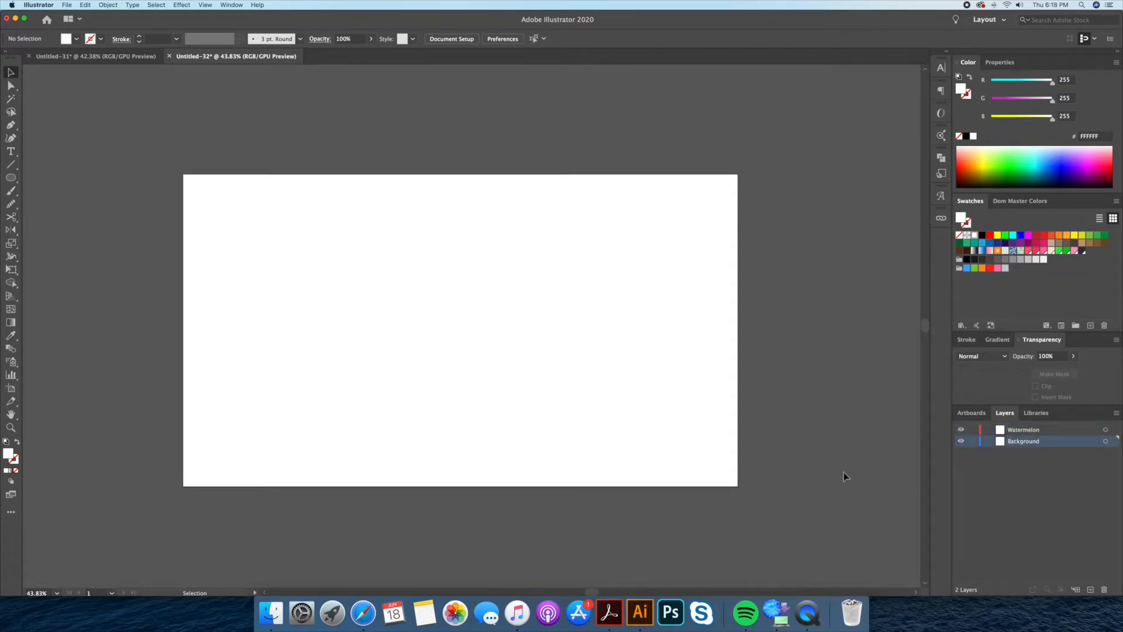
click(11, 177)
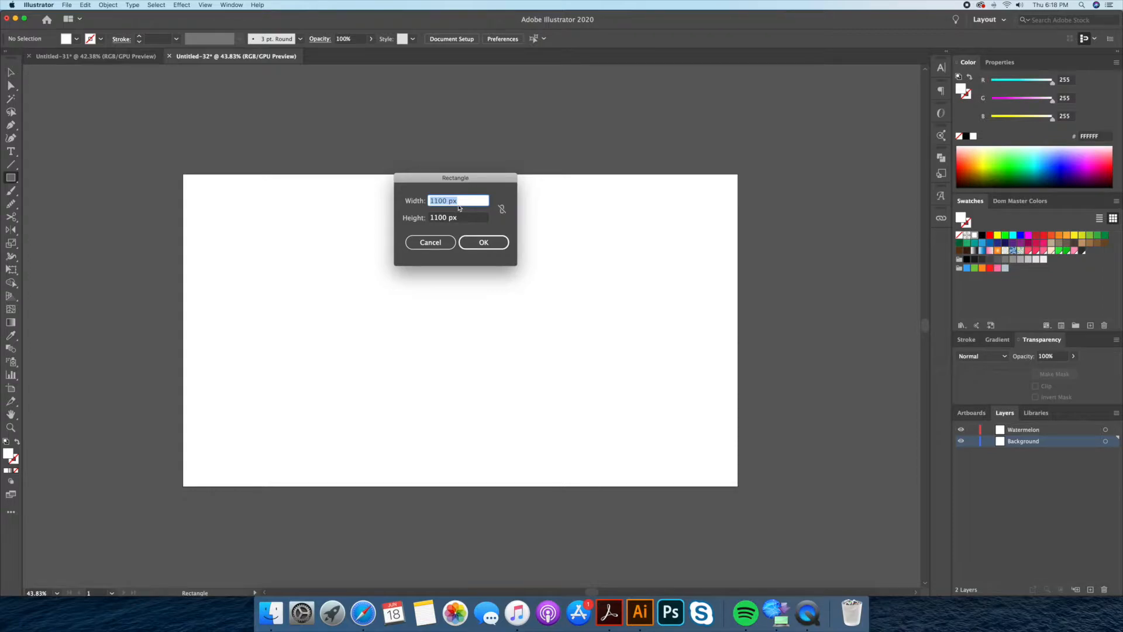
mouse_move(526, 225)
text(1920)
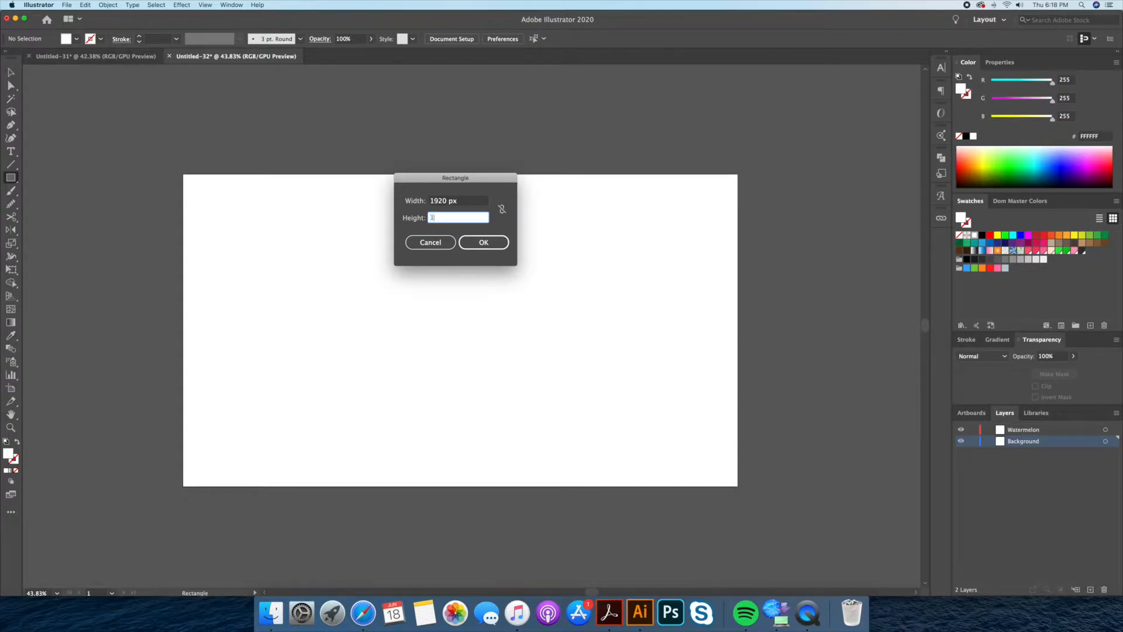
Draw a 1920 × 1080 px pink rectangle centred on the artboard
click(483, 243)
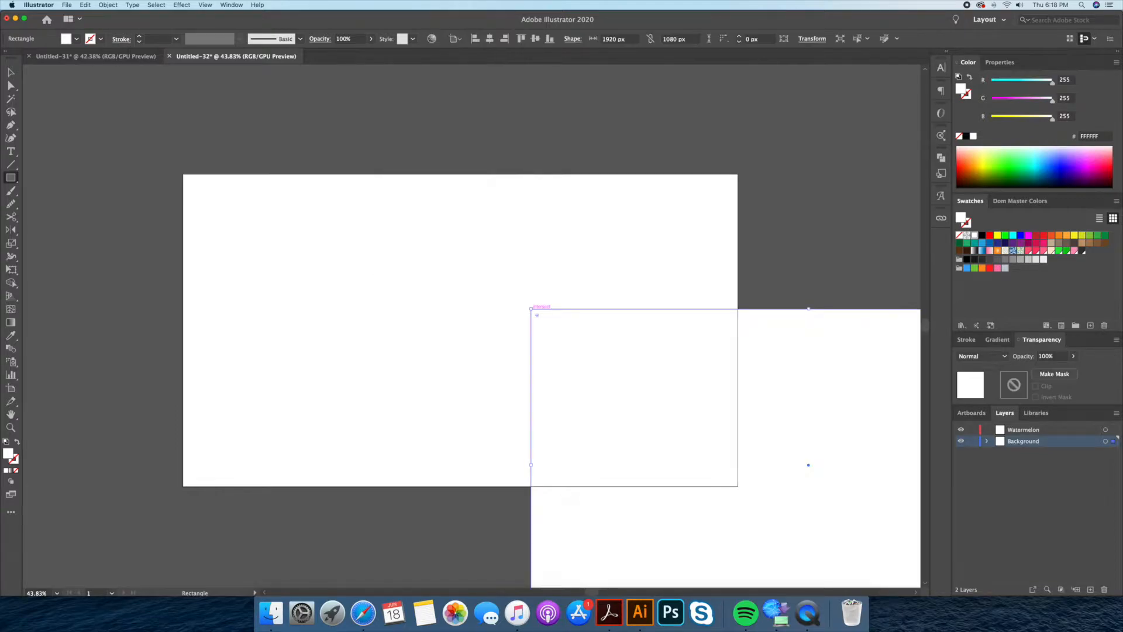
click(454, 39)
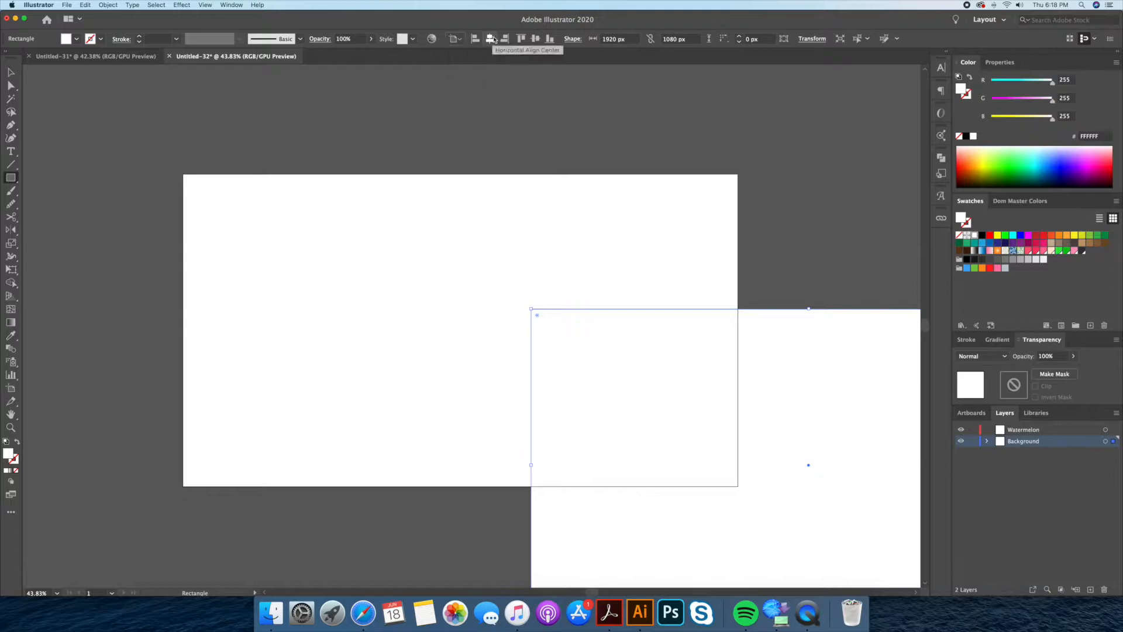
click(535, 39)
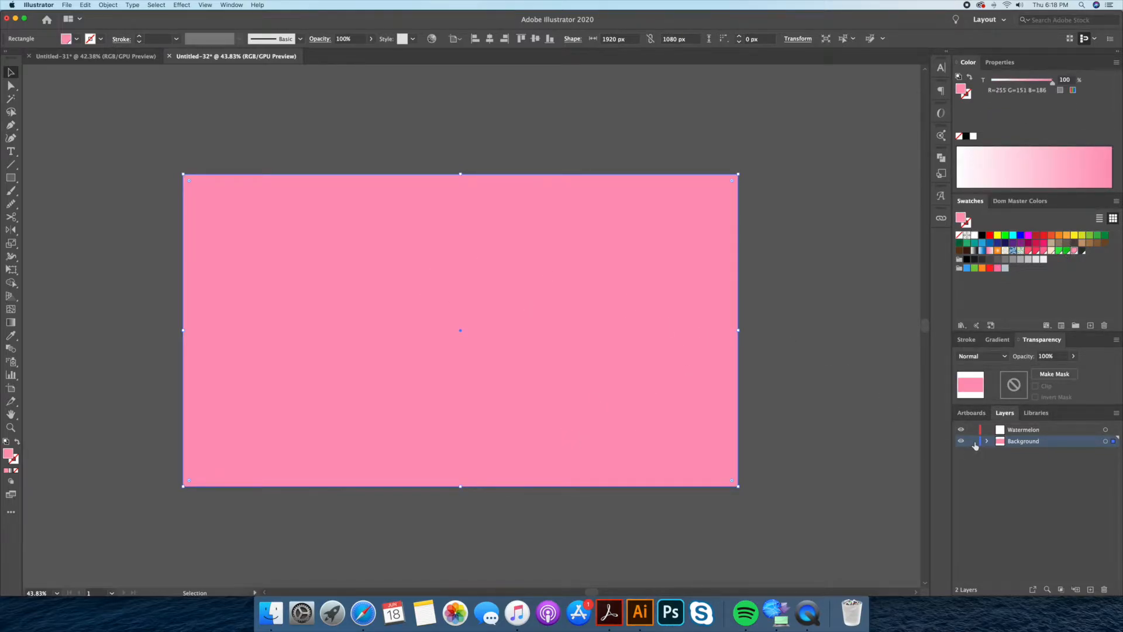
Lock the Background layer and turn off Snap to Pixel
click(204, 5)
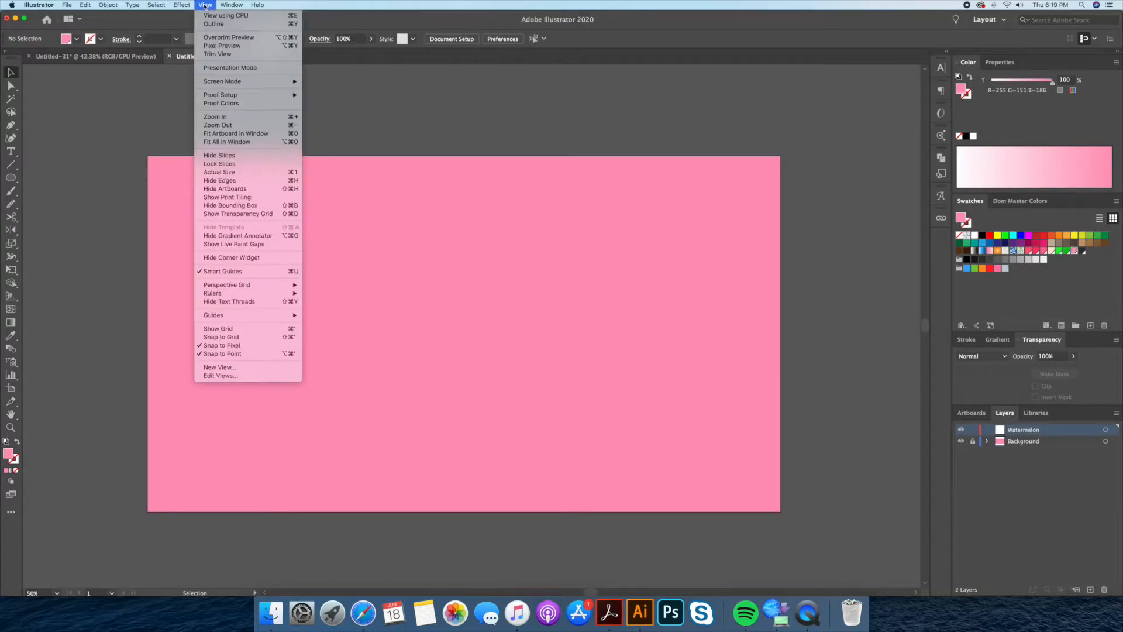
mouse_move(222, 345)
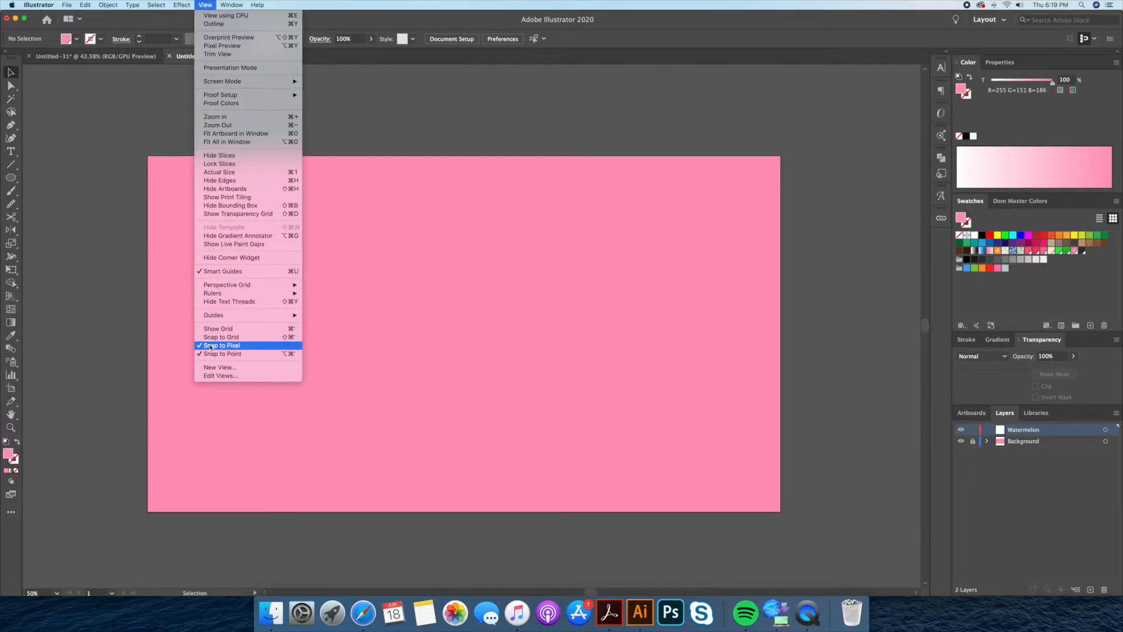
click(222, 346)
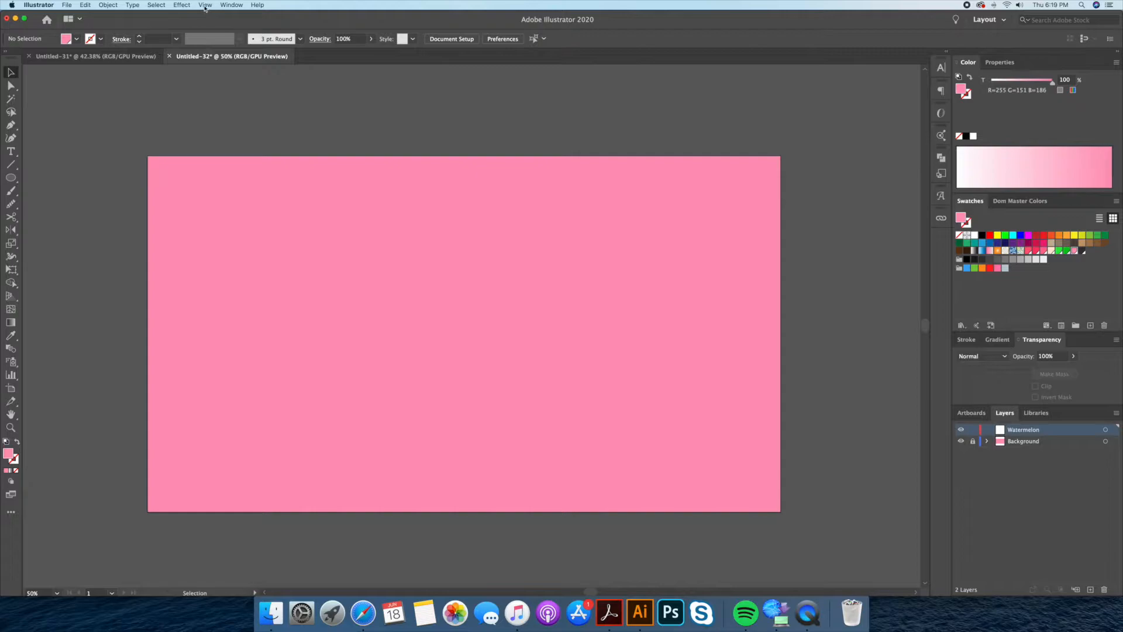
click(205, 6)
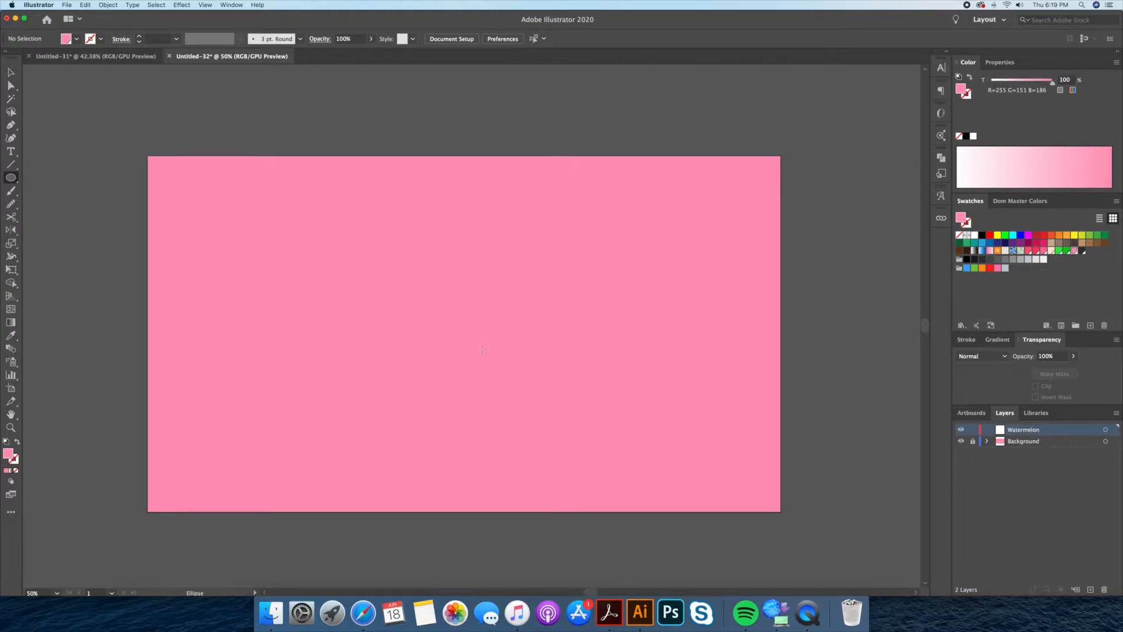
mouse_move(466, 333)
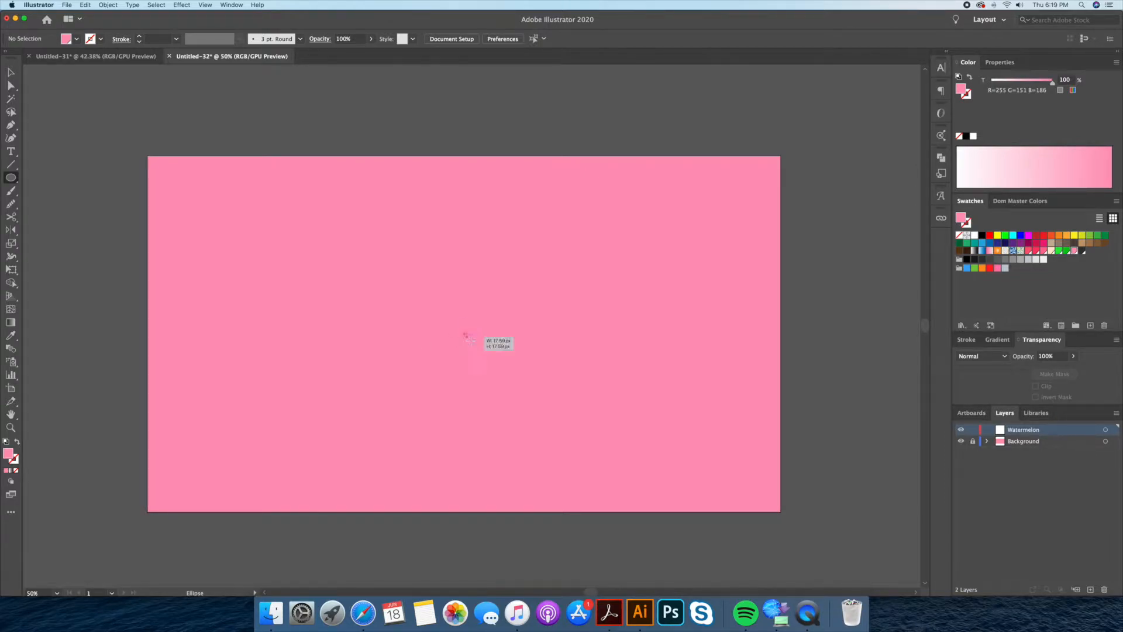
Draw a large circle at the artboard centre and fill it bright green
drag(466, 337, 548, 415)
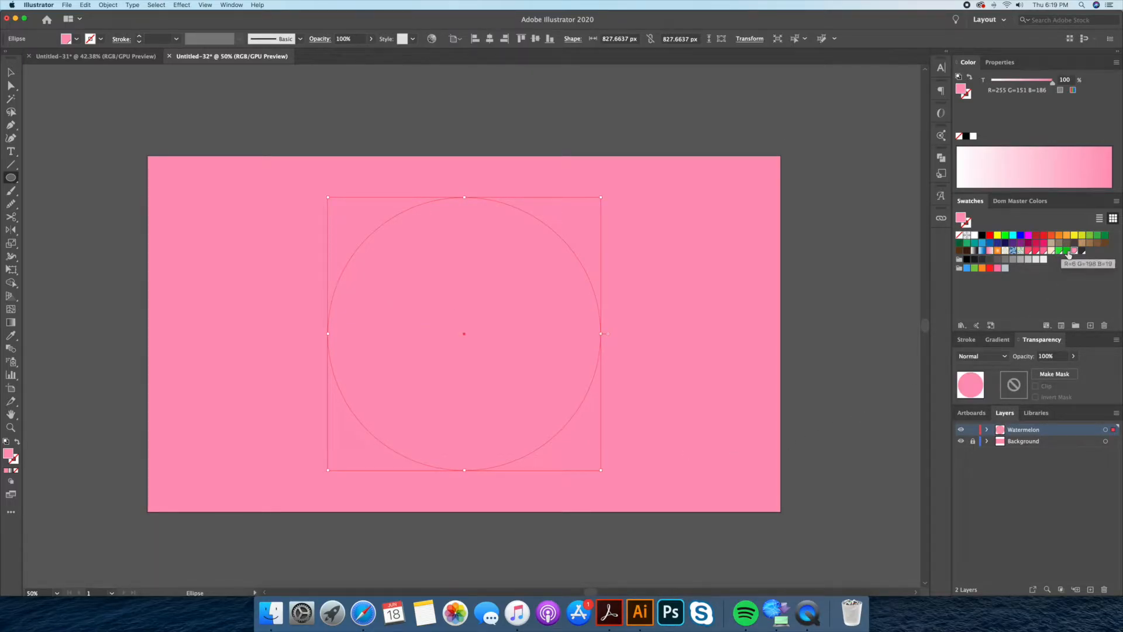
click(1067, 251)
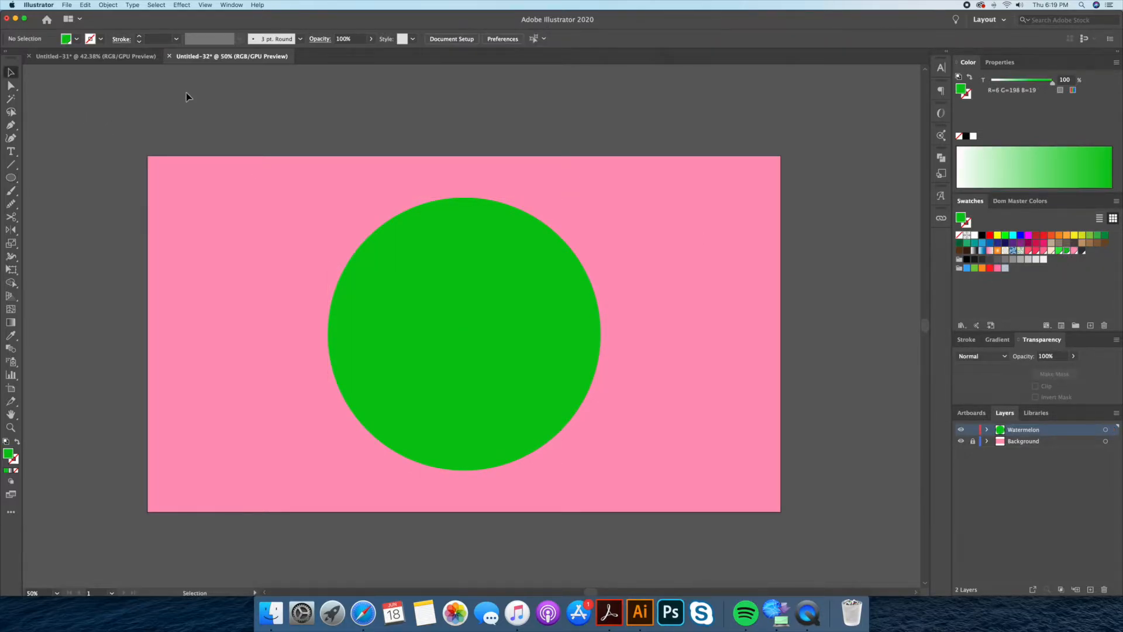
click(464, 333)
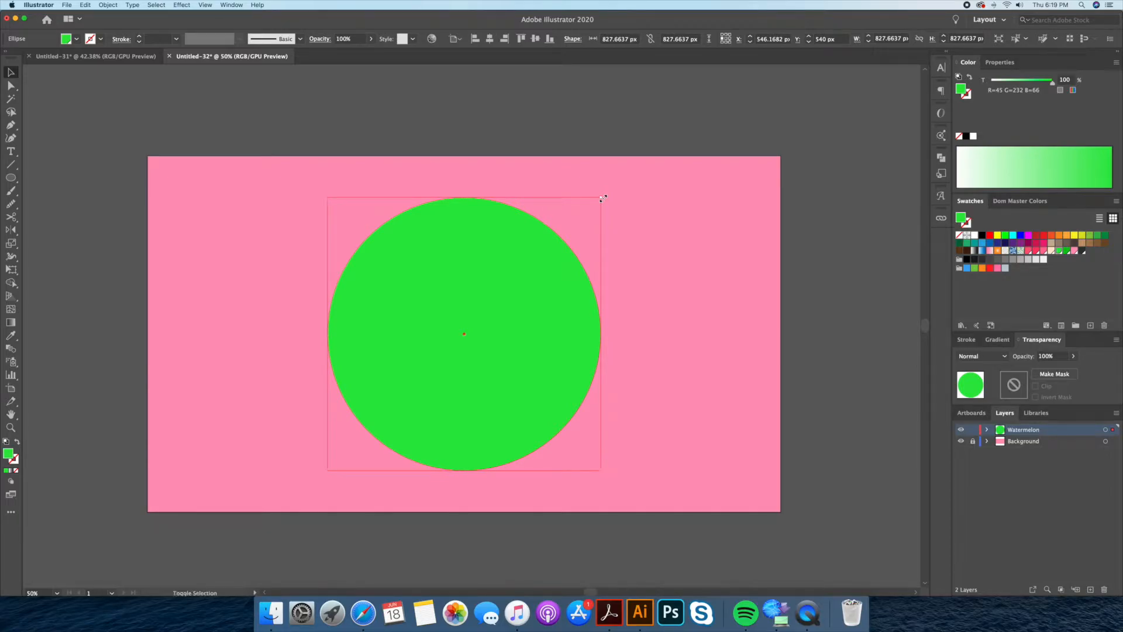
Scale down pasted copies inside the green circle to form the light green and cream bands
drag(603, 198, 589, 210)
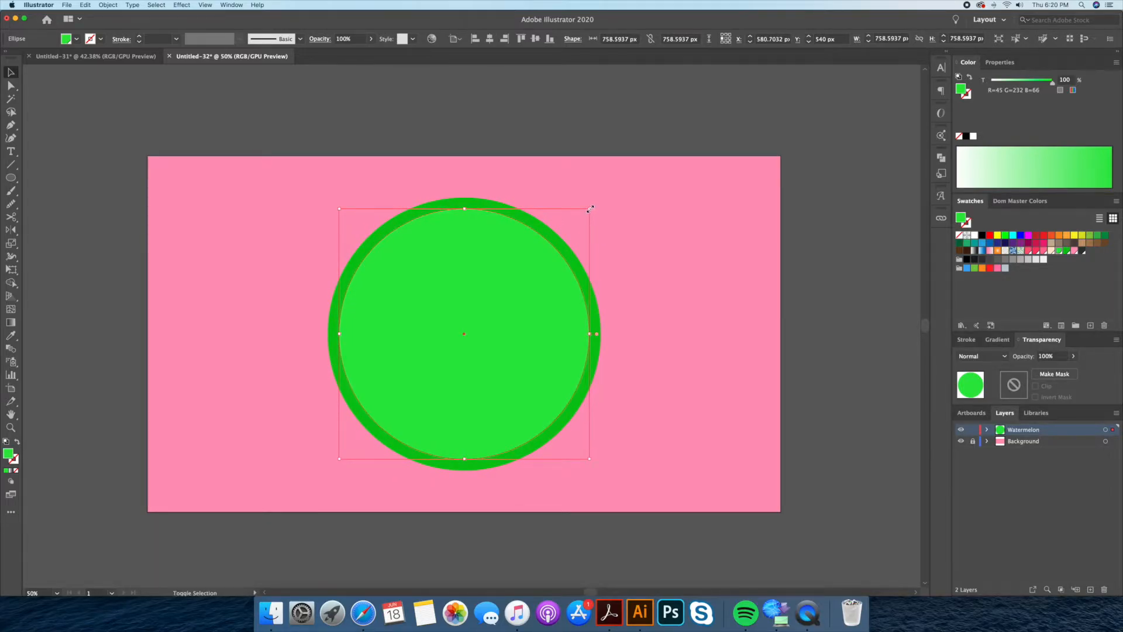
mouse_move(530, 278)
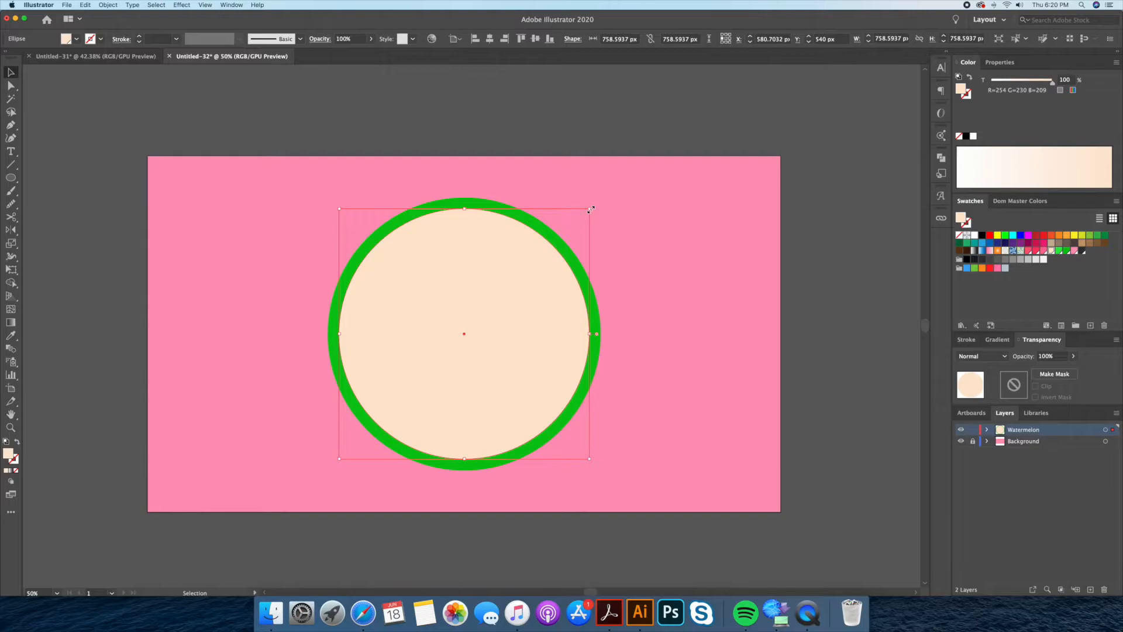
drag(591, 208, 577, 221)
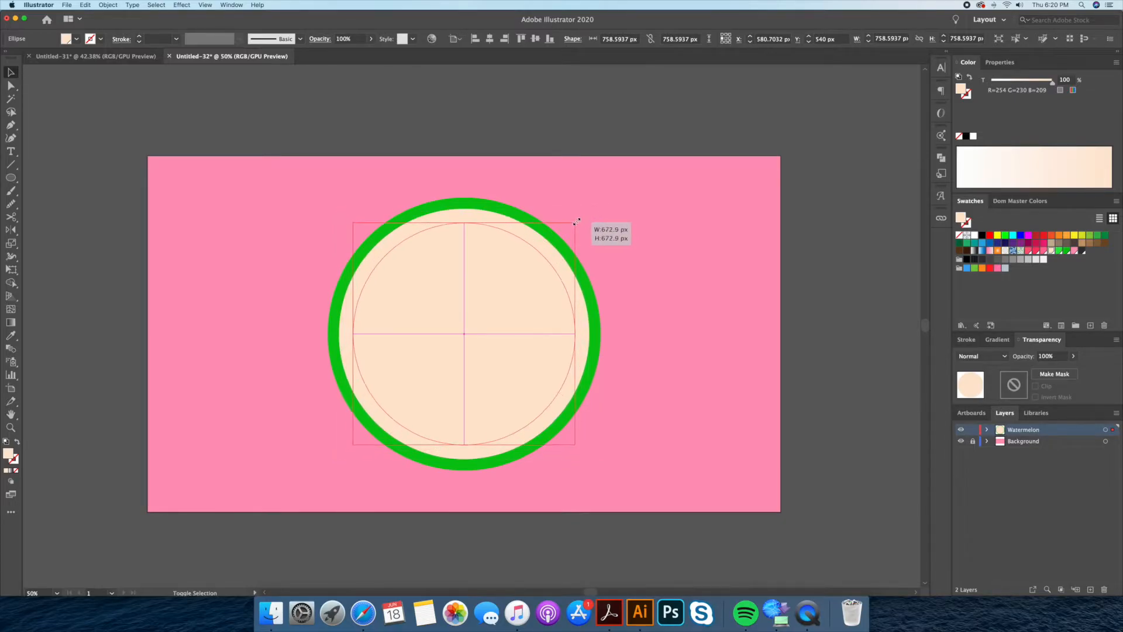
drag(577, 222, 583, 217)
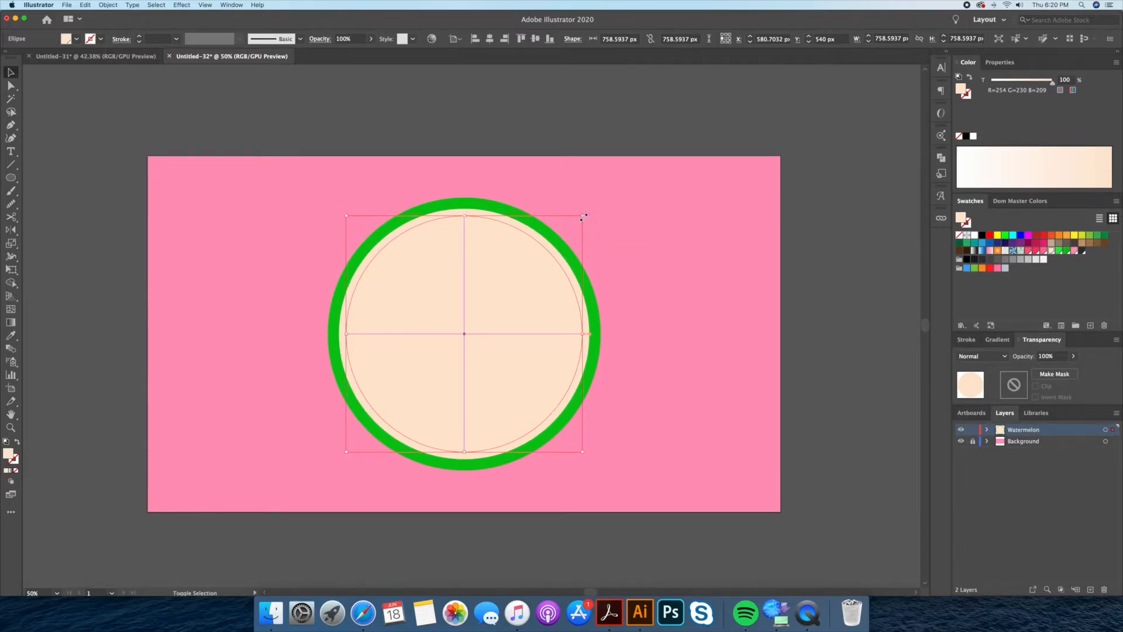
drag(584, 216, 584, 218)
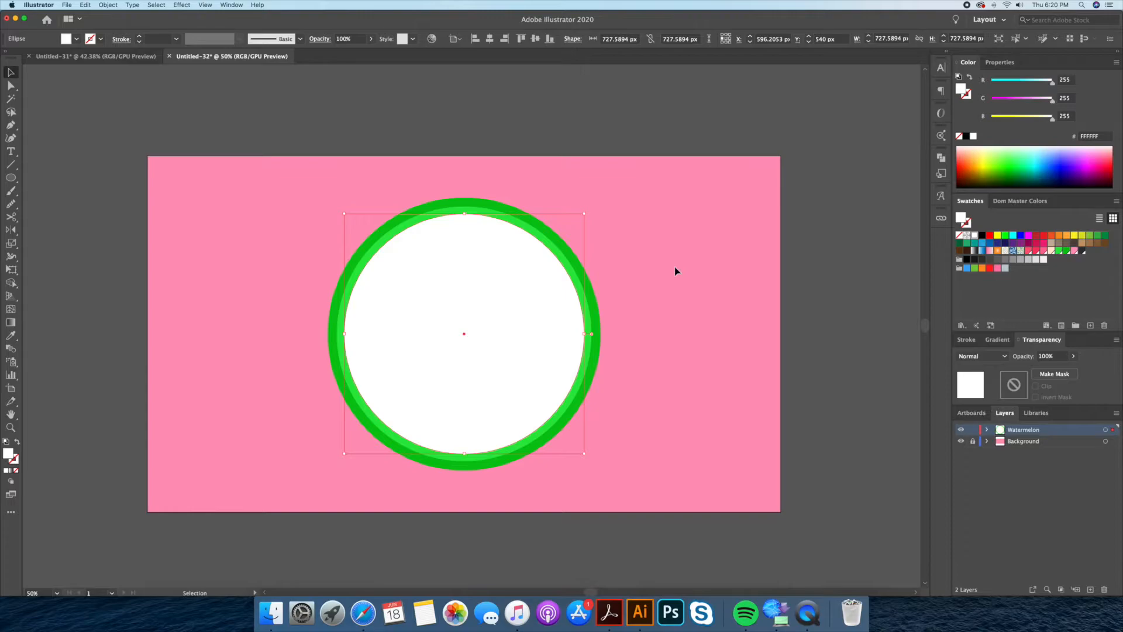
mouse_move(586, 215)
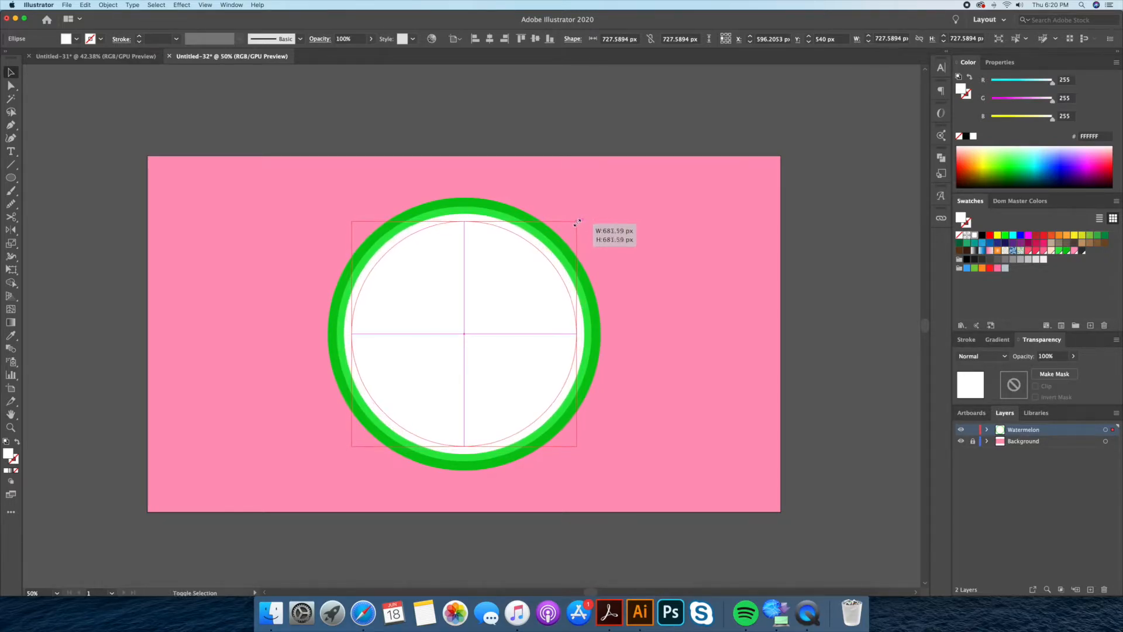
Add a pink centre circle, then resize the cream and white bands
drag(577, 222, 573, 226)
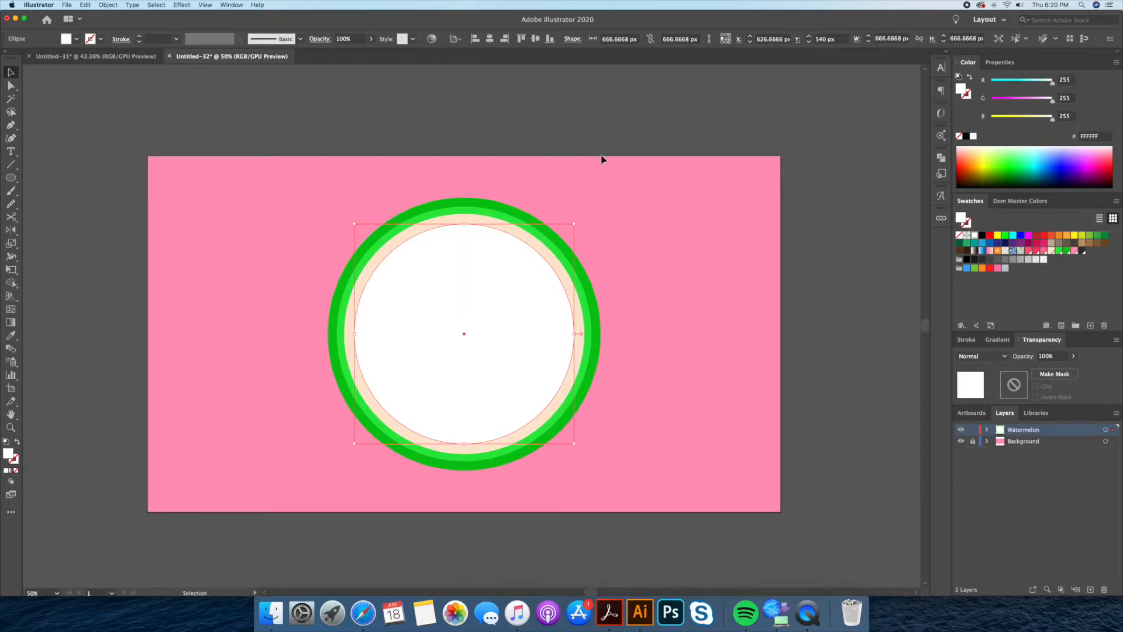
mouse_move(480, 308)
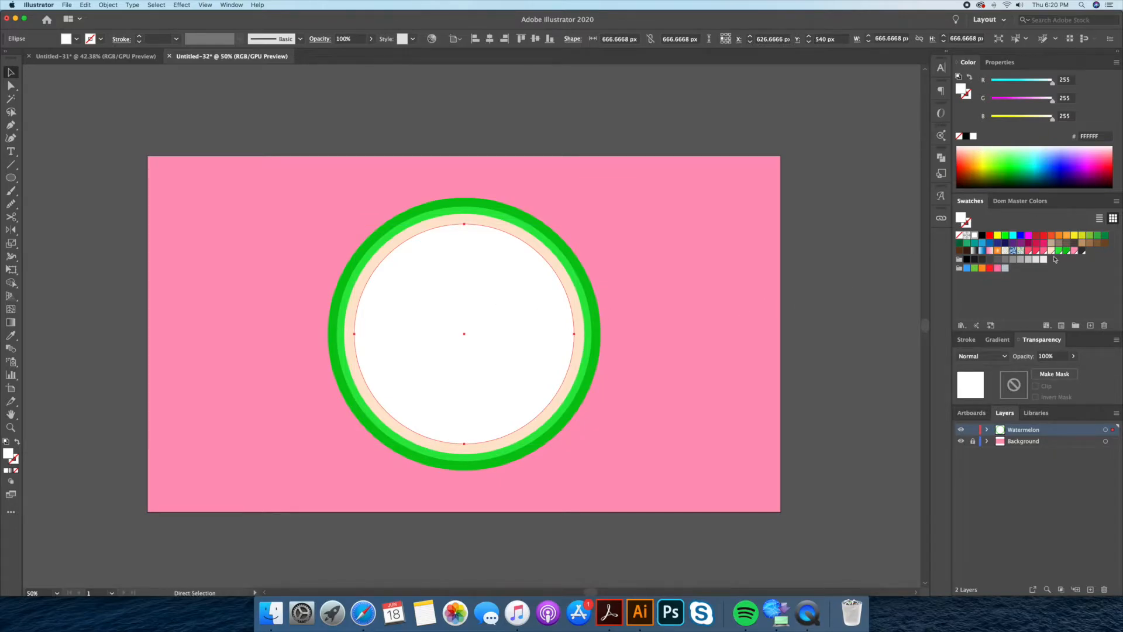
click(1044, 251)
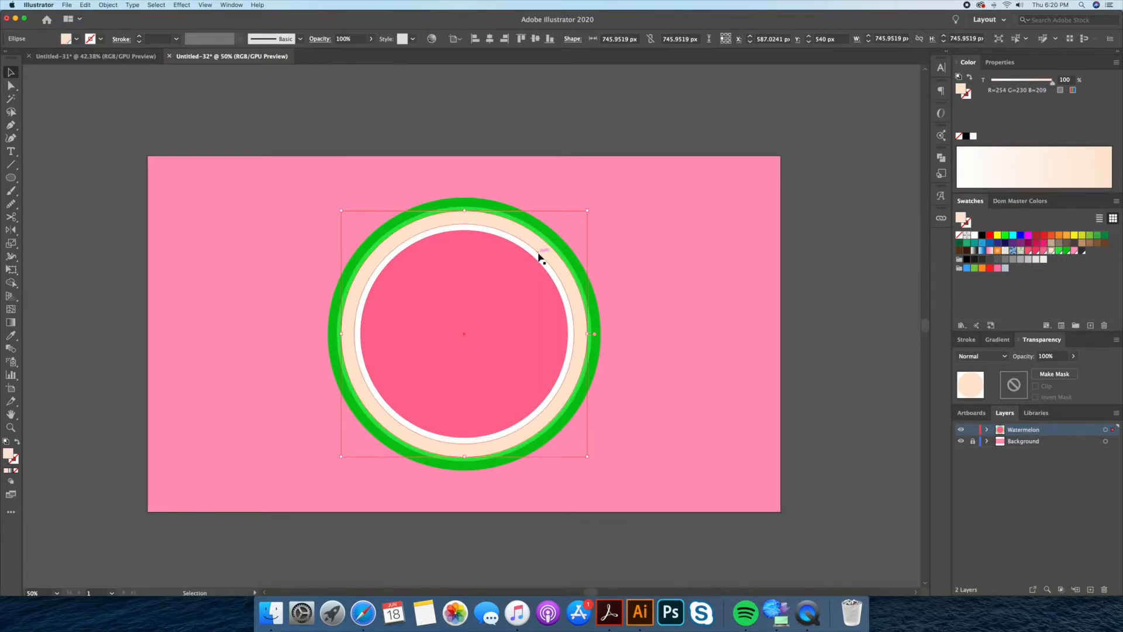
drag(587, 211, 580, 220)
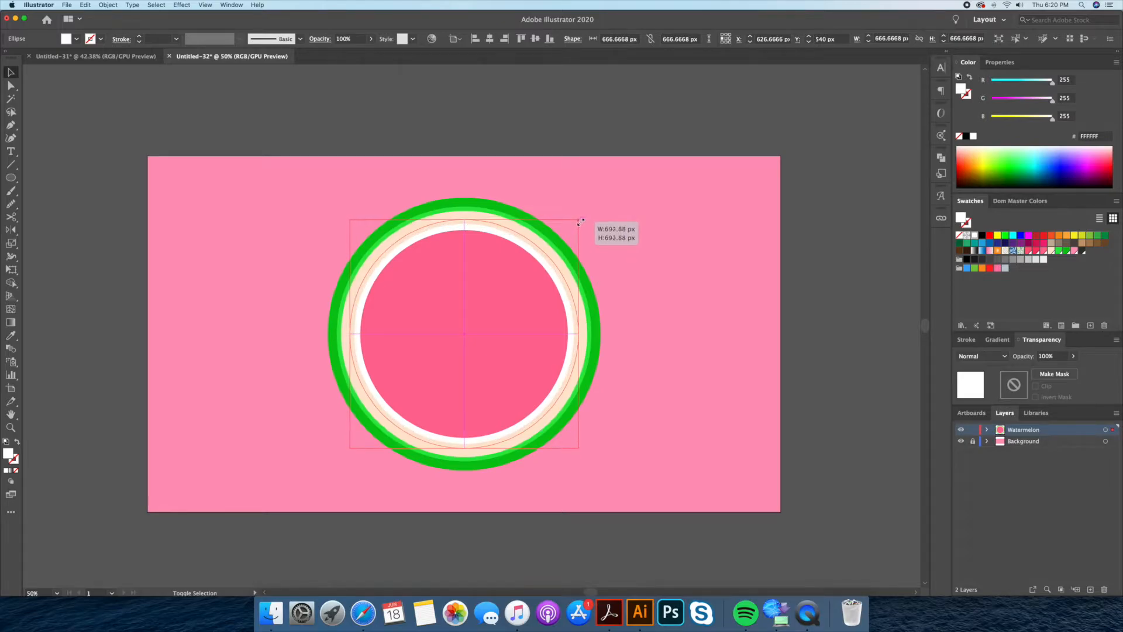
drag(581, 221, 569, 231)
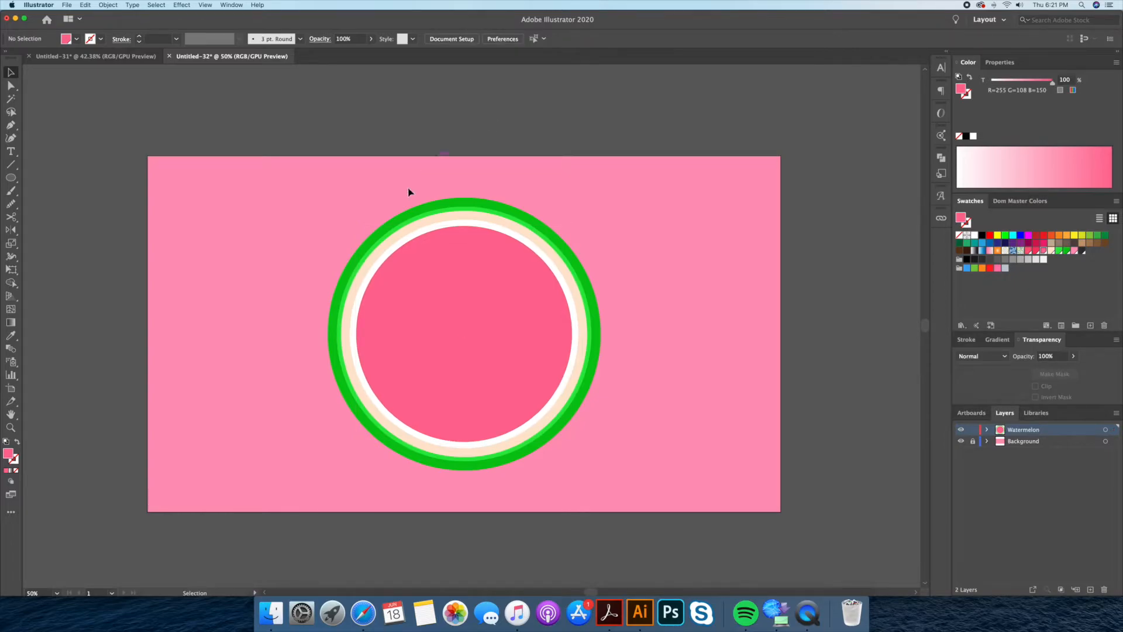
mouse_move(272, 191)
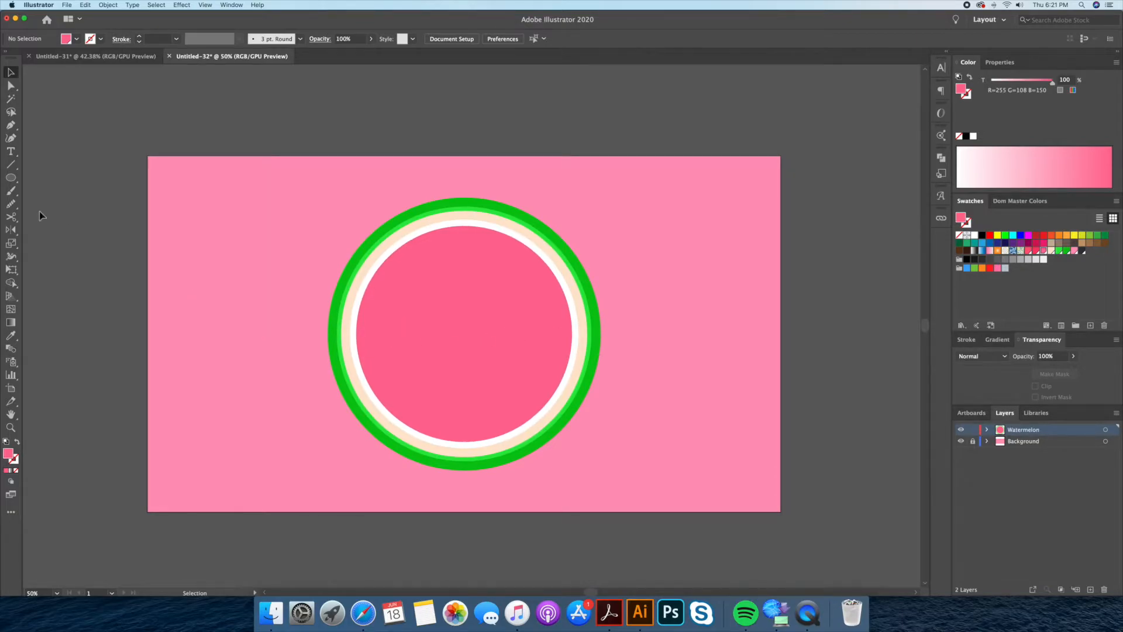
Draw a rectangle over the circles' top half and delete the upper regions with Shape Builder
click(11, 177)
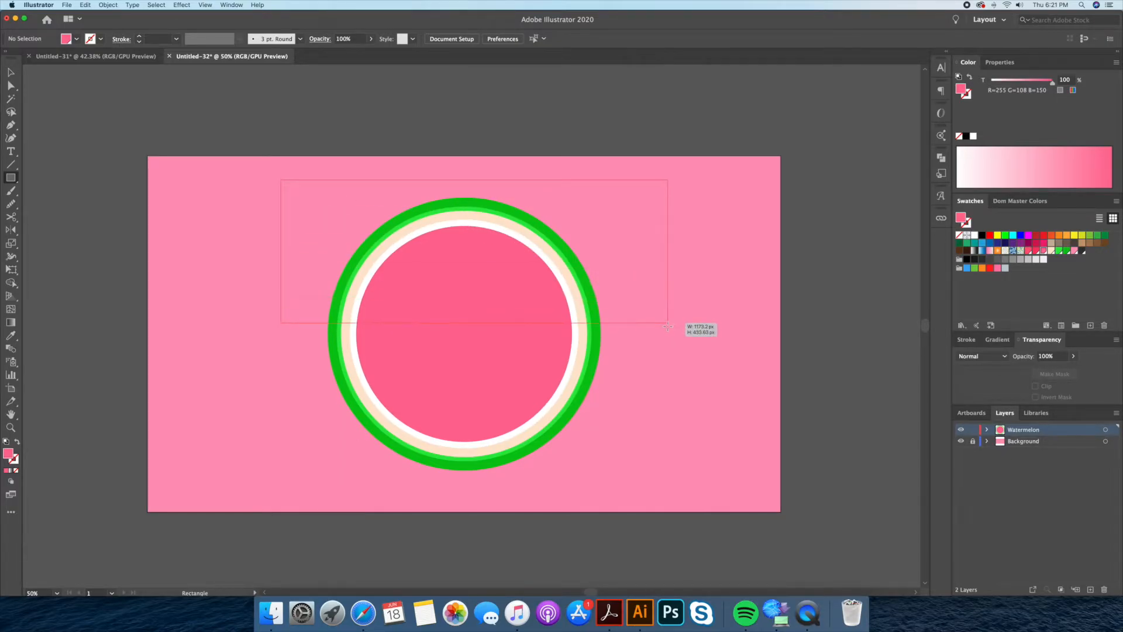
drag(666, 321, 660, 332)
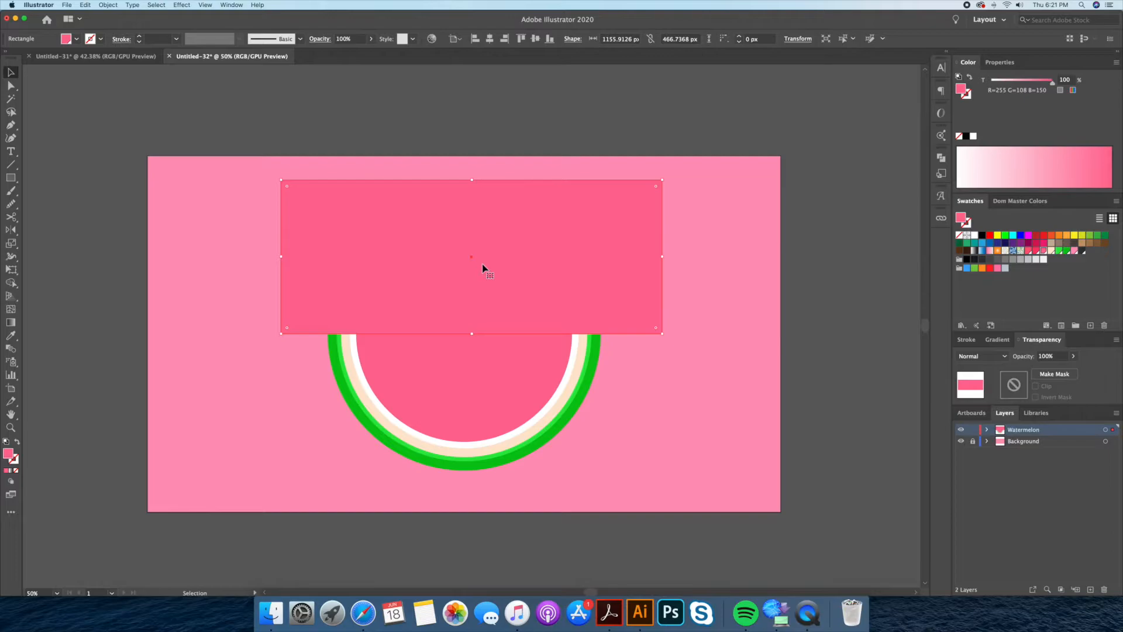
mouse_move(411, 255)
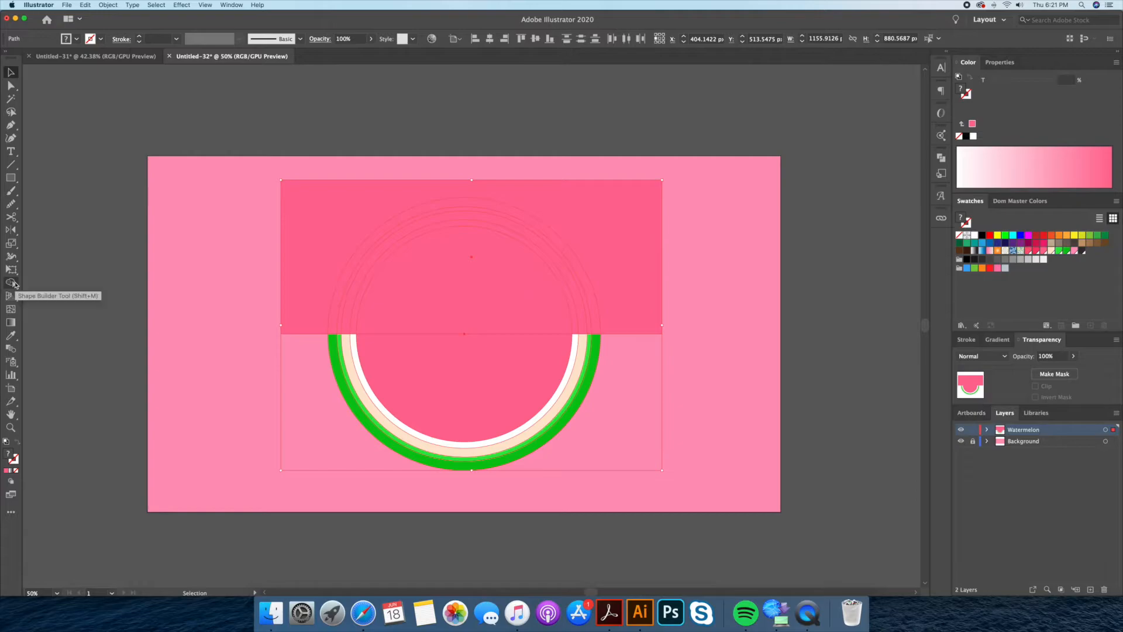
mouse_move(259, 289)
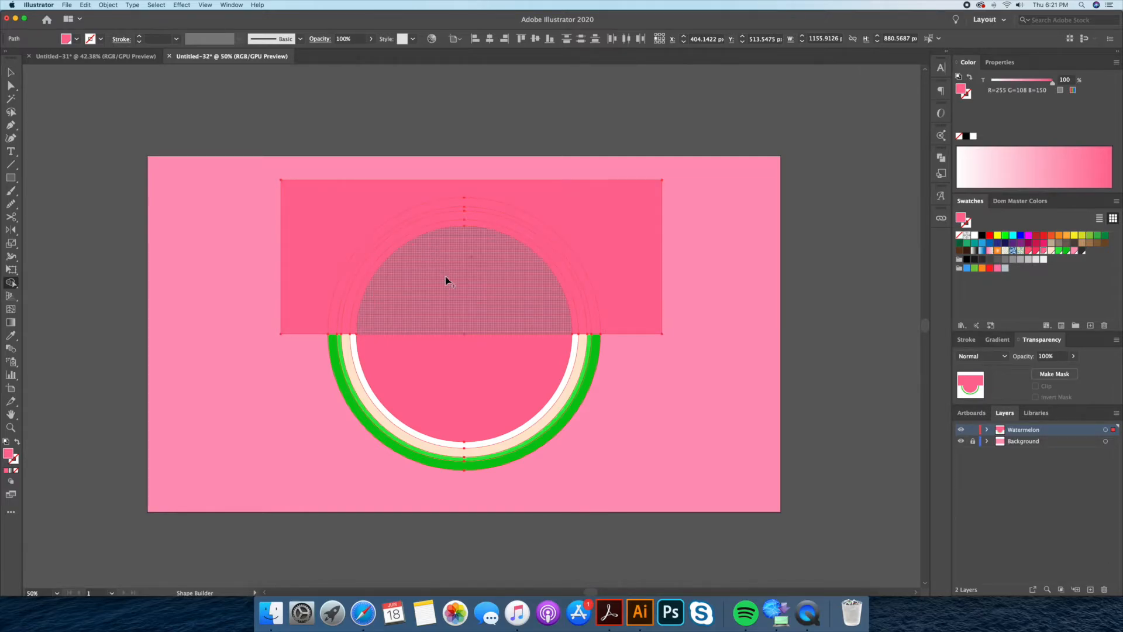
click(445, 281)
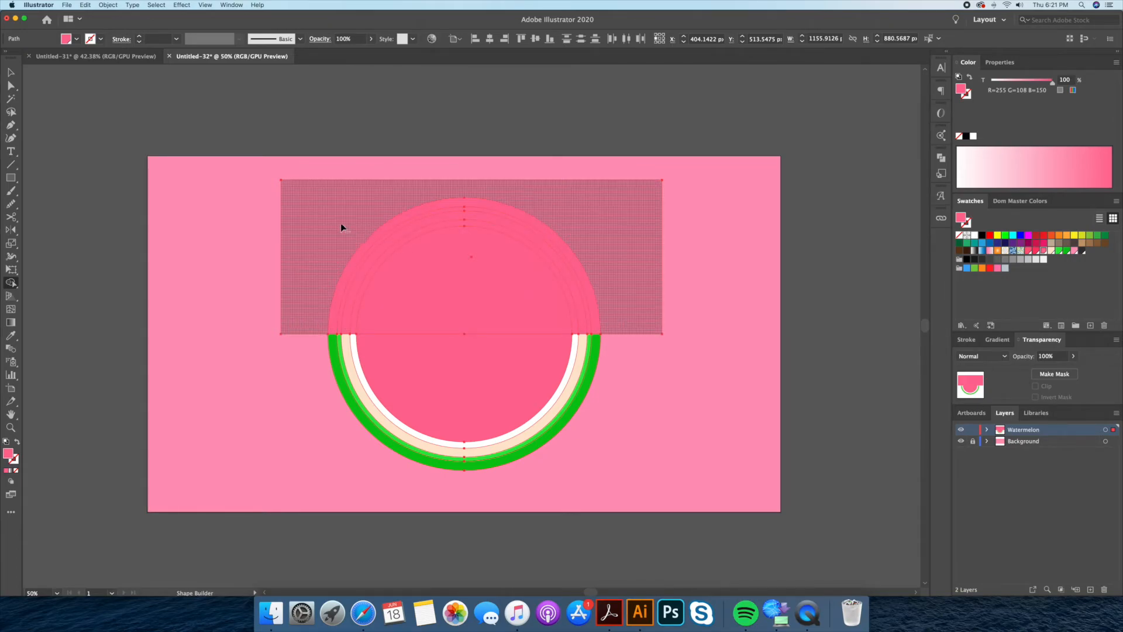
mouse_move(320, 225)
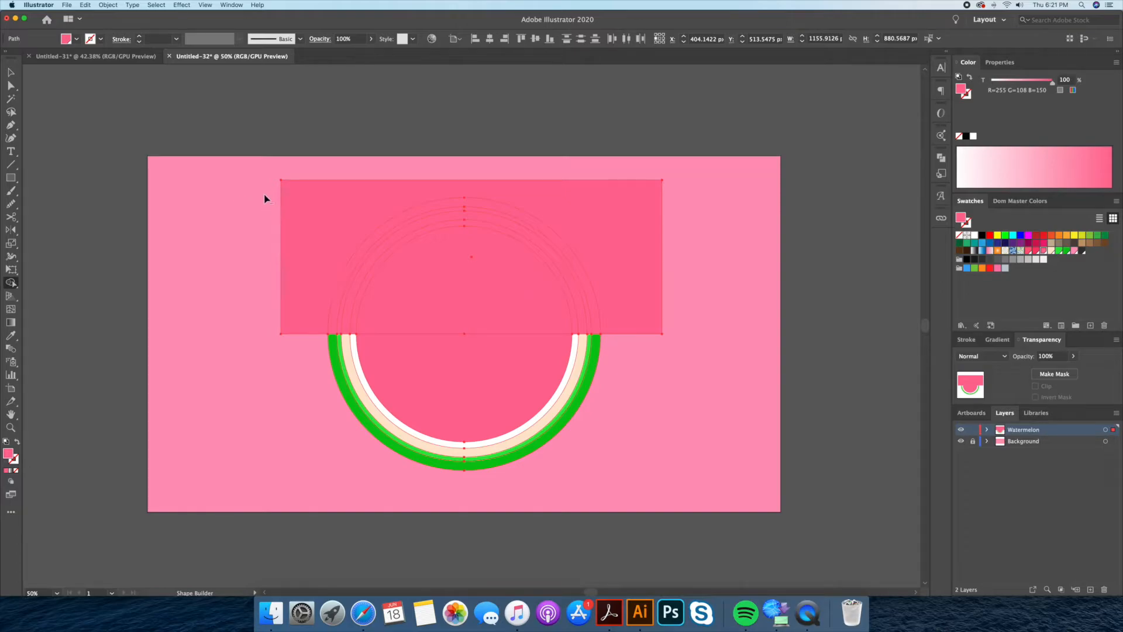
mouse_move(263, 205)
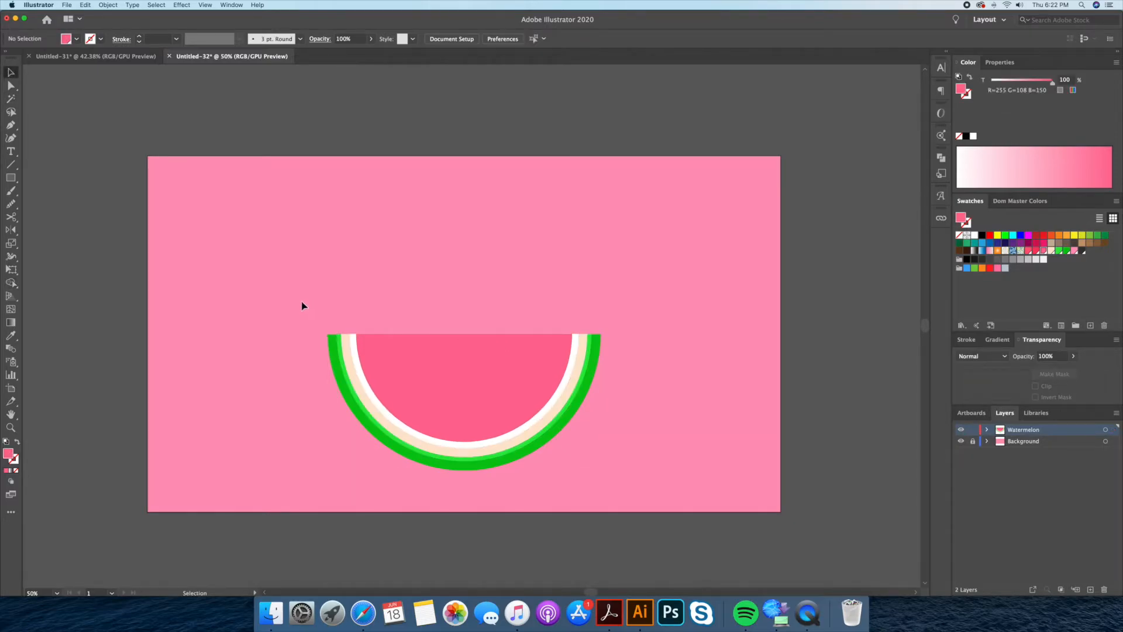
Drag the half slice upward toward the artboard centre and isolate the pink flesh
click(464, 401)
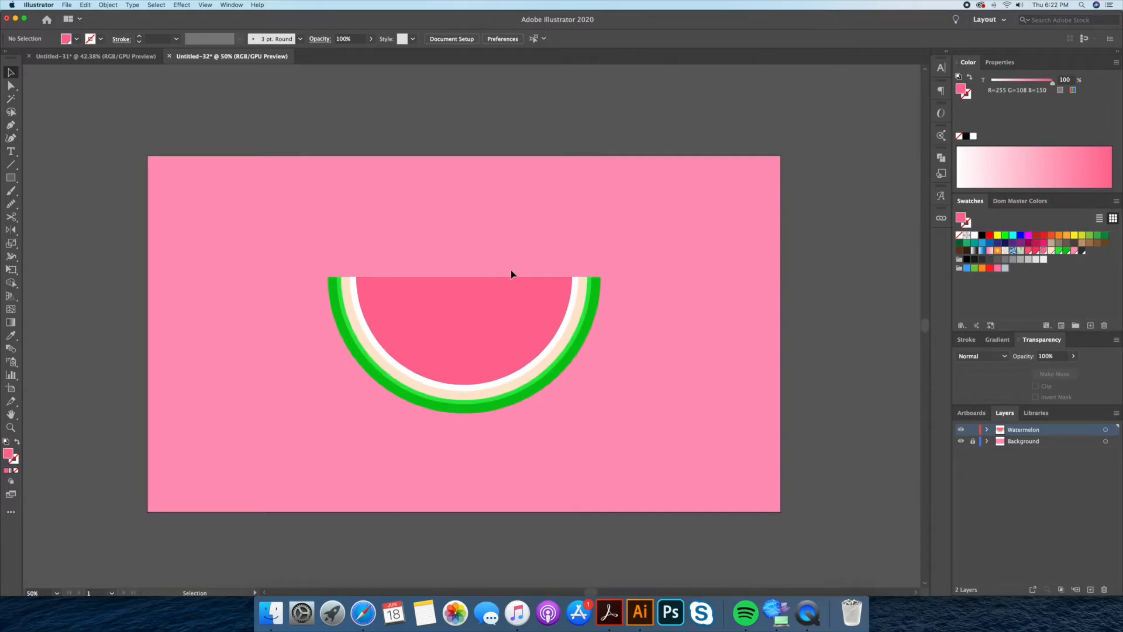
mouse_move(150, 150)
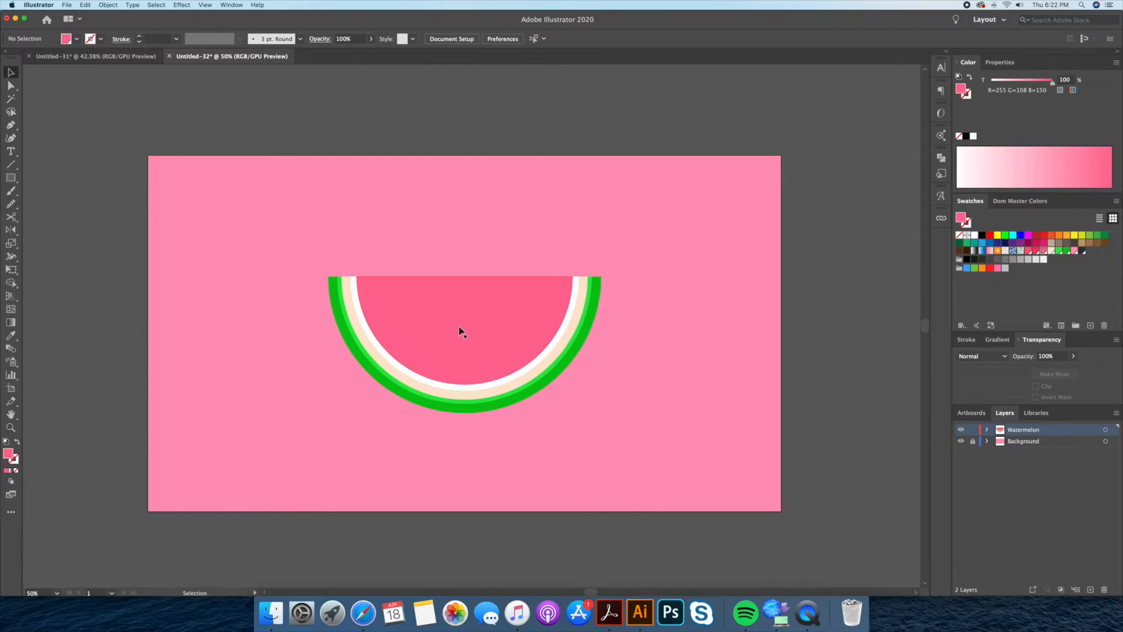
mouse_move(449, 320)
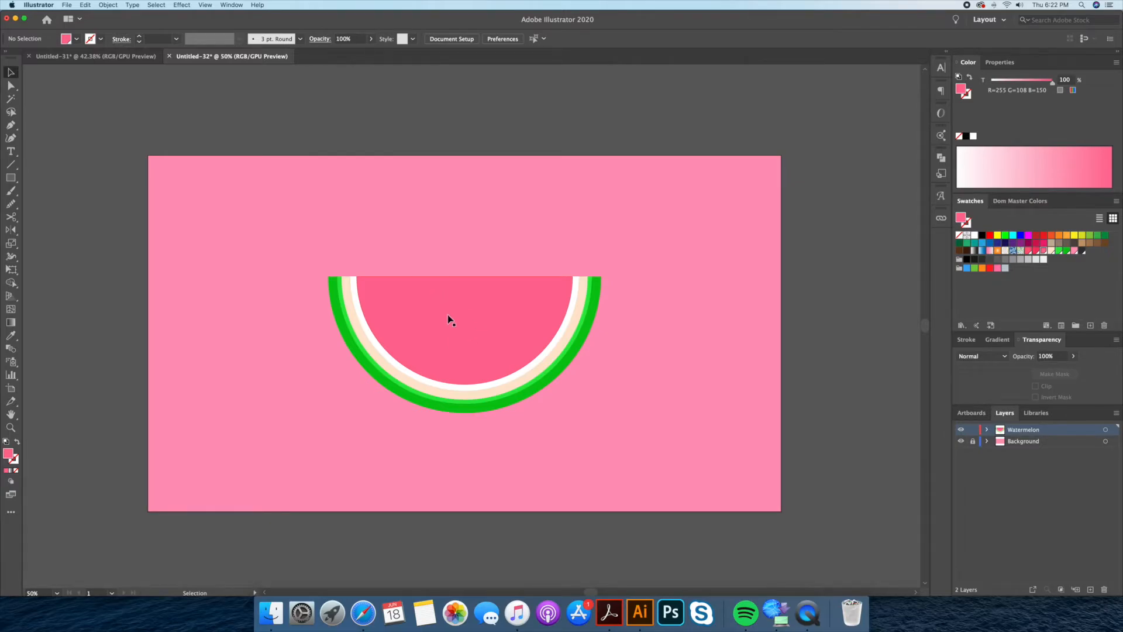
double_click(464, 337)
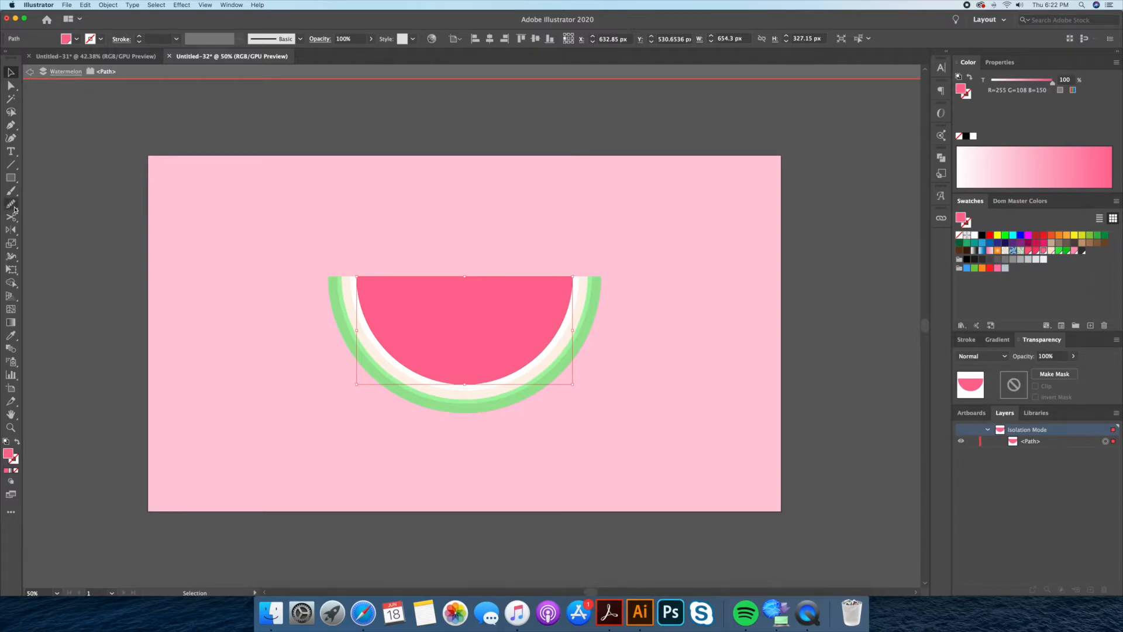
Draw a closed wavy Pencil loop across the pink flesh and lower rind
click(10, 204)
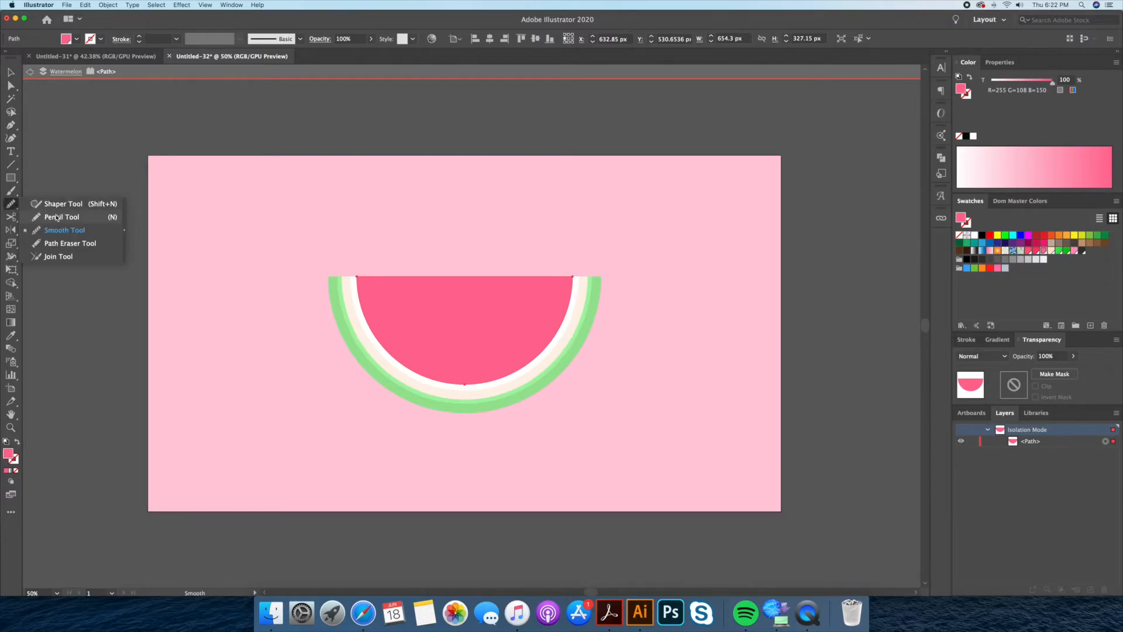
click(62, 216)
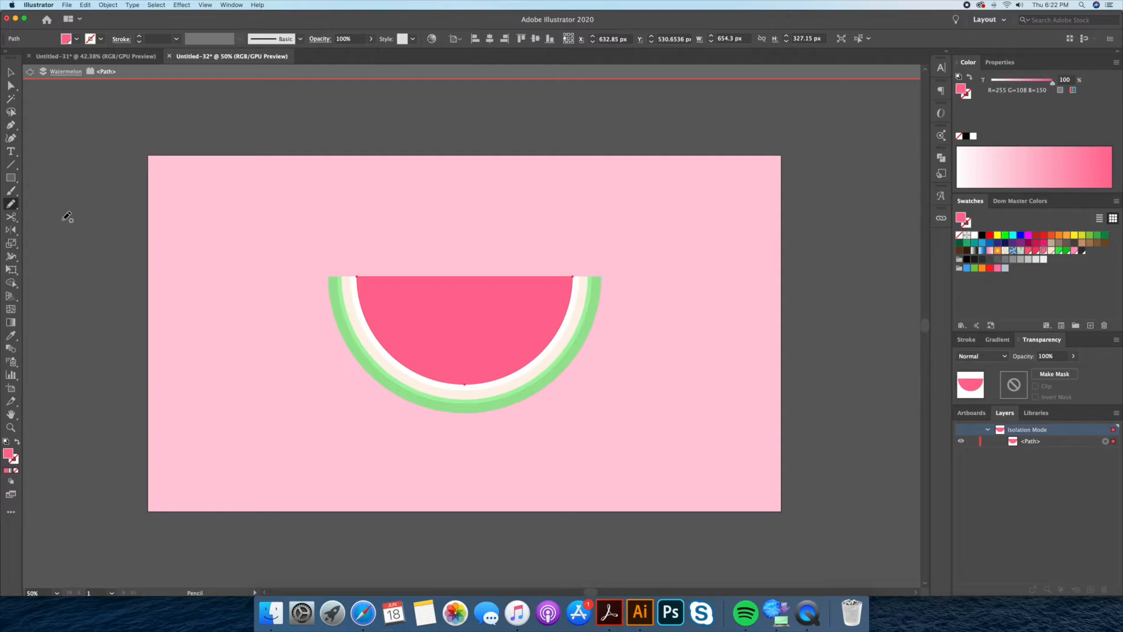
mouse_move(508, 246)
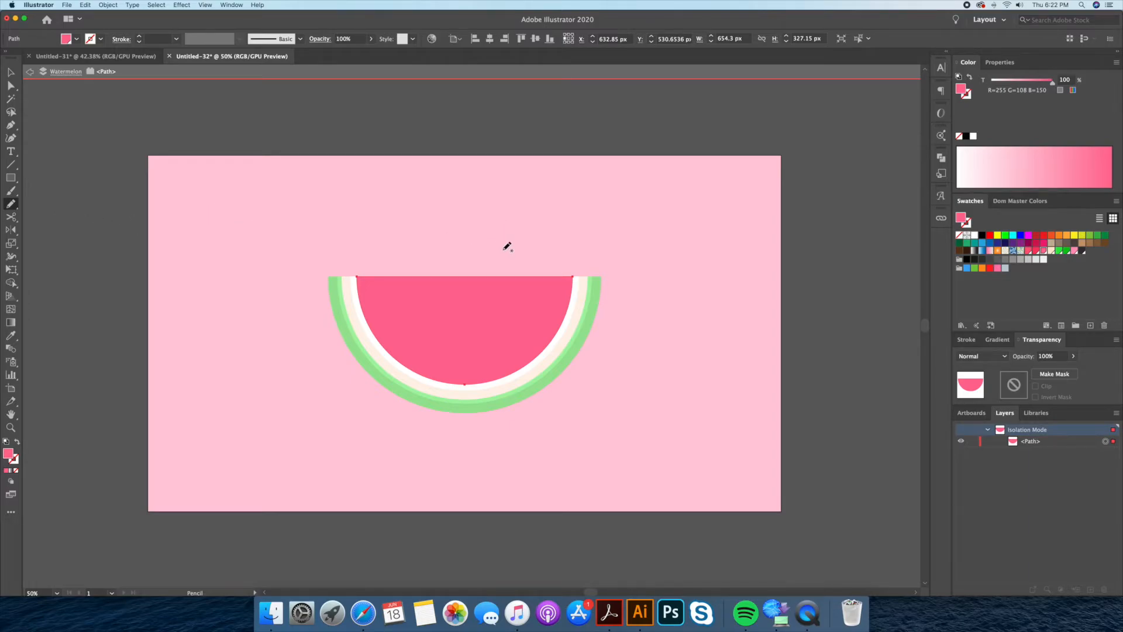
mouse_move(478, 249)
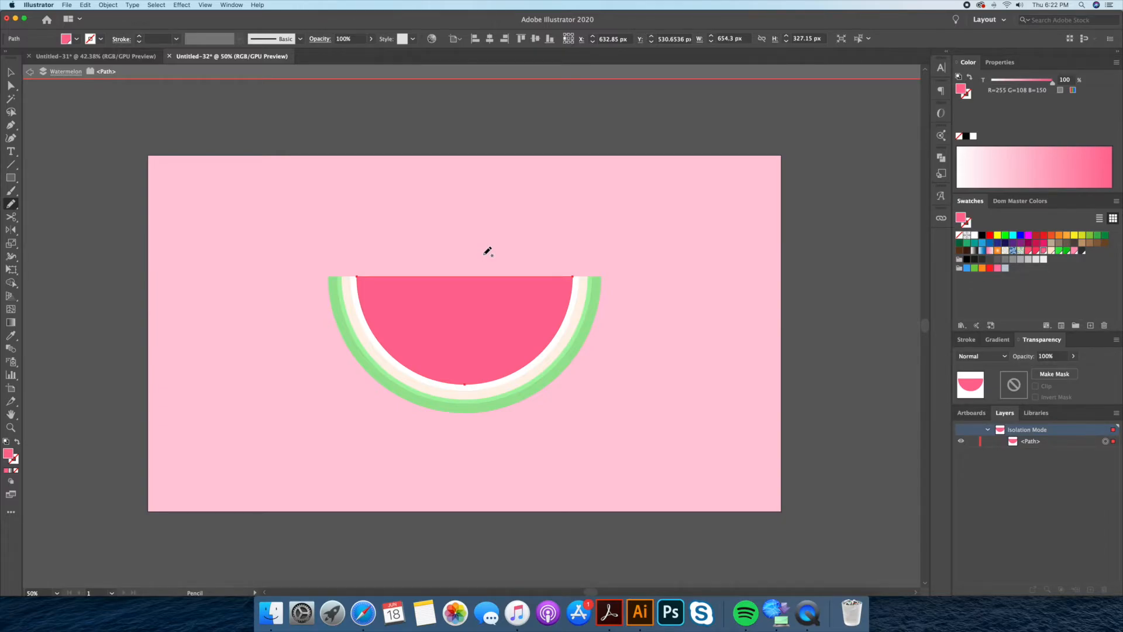
mouse_move(476, 258)
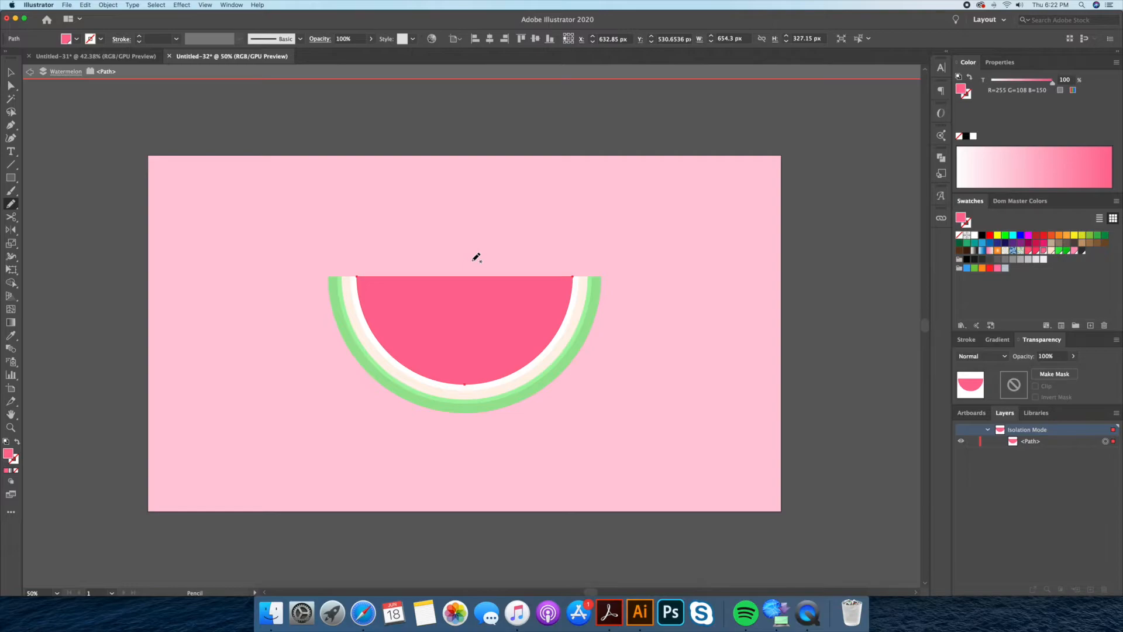
drag(476, 258, 401, 314)
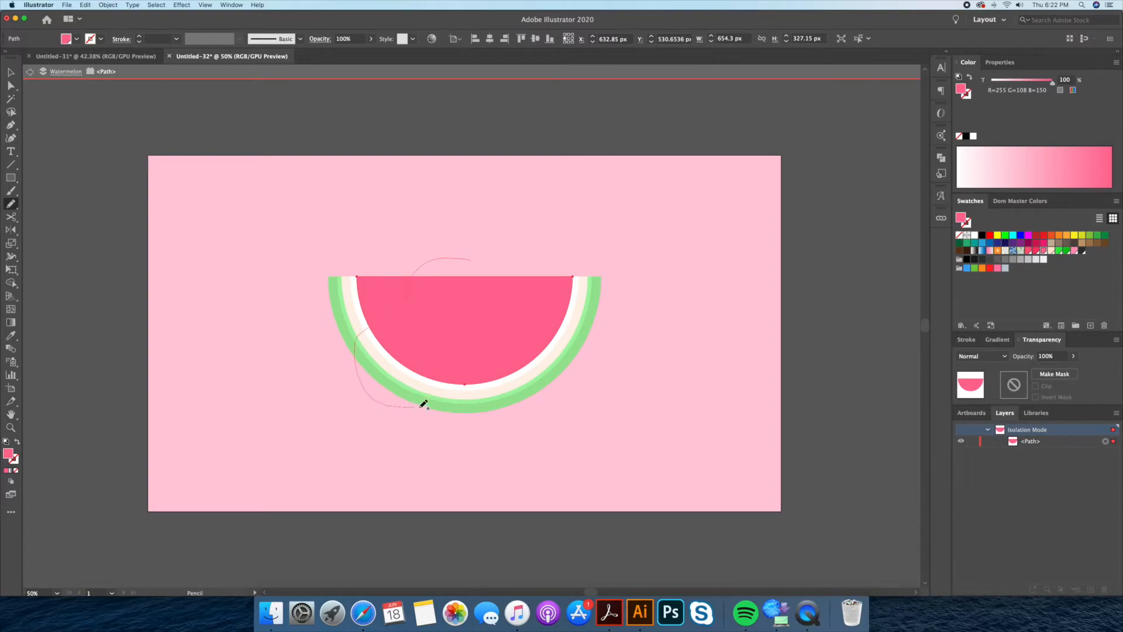
drag(427, 404, 584, 315)
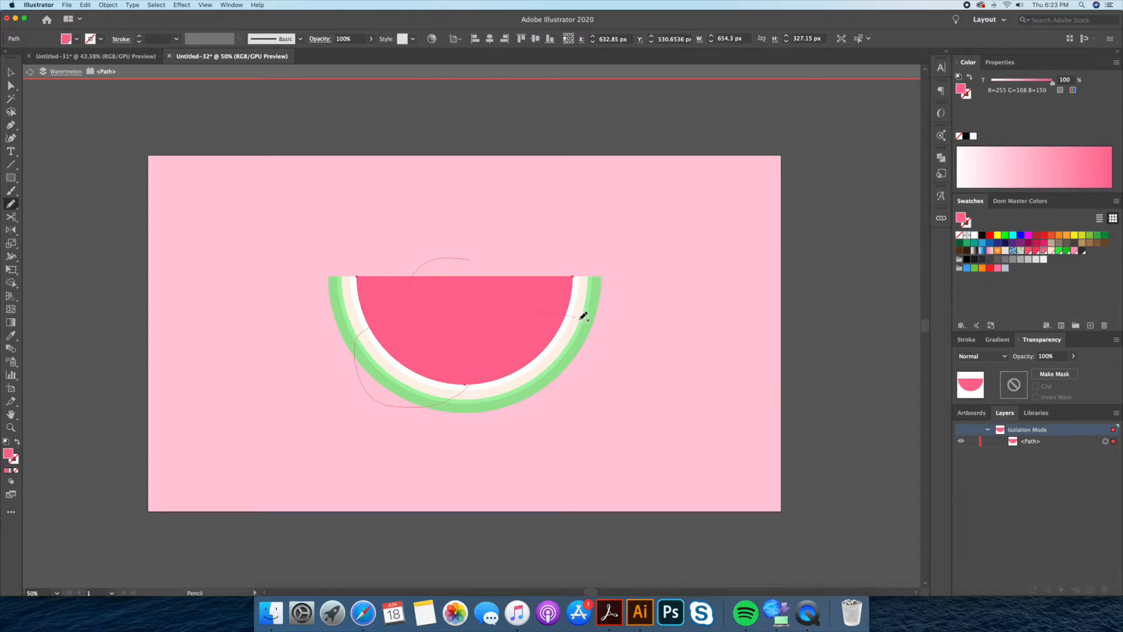
drag(580, 315, 473, 258)
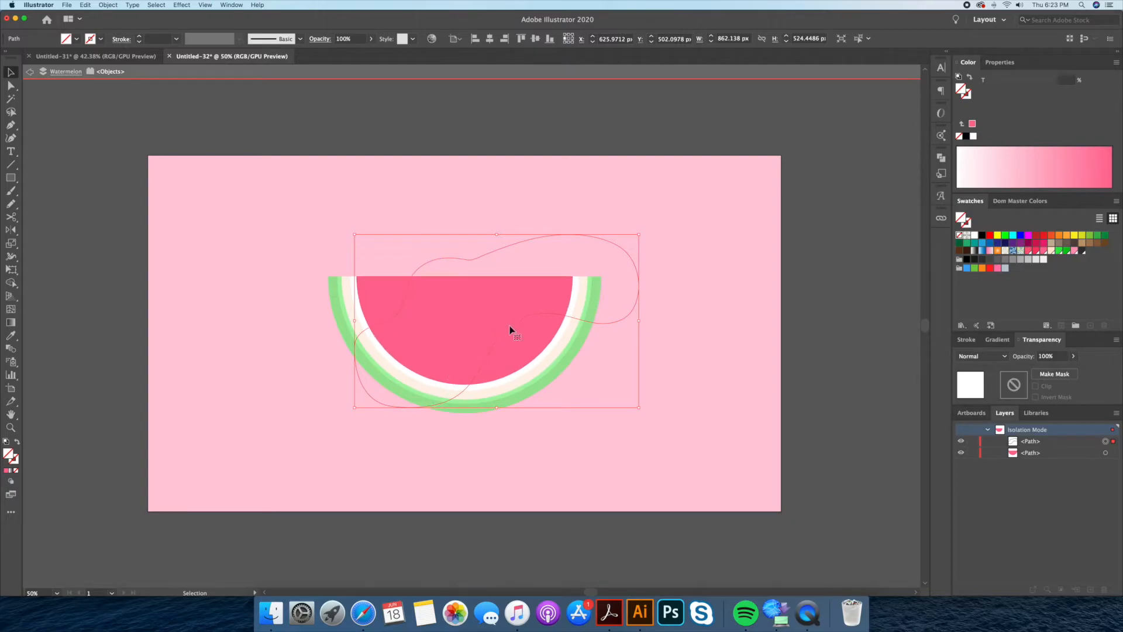
mouse_move(555, 321)
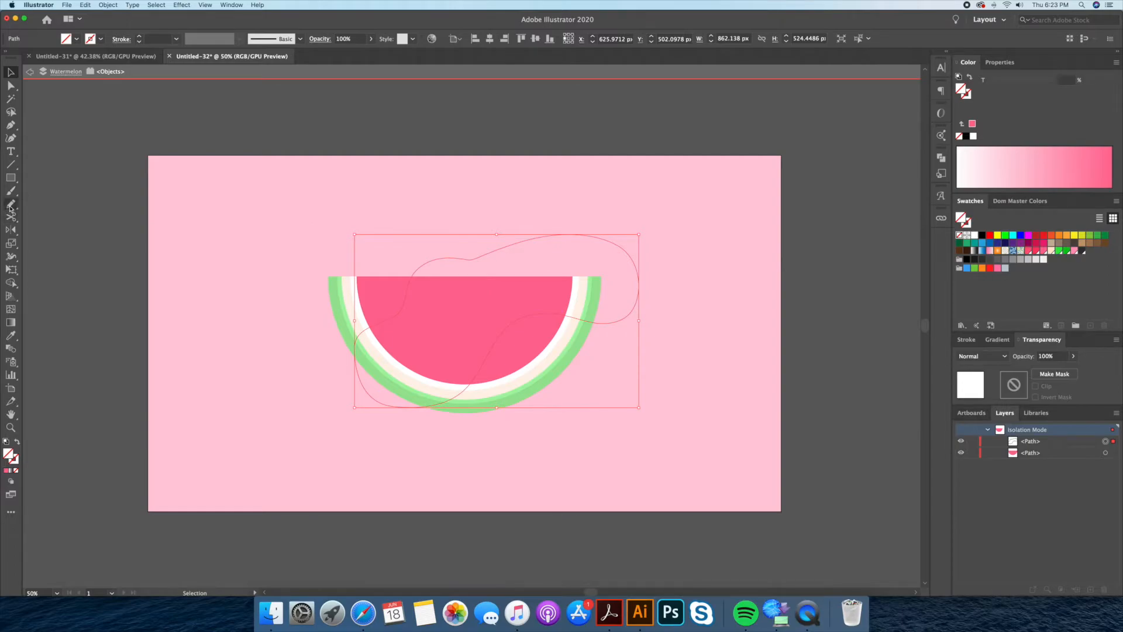
Run the Smooth Tool along the wavy loop to even out its bumps
click(11, 208)
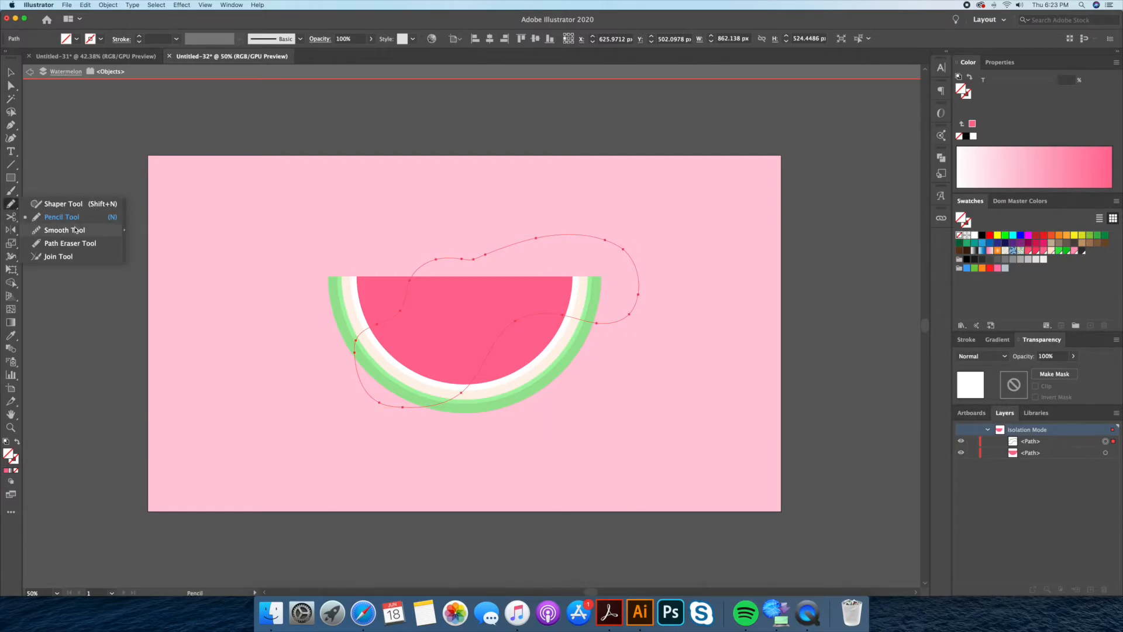
click(64, 230)
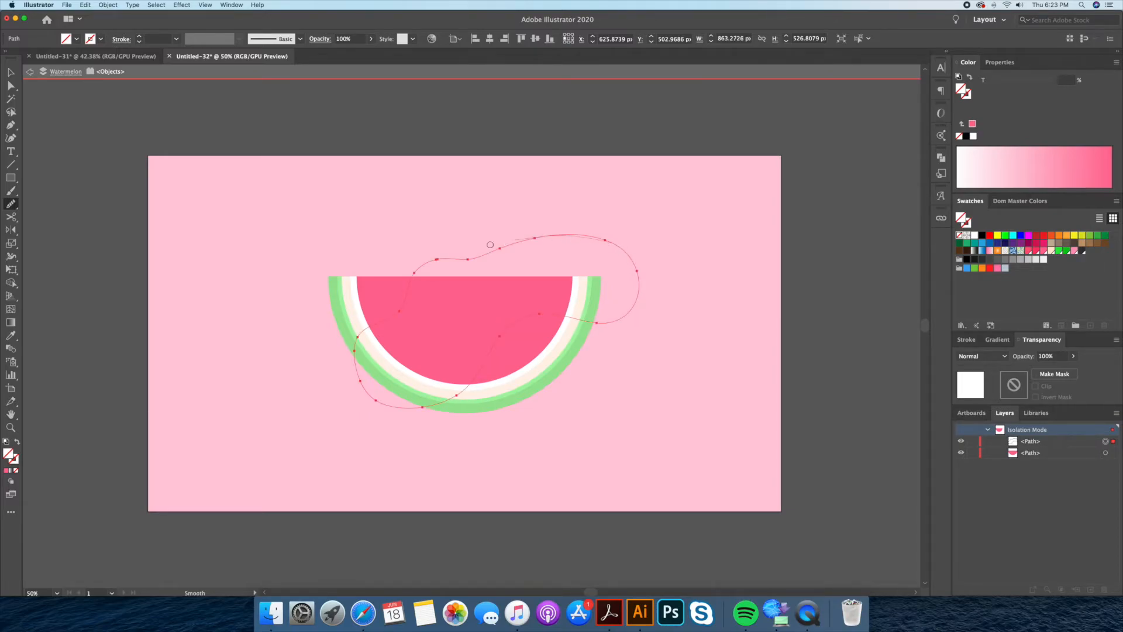
click(10, 71)
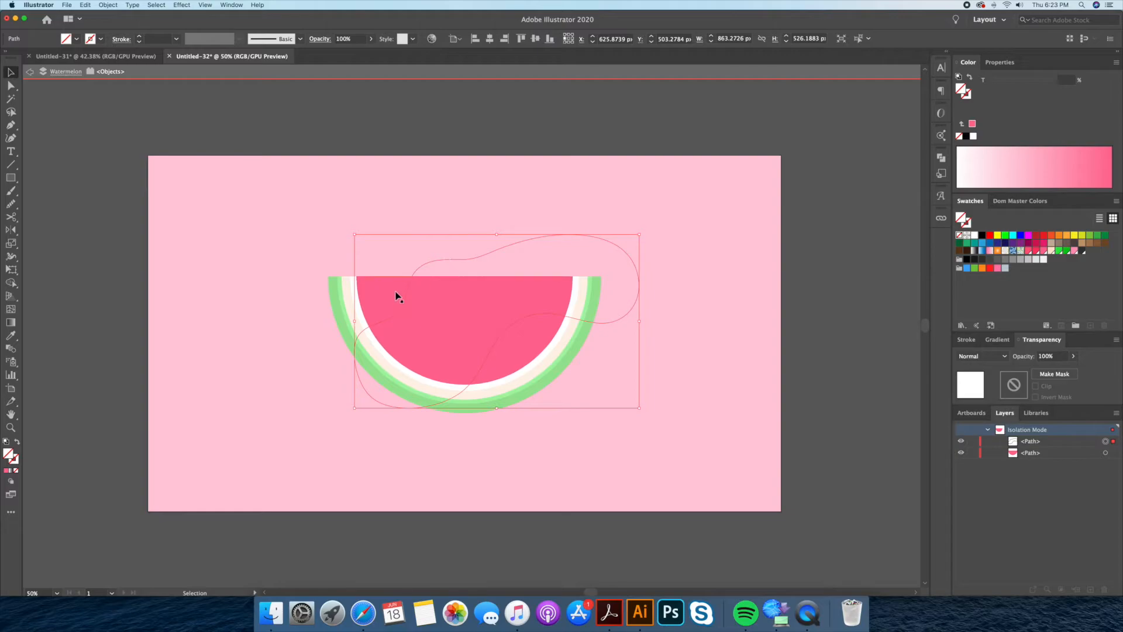
mouse_move(389, 306)
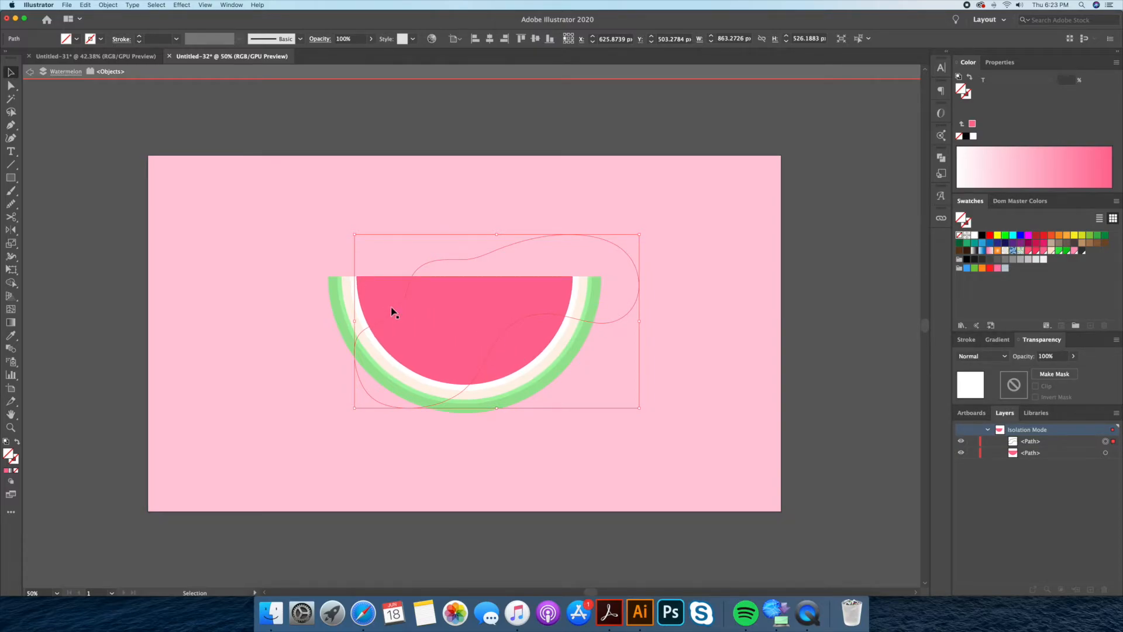
mouse_move(382, 287)
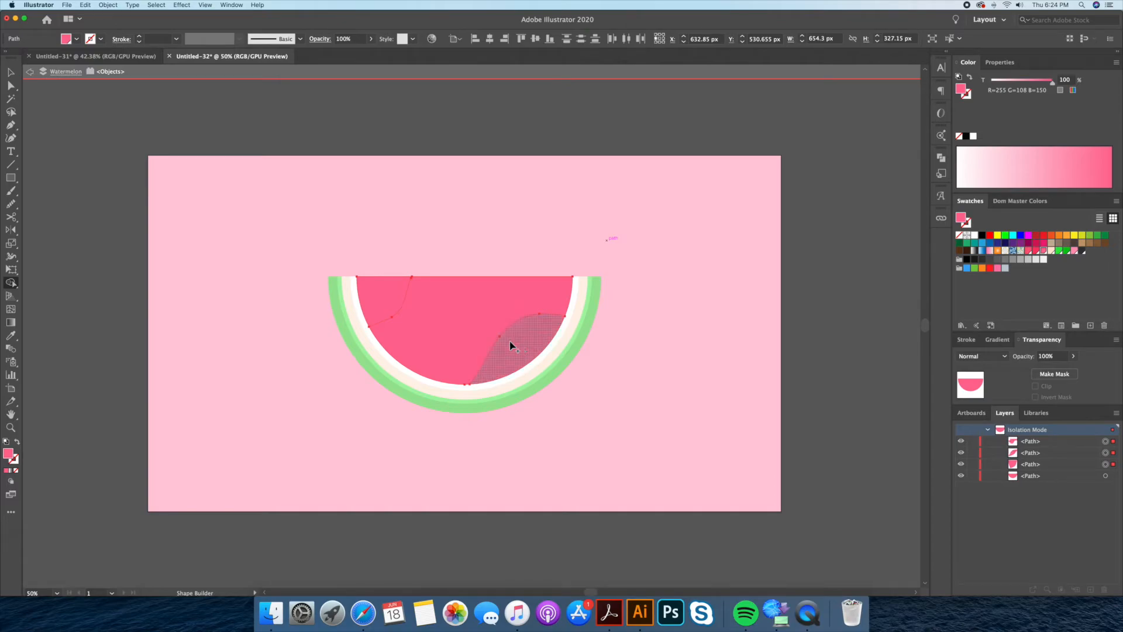
Merge the lower-right region of the pink flesh into one wedge with the Shape Builder
click(723, 346)
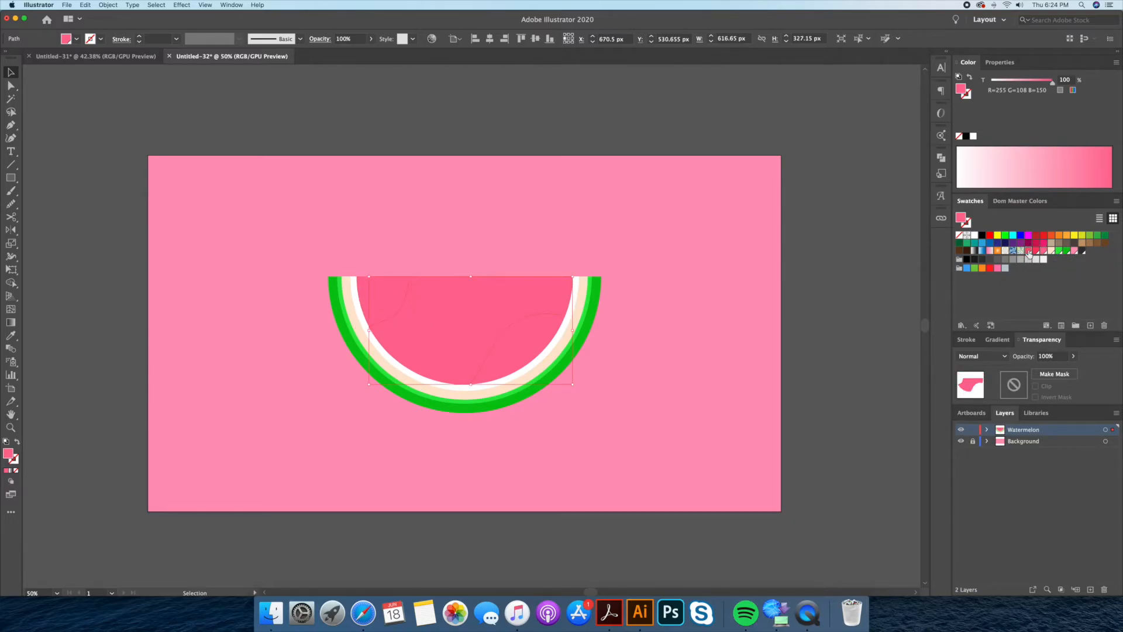
Fill the lower-right flesh wedge with a darker pink swatch
click(1028, 251)
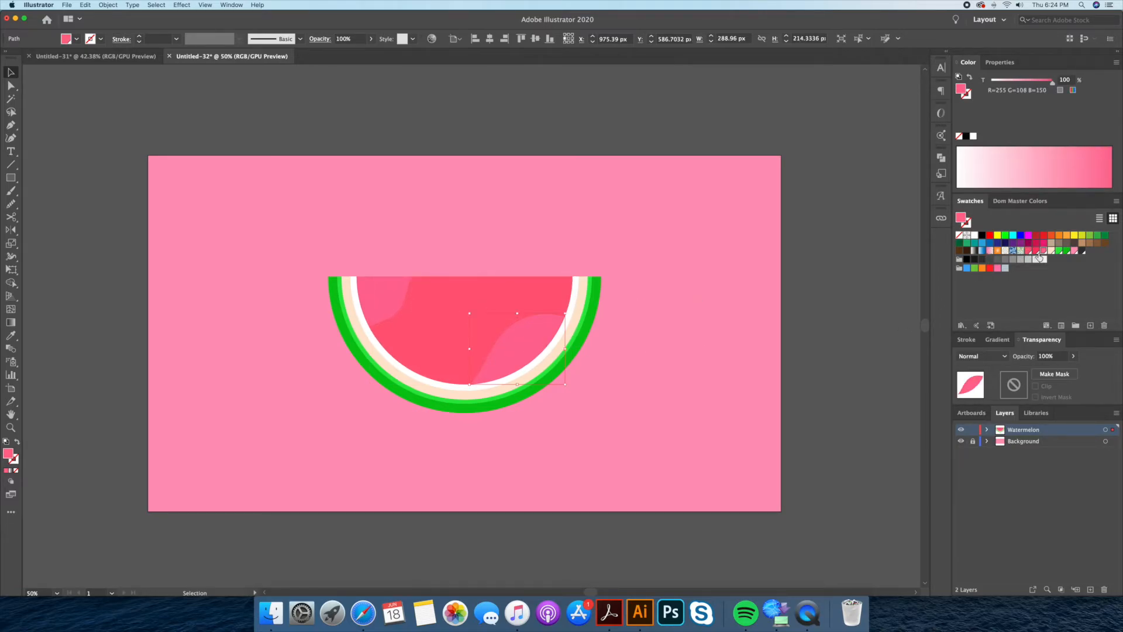
click(1037, 256)
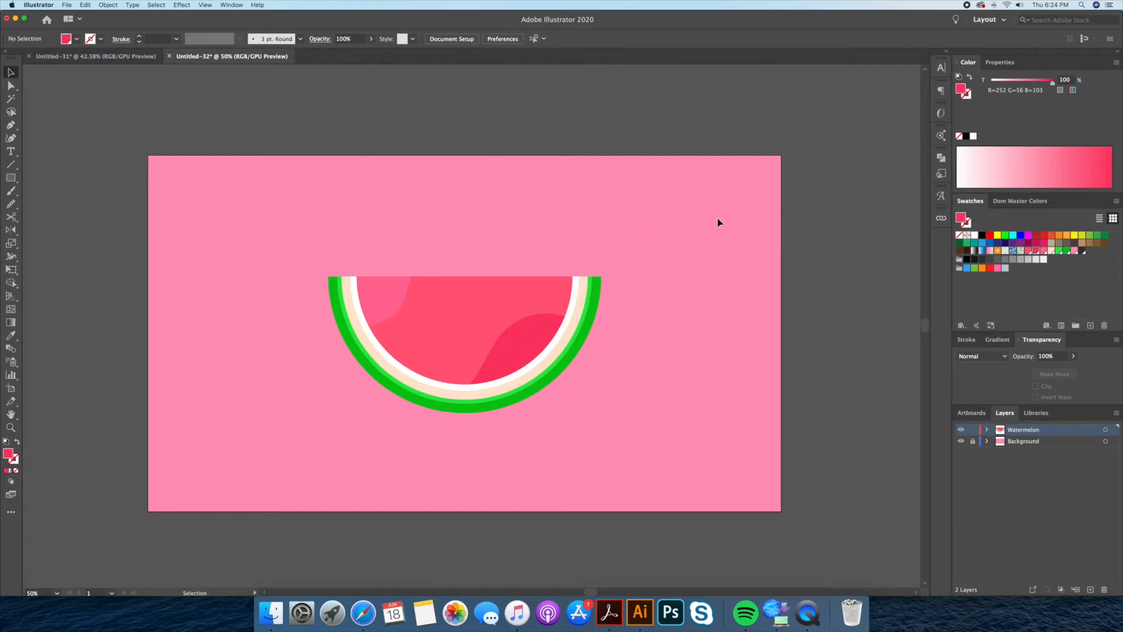
mouse_move(779, 328)
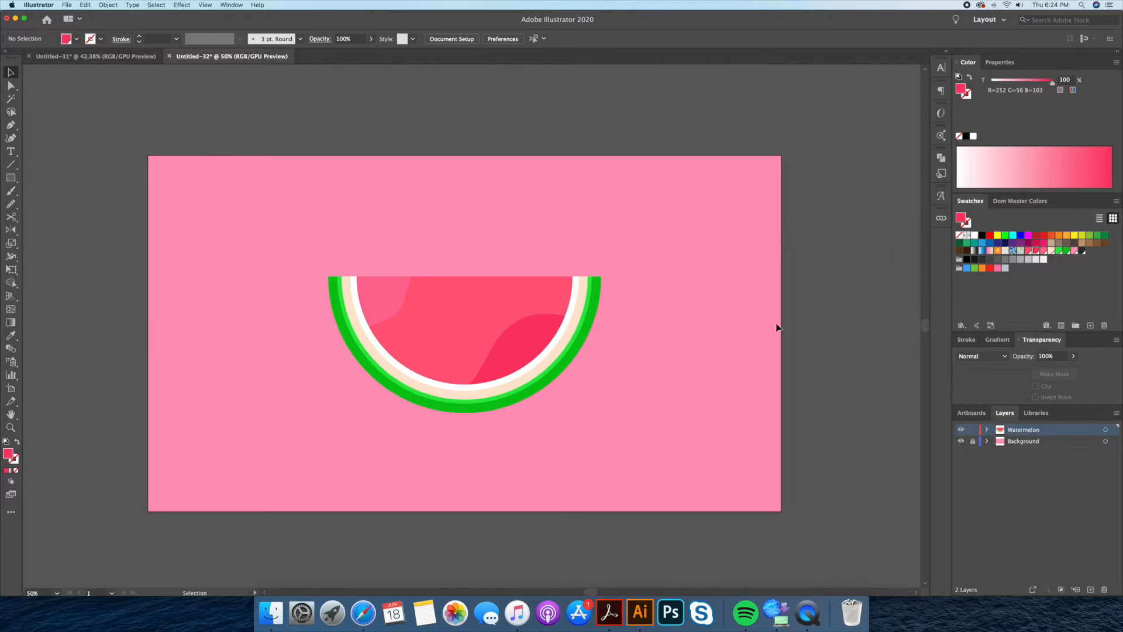
mouse_move(497, 305)
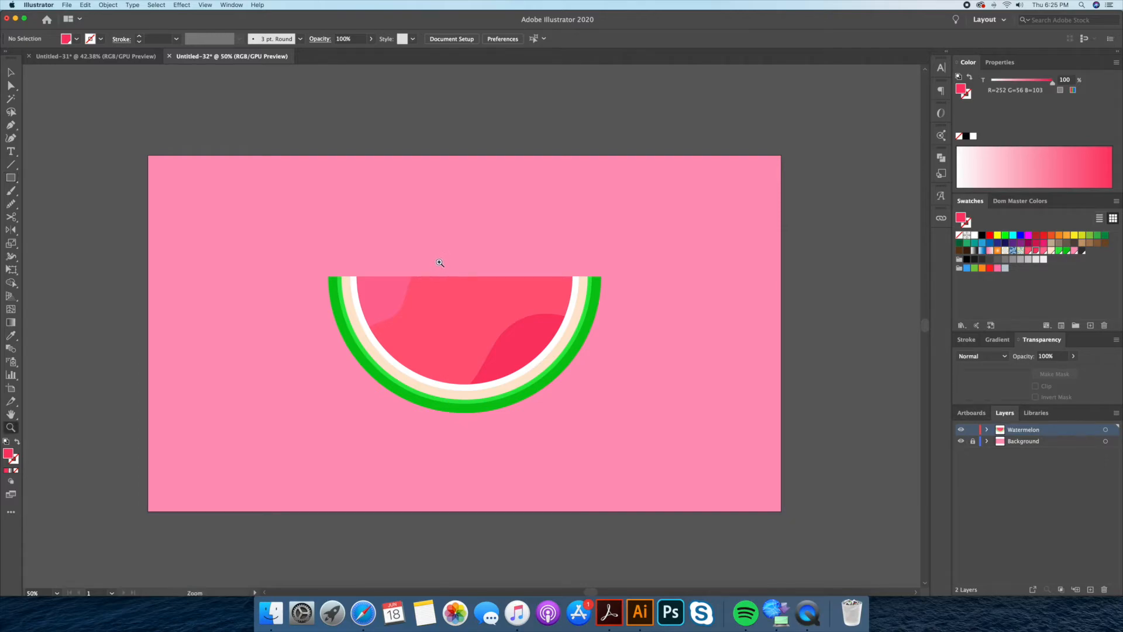
mouse_move(439, 393)
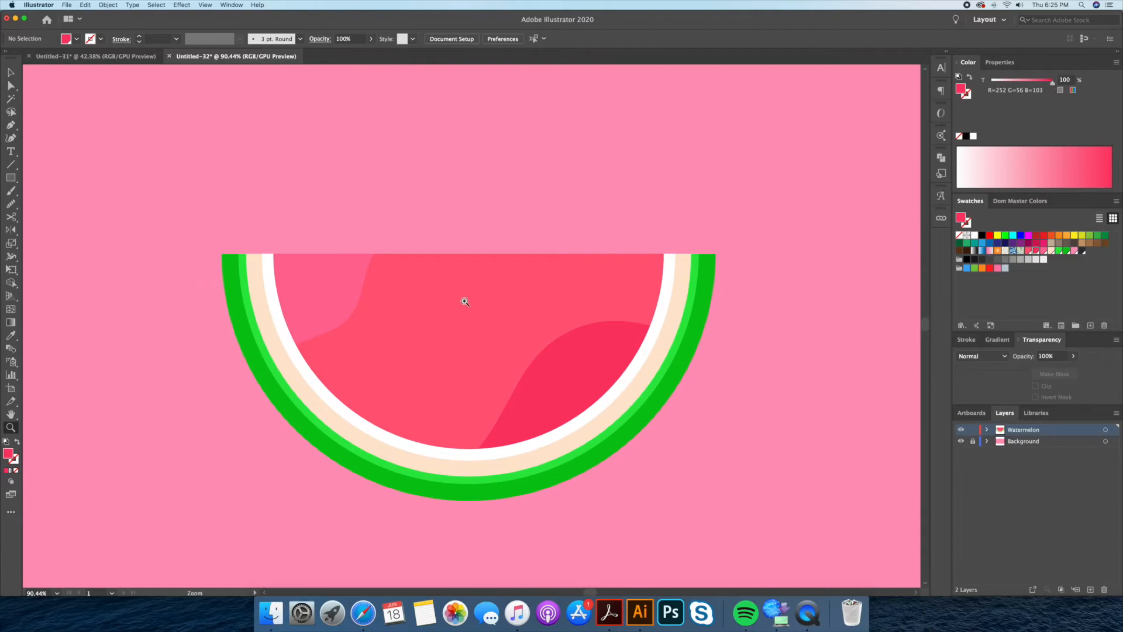
With the Ellipse Tool, make a black circle and an offset copy over it
click(11, 177)
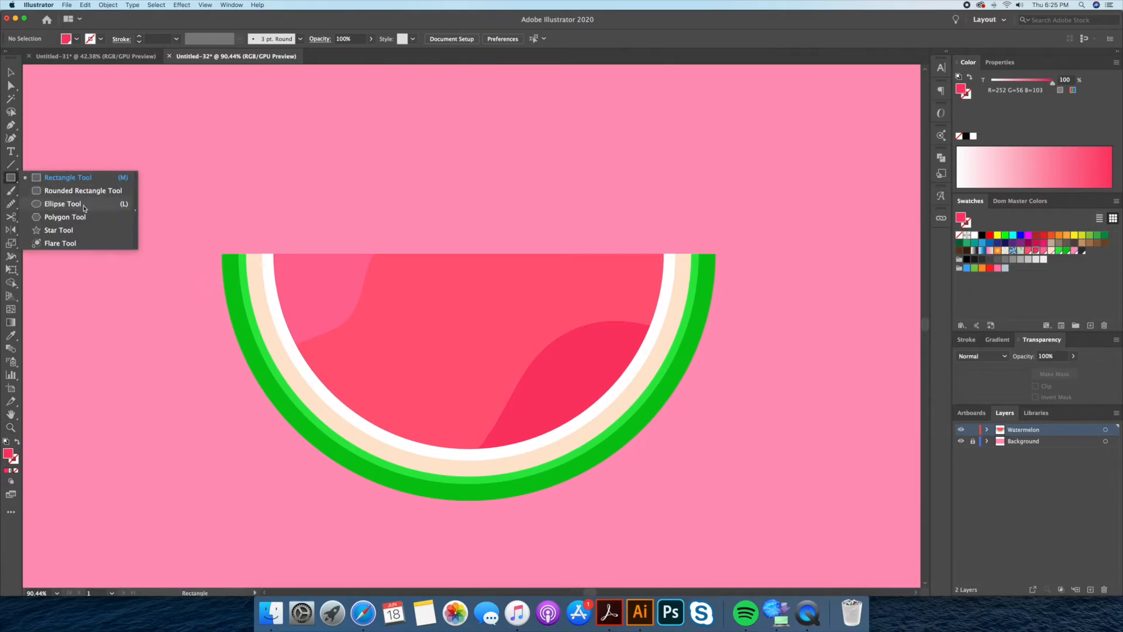
click(63, 204)
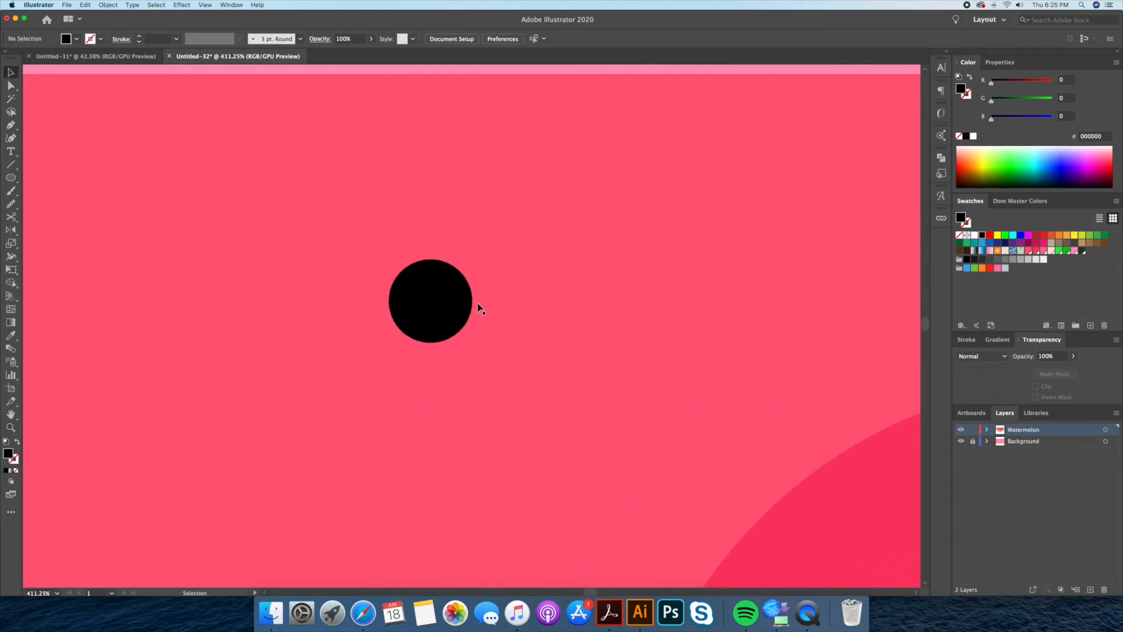
click(430, 301)
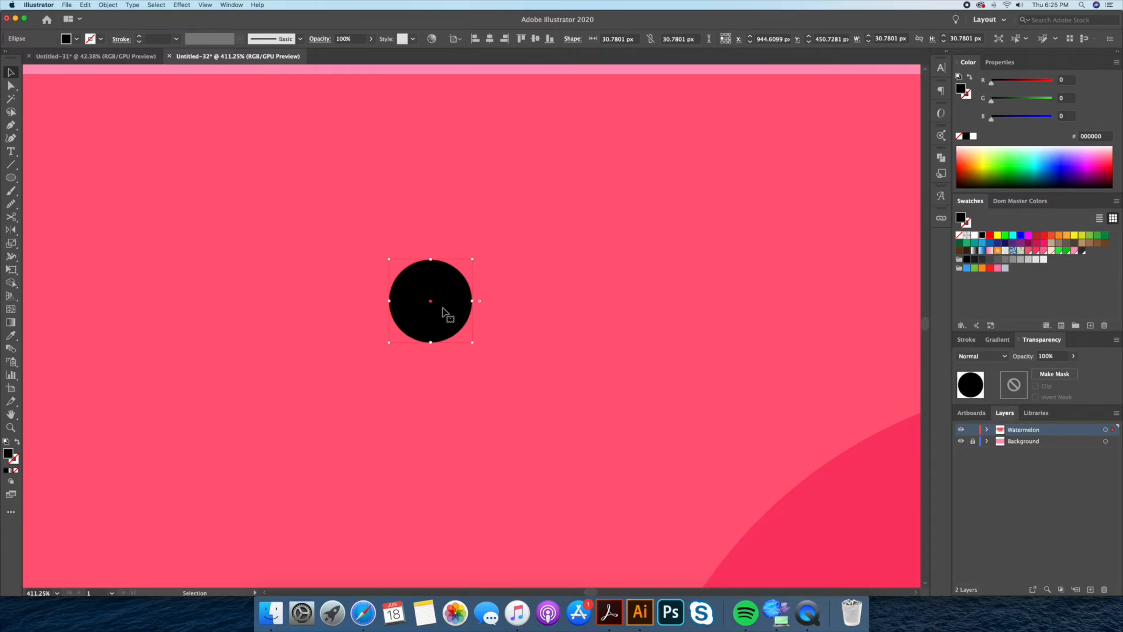
mouse_move(444, 319)
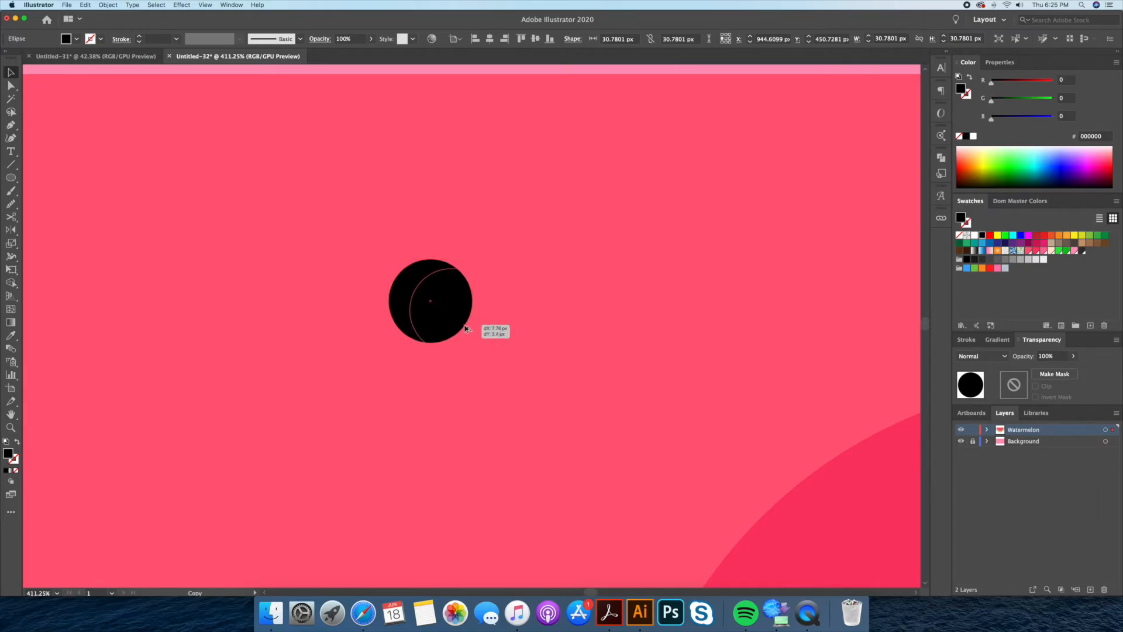
drag(430, 300, 450, 313)
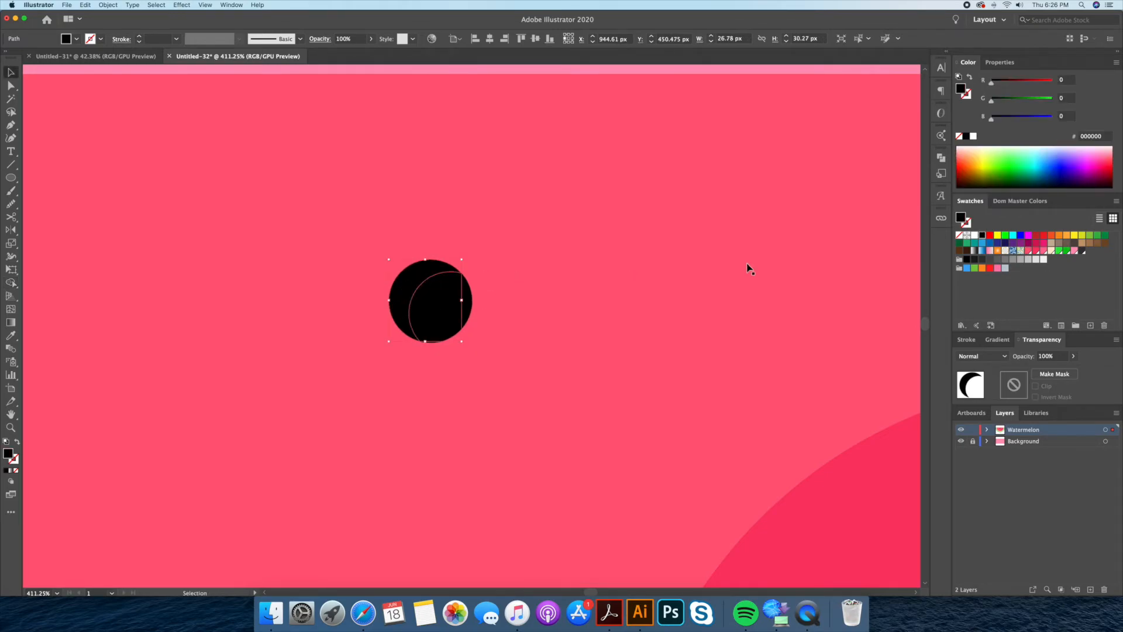
Tint the crescent dark grey and stack it back on the black circle
click(982, 260)
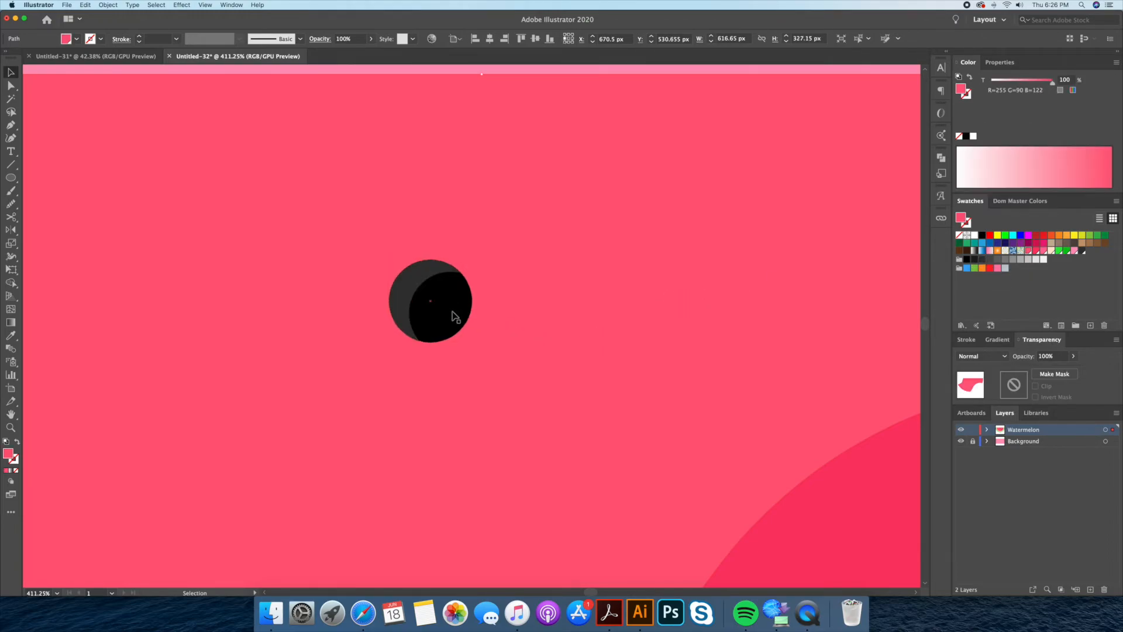
drag(473, 279, 555, 365)
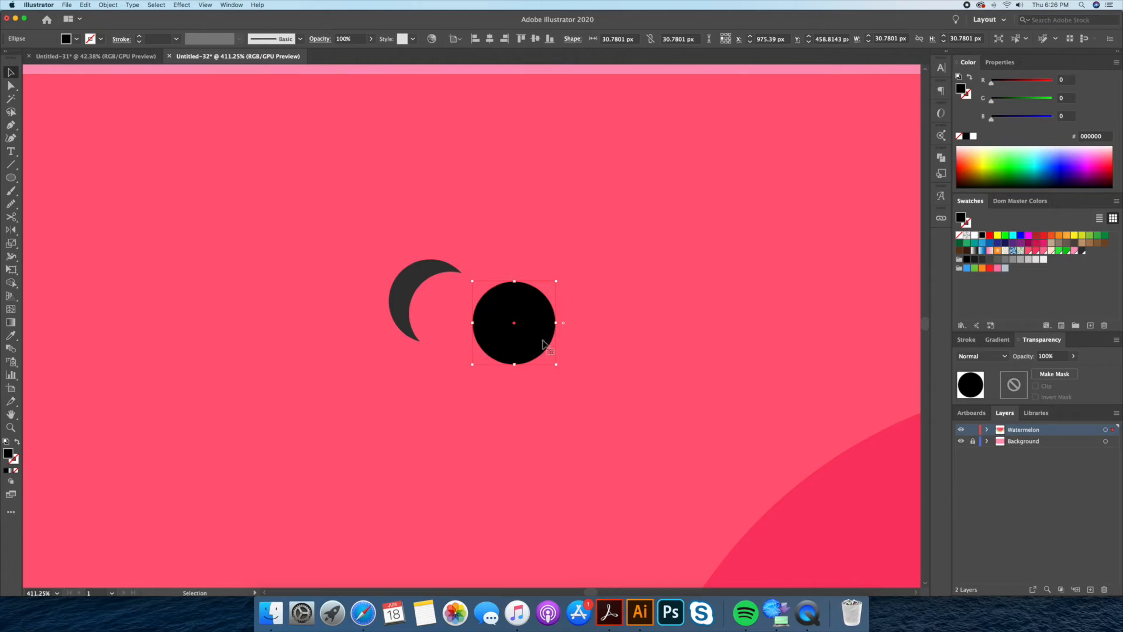
drag(514, 322, 430, 300)
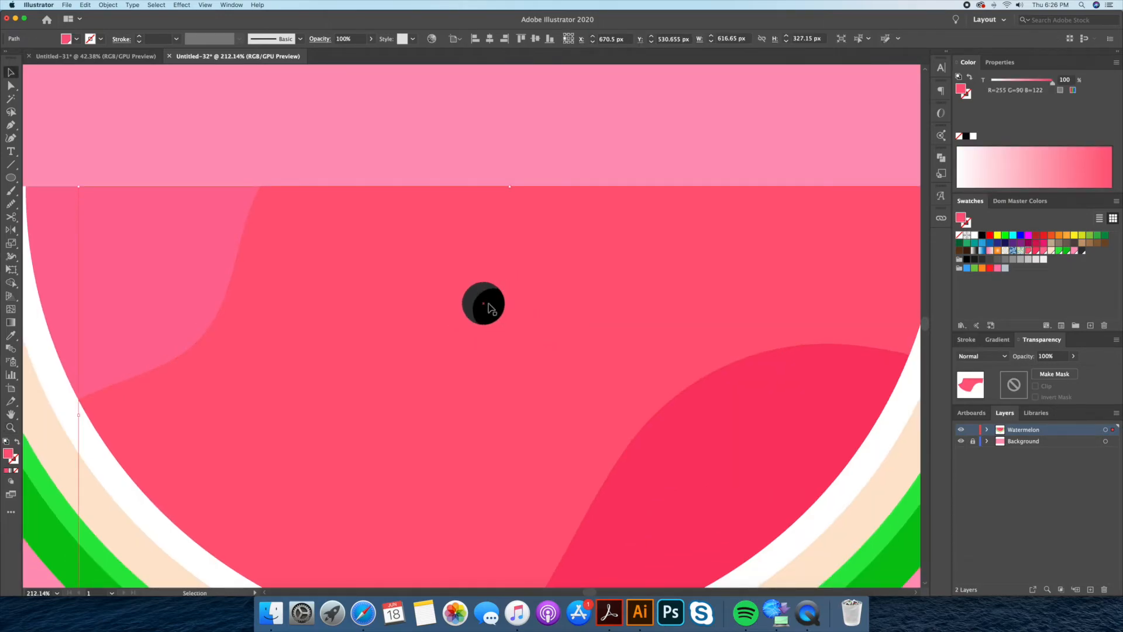
Move the seed to the left of the flesh and place a copy at the centre
click(484, 302)
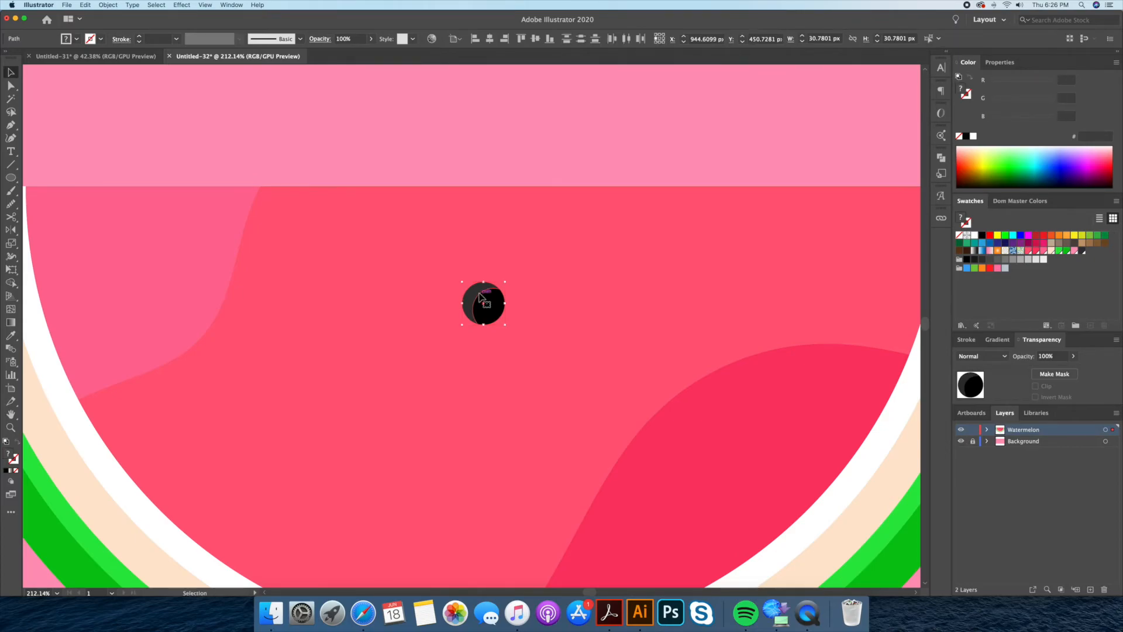
right_click(487, 305)
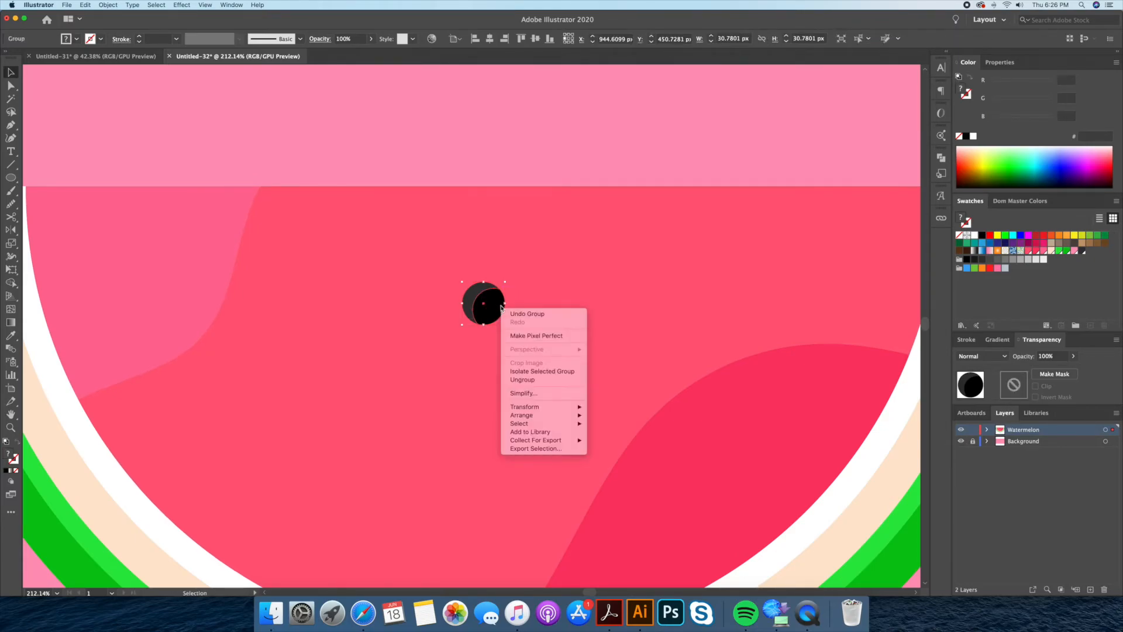
click(513, 308)
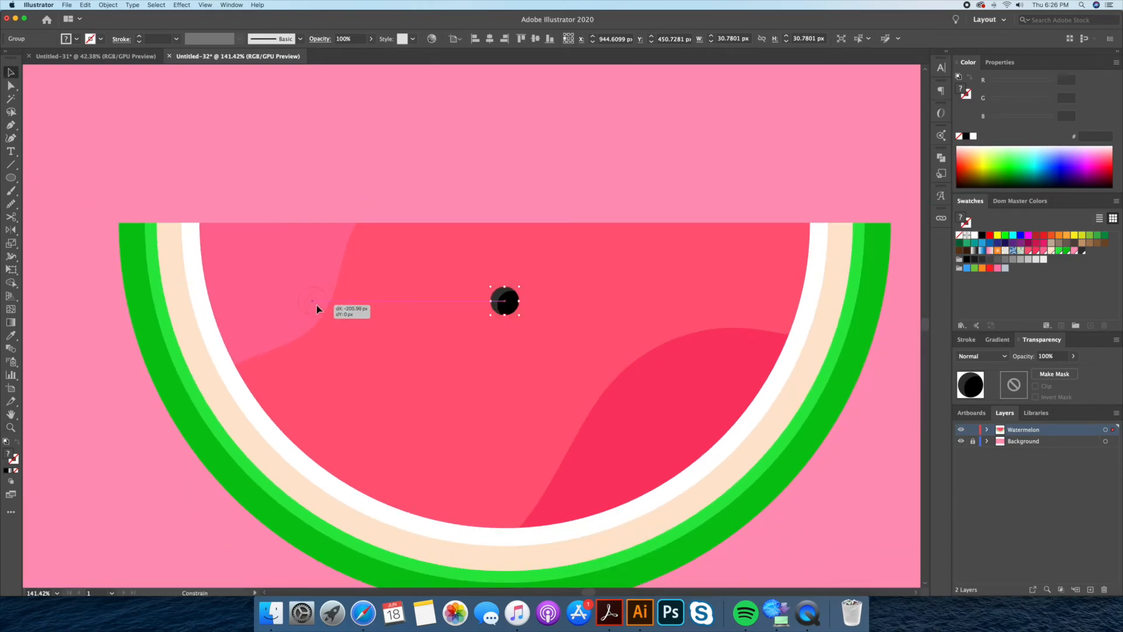
drag(505, 301, 312, 300)
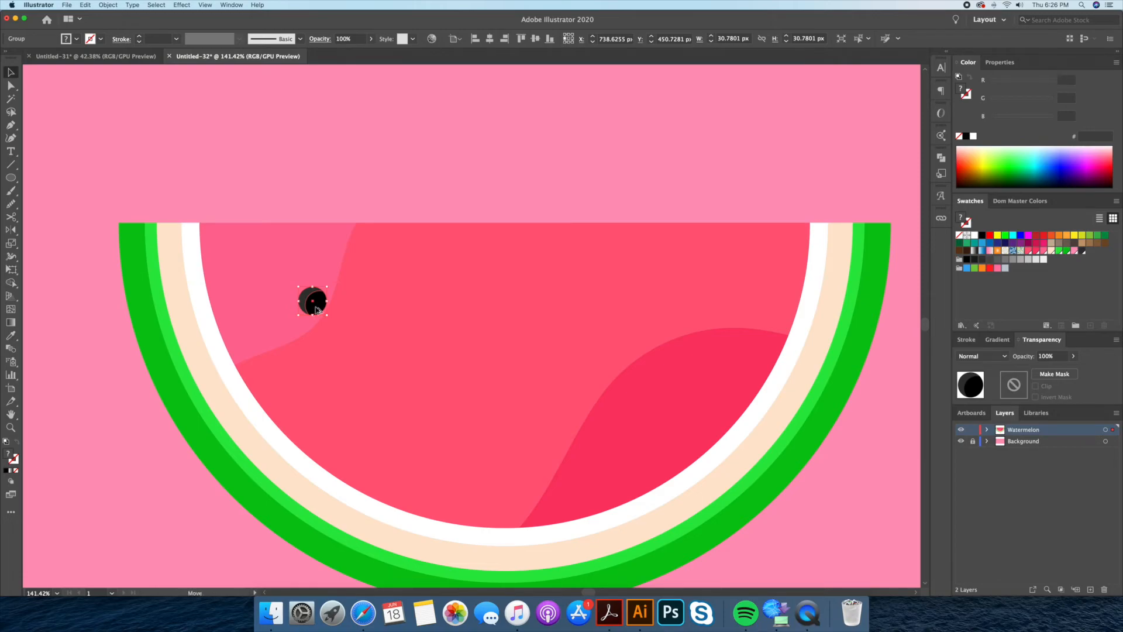
drag(313, 301, 511, 300)
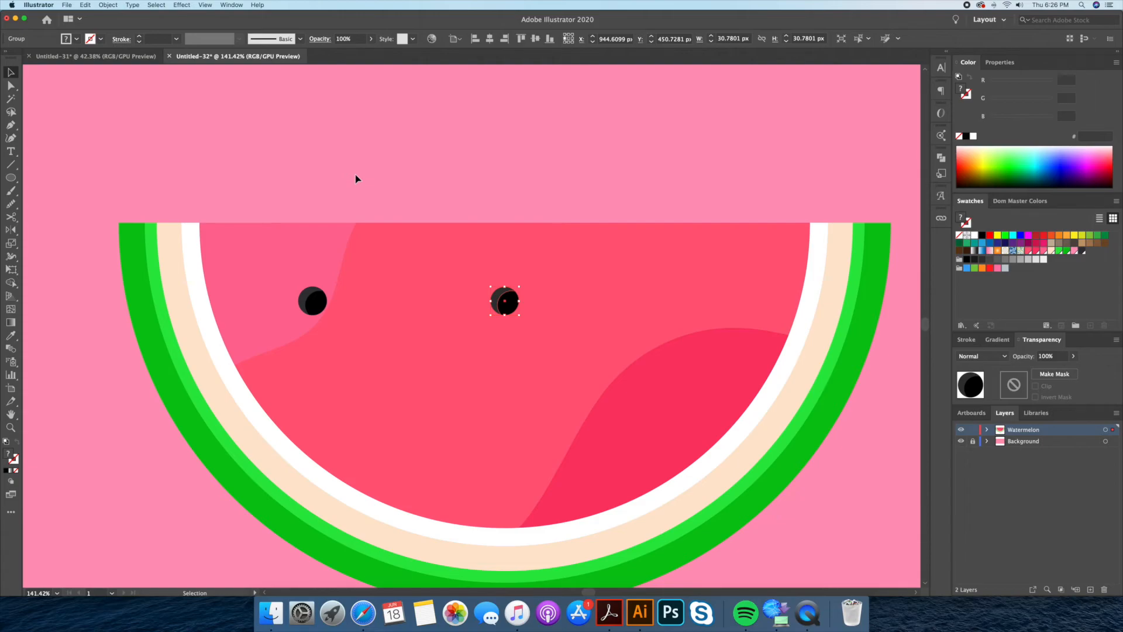
Add a right-side seed, then copy two seeds down into a lower row
drag(505, 301, 696, 301)
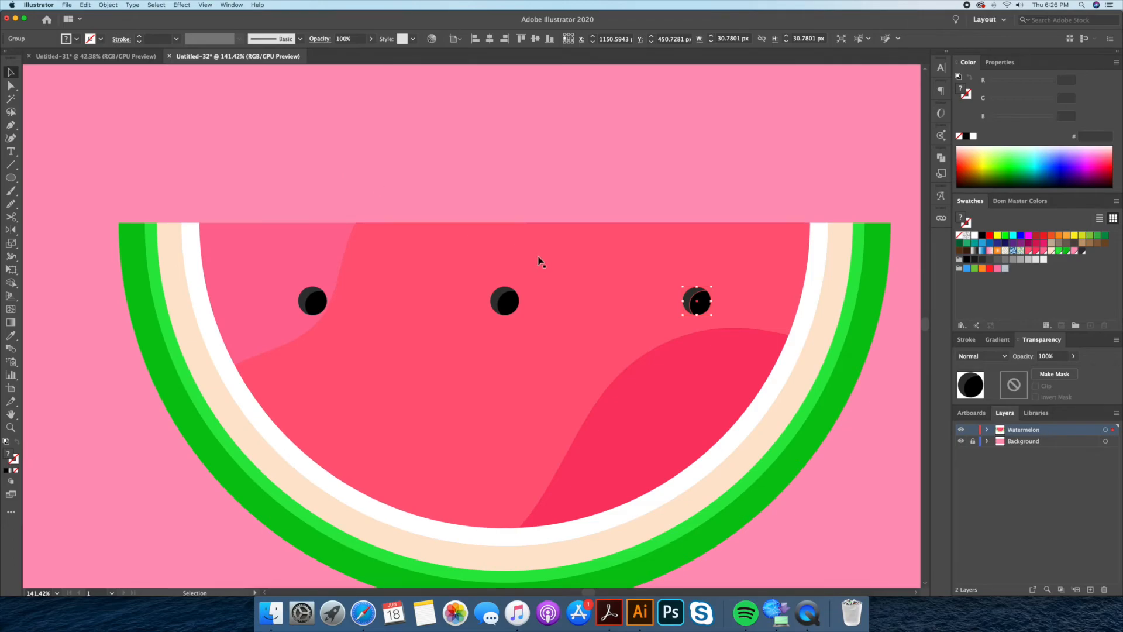
click(505, 302)
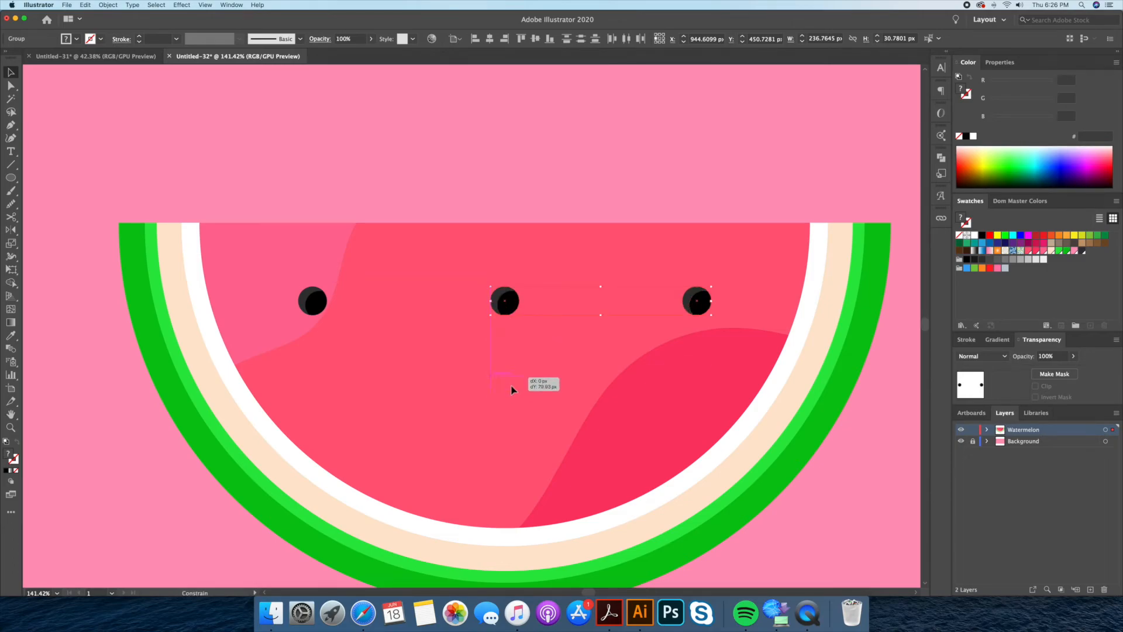
drag(505, 301, 505, 423)
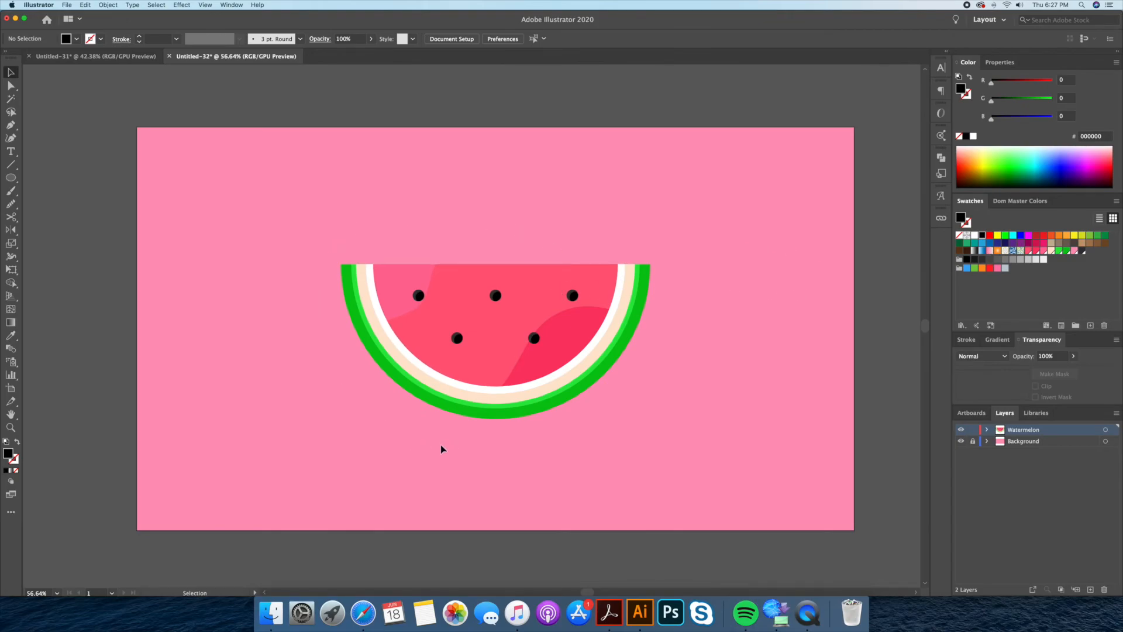
mouse_move(691, 361)
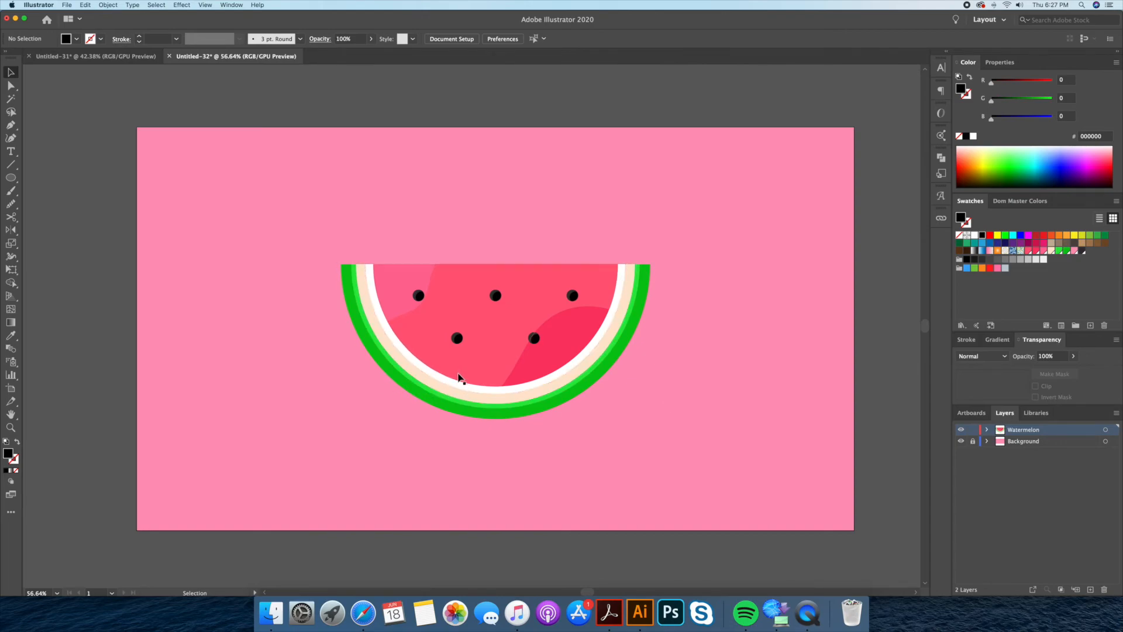
mouse_move(427, 427)
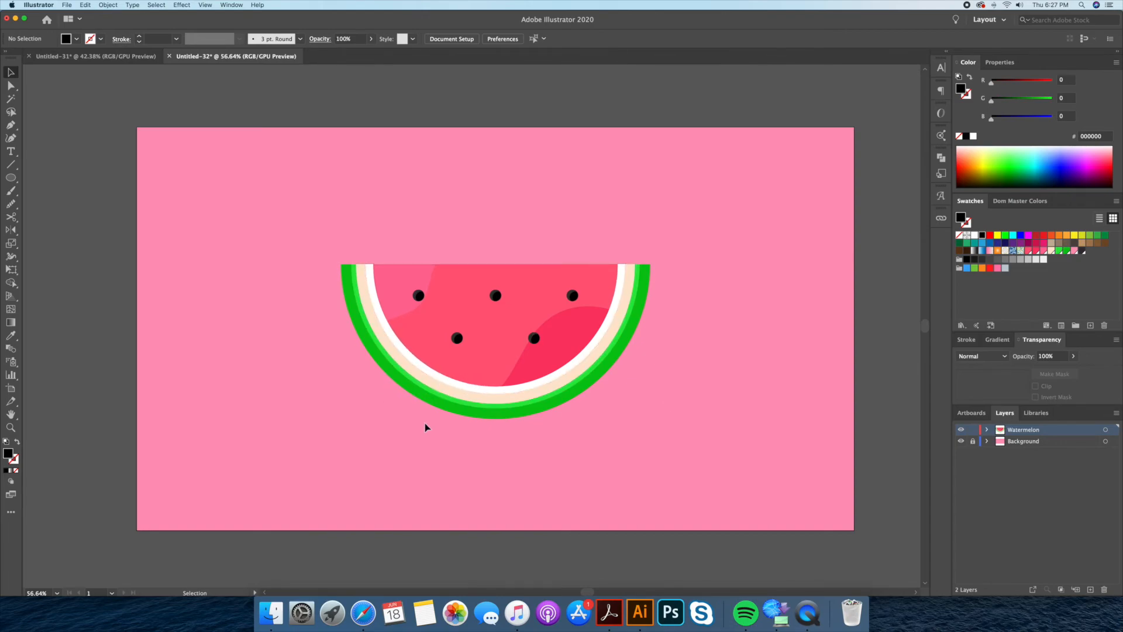
mouse_move(461, 413)
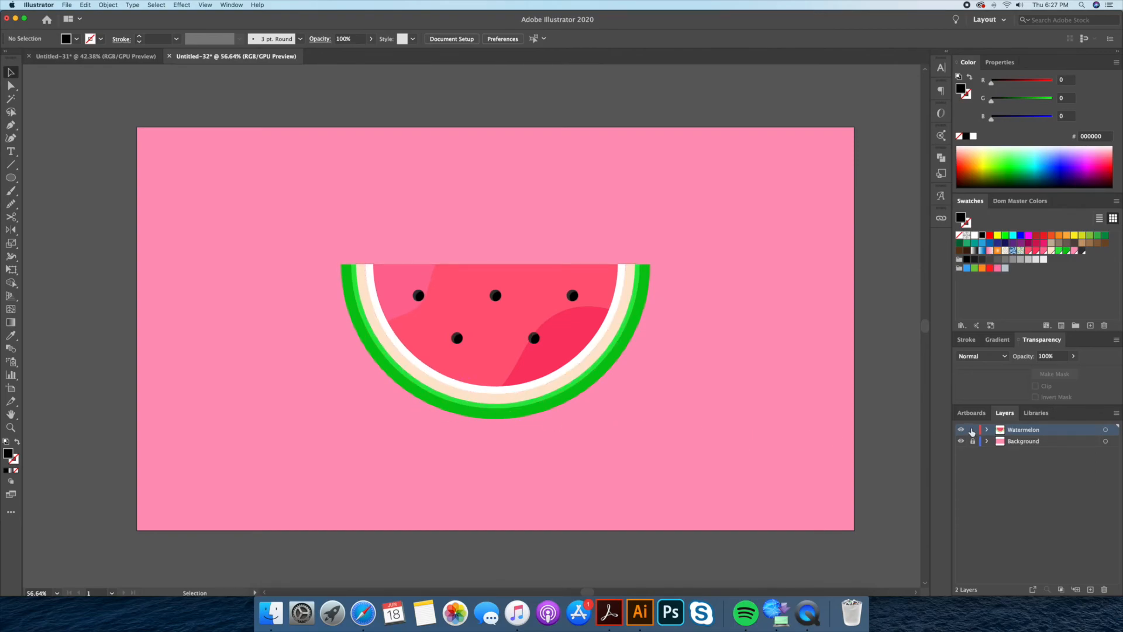
Lock the Watermelon layer and create a new layer above Background
click(973, 429)
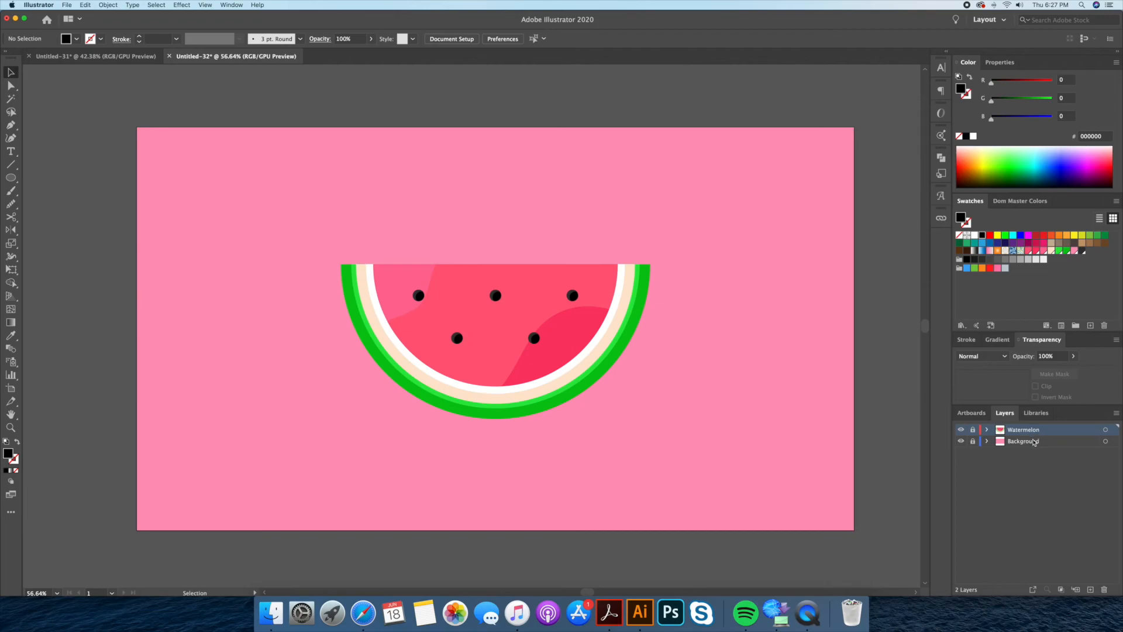
click(1023, 440)
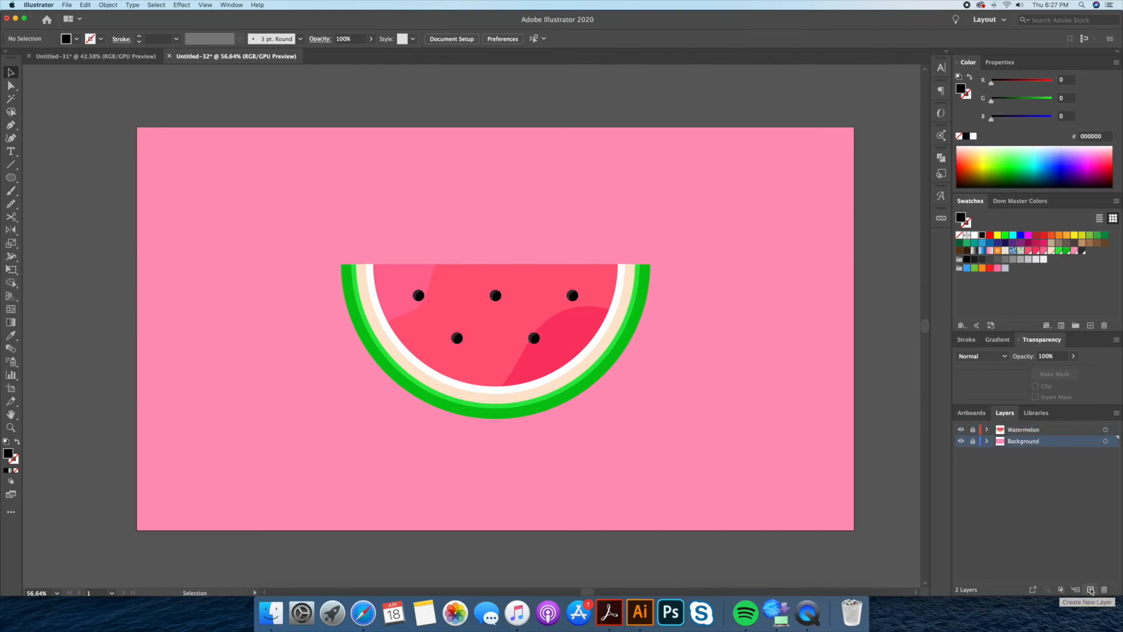
click(1090, 590)
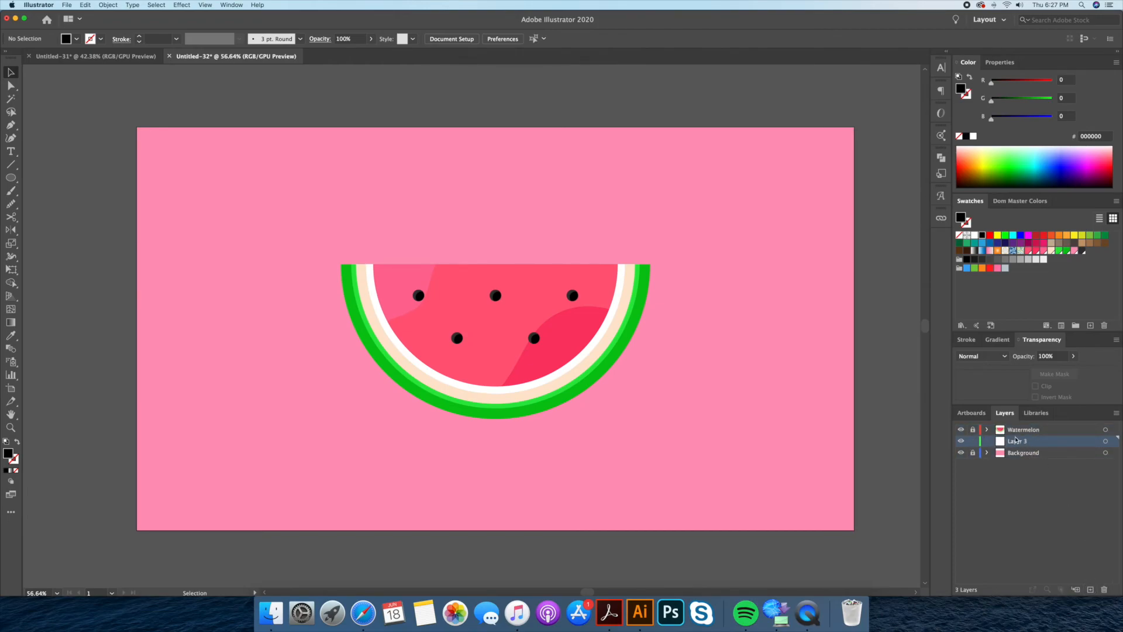
Rename the new layer to 'Shadow'
double_click(1019, 440)
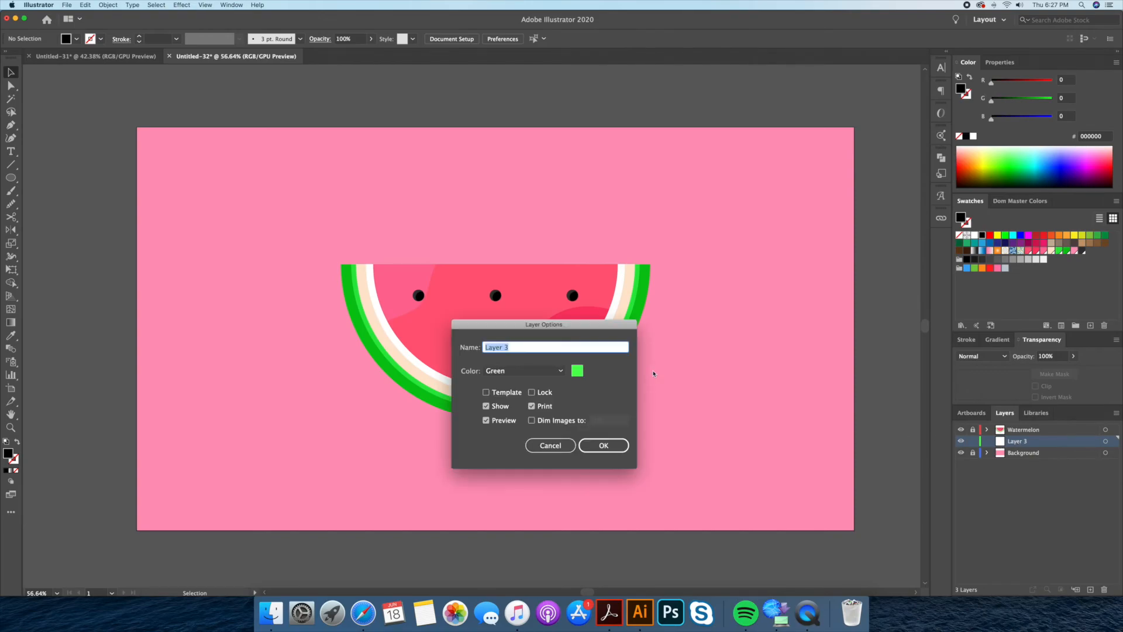
text(Dha)
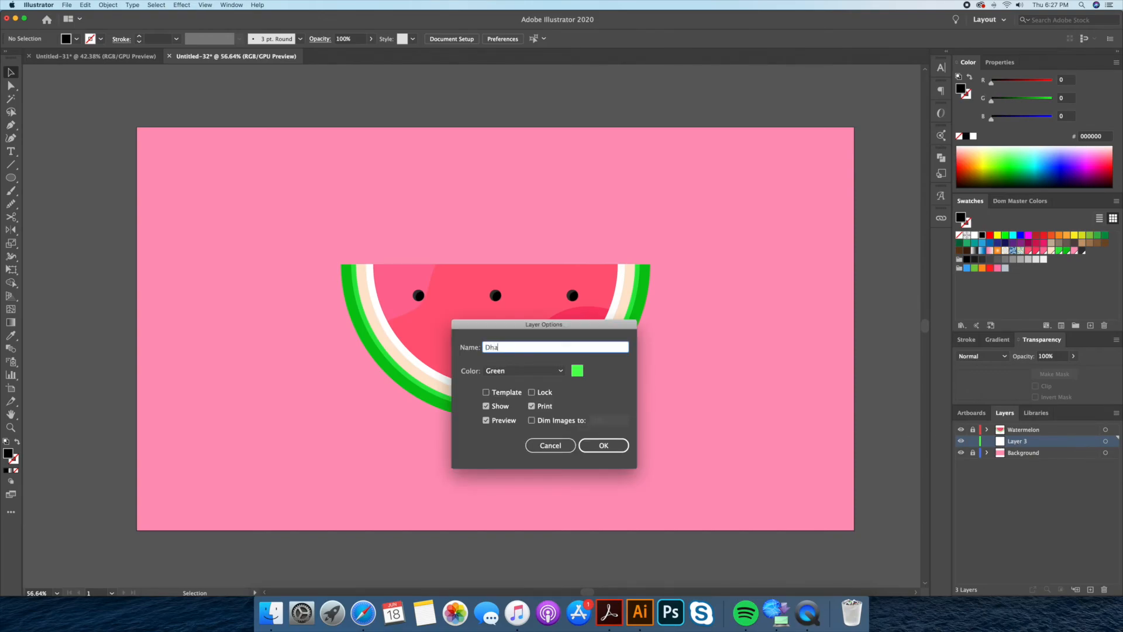
text(Shado)
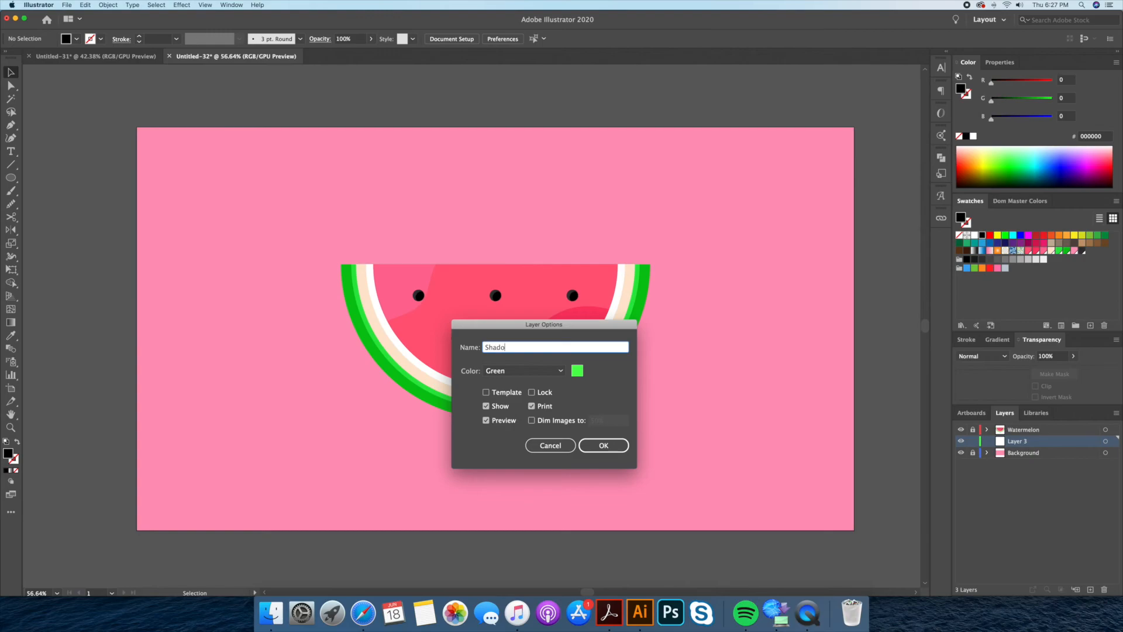
click(603, 445)
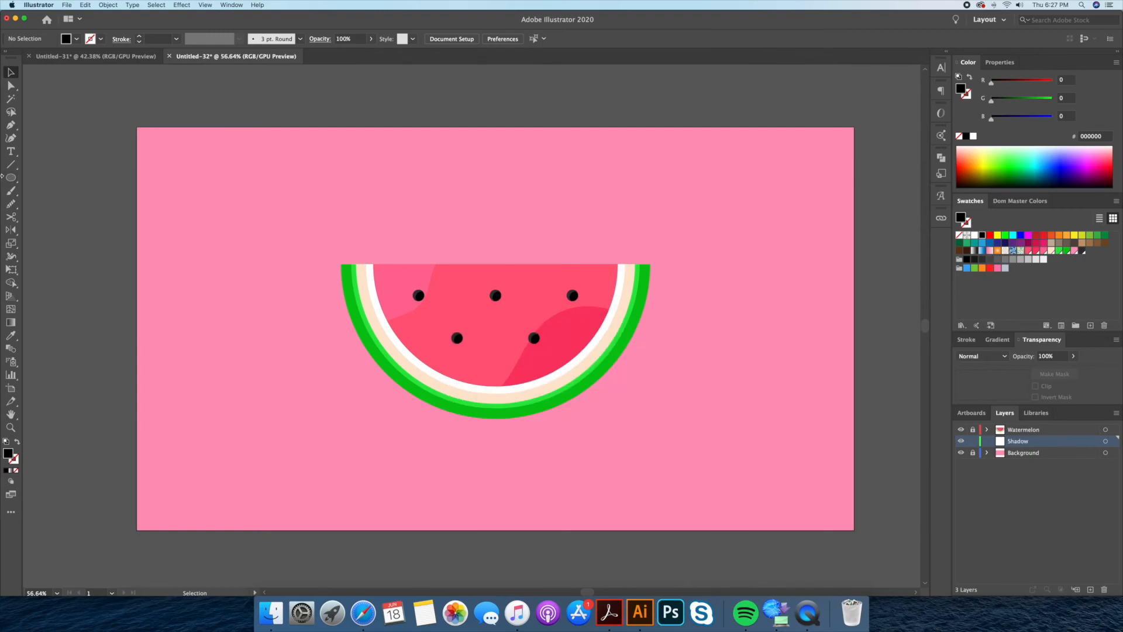
Draw a wide ellipse beneath the watermelon rind
click(12, 176)
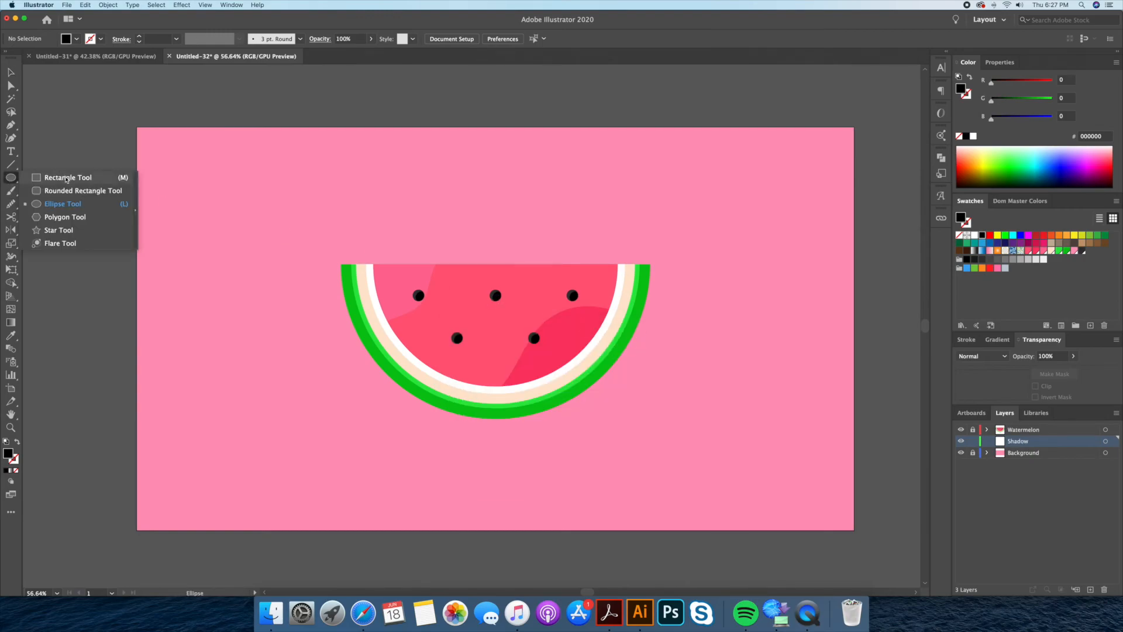
click(63, 203)
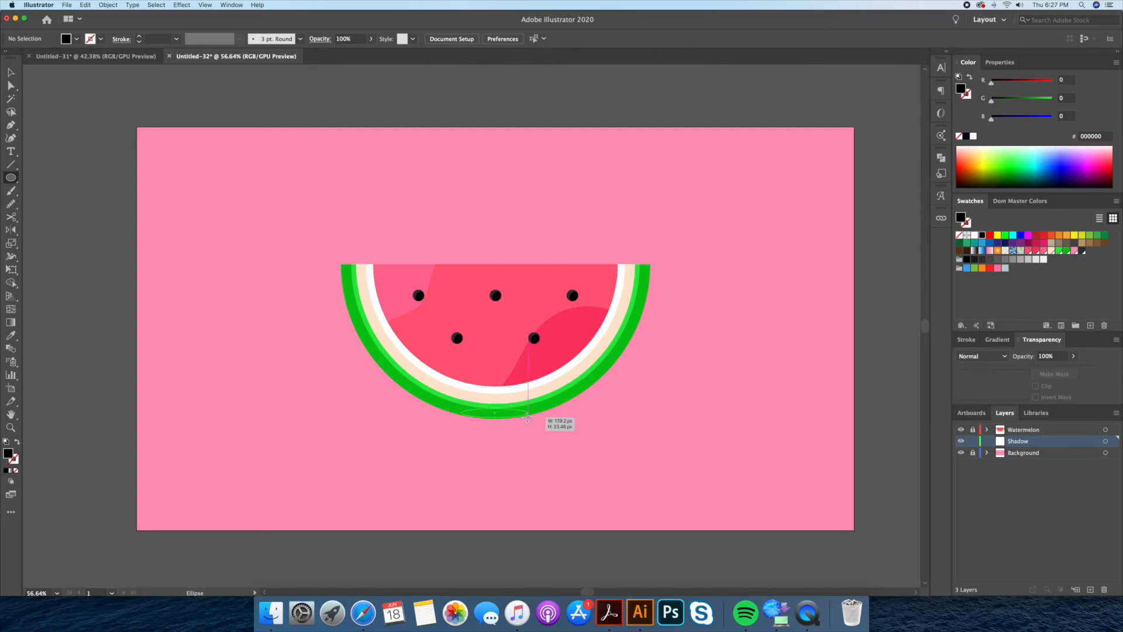
drag(529, 414, 631, 417)
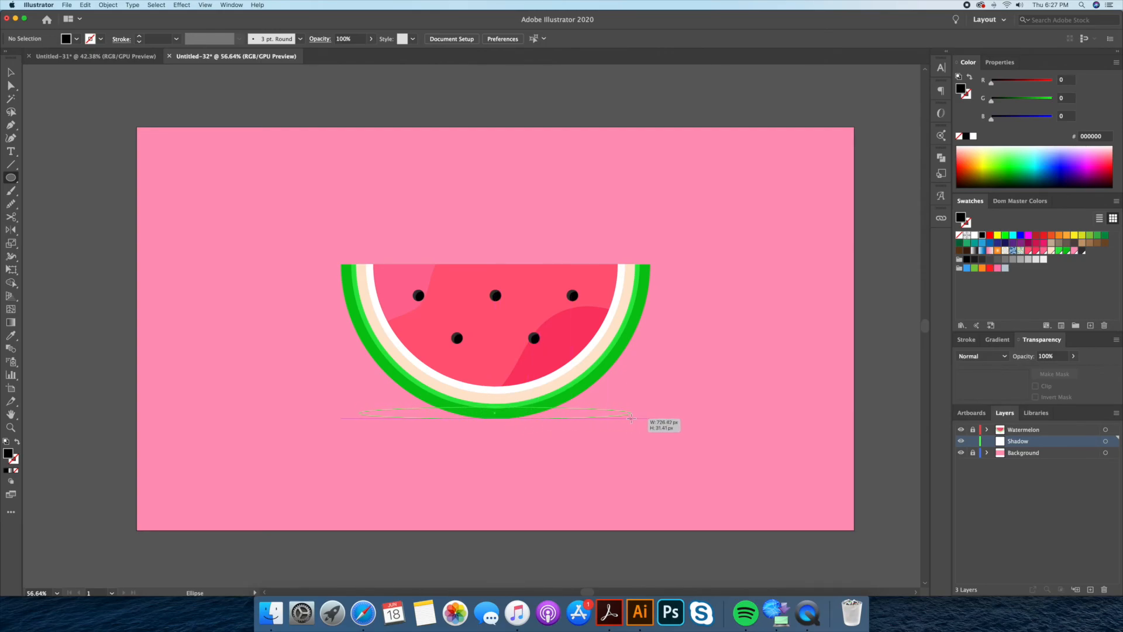
drag(342, 414, 633, 427)
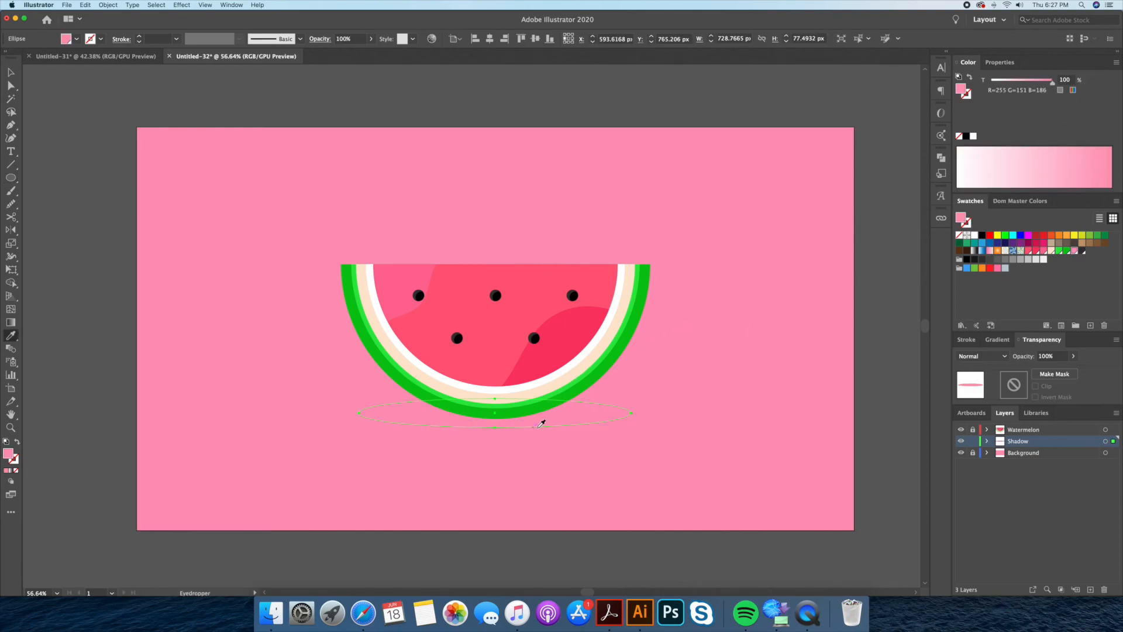
mouse_move(566, 418)
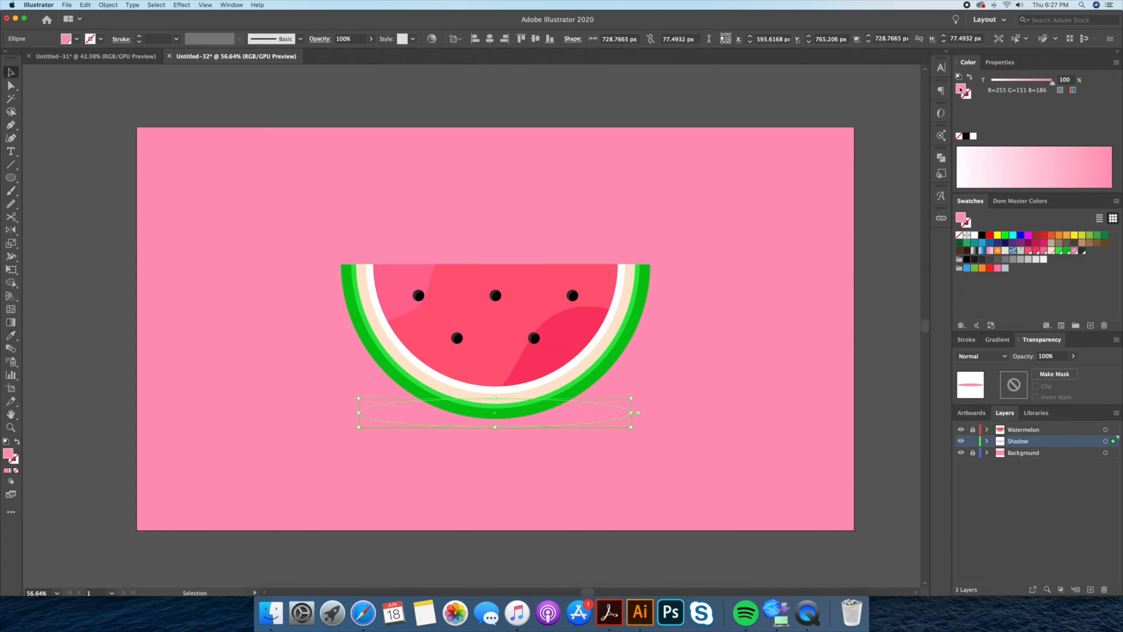
mouse_move(962, 90)
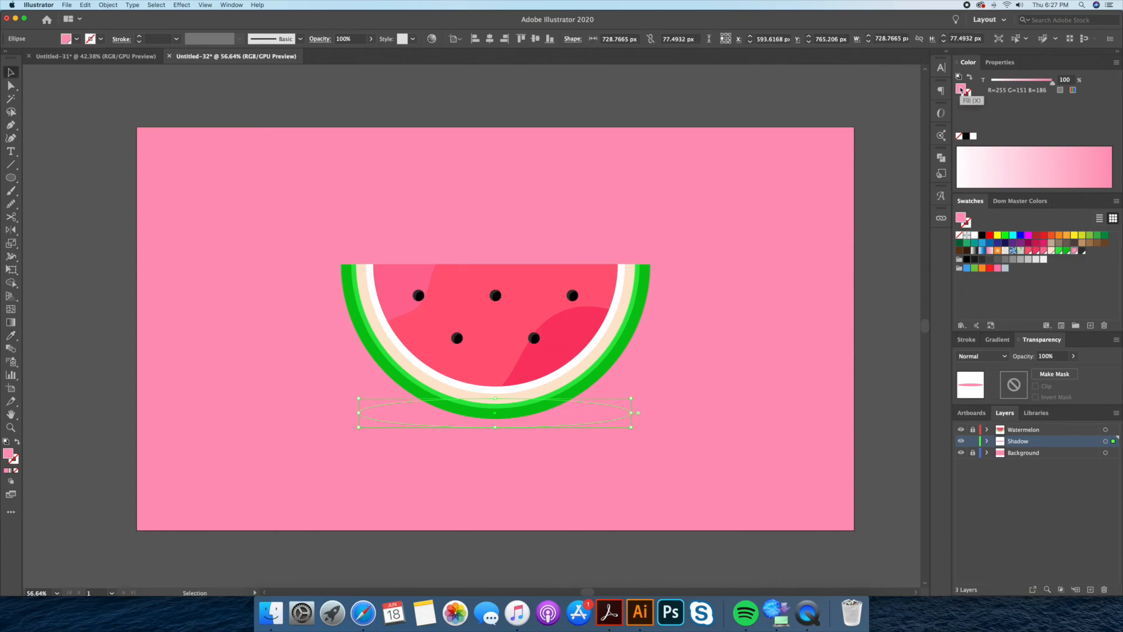
Fill the ellipse a slightly deeper pink and centre it under the slice
double_click(963, 89)
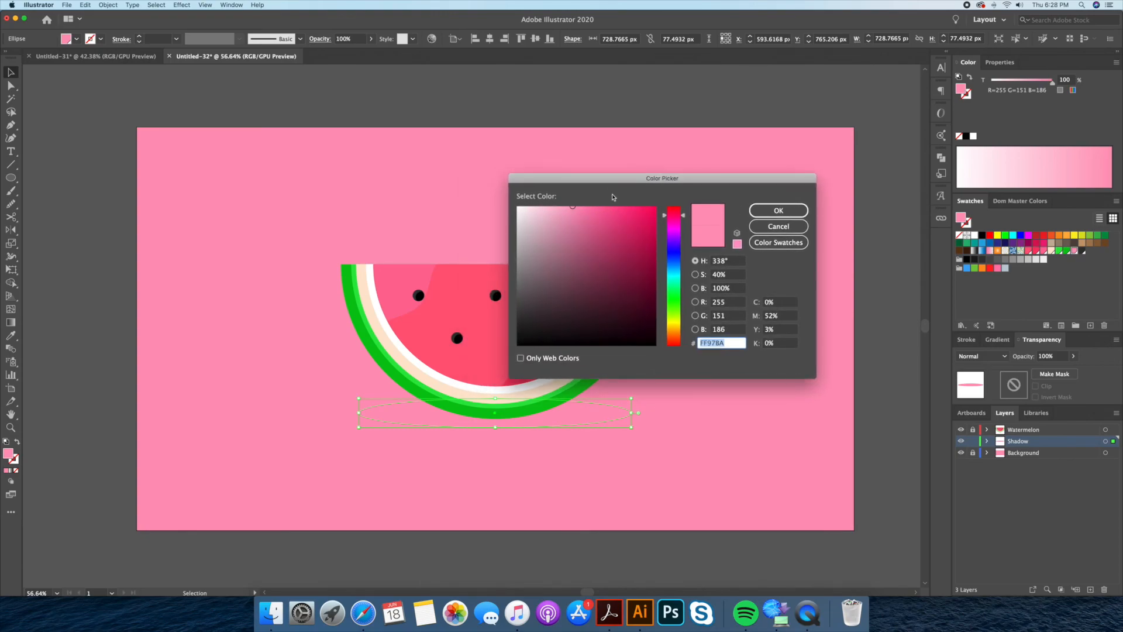
click(581, 213)
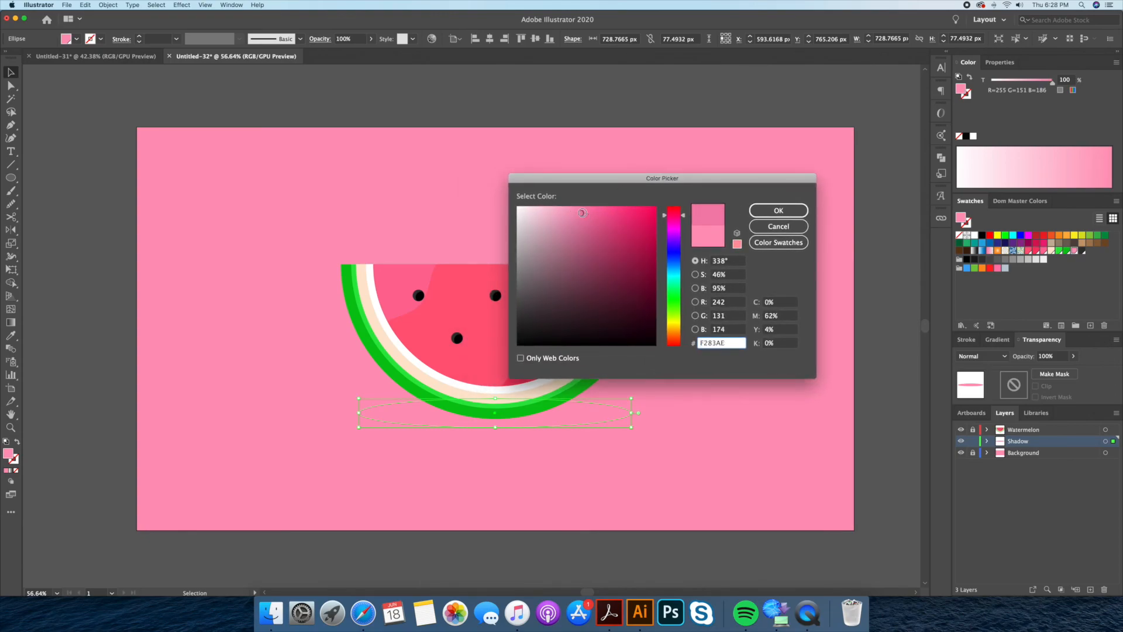
click(589, 214)
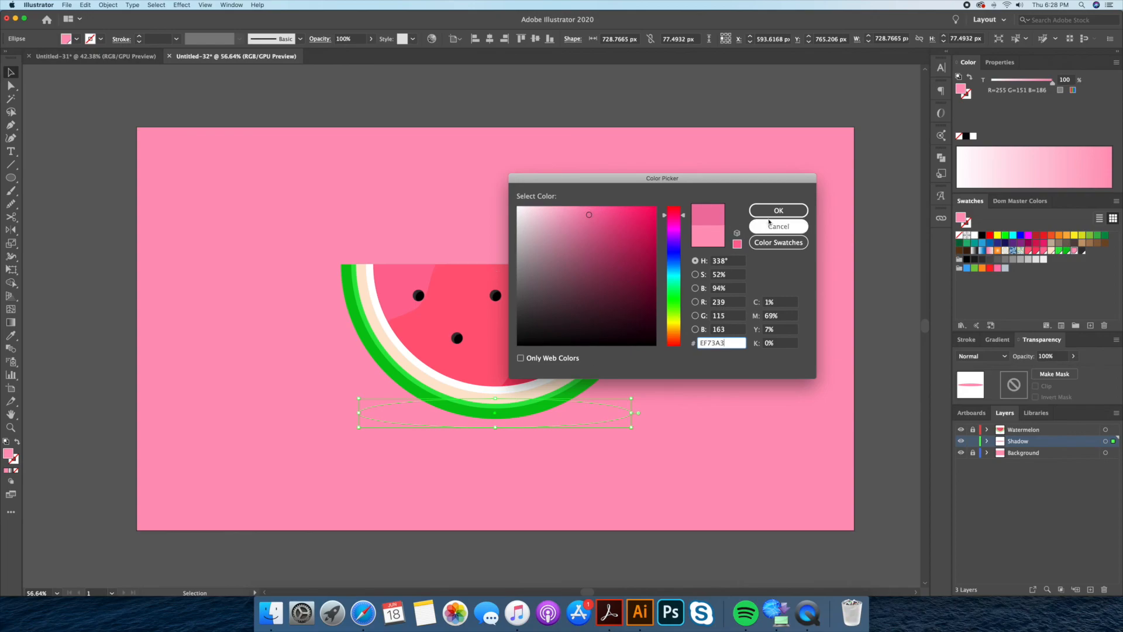
click(778, 210)
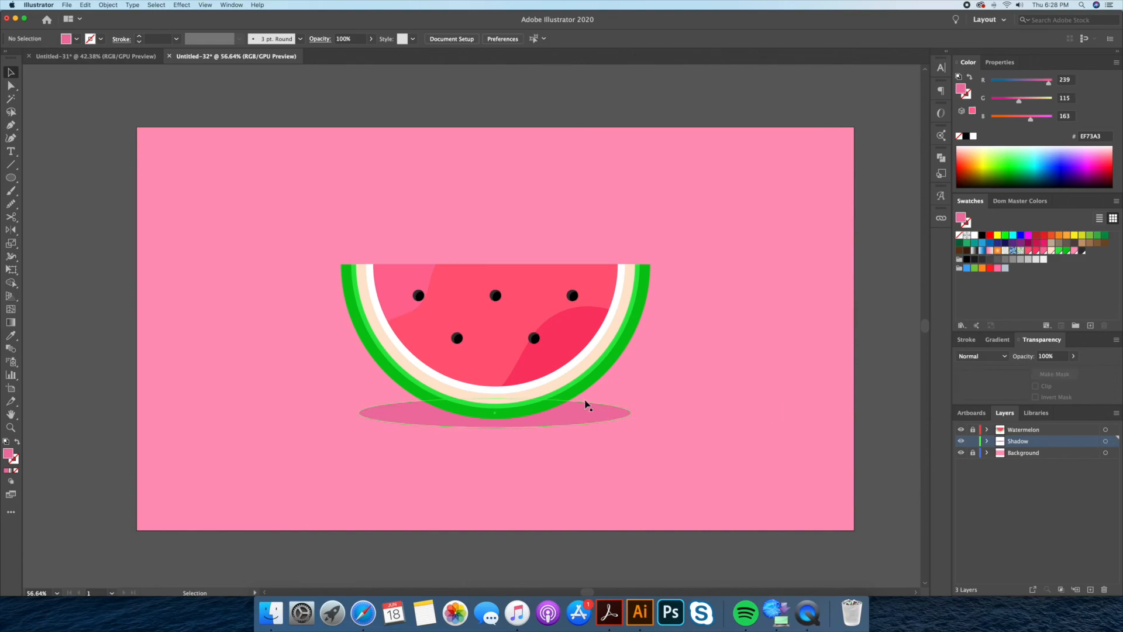
drag(587, 405, 625, 424)
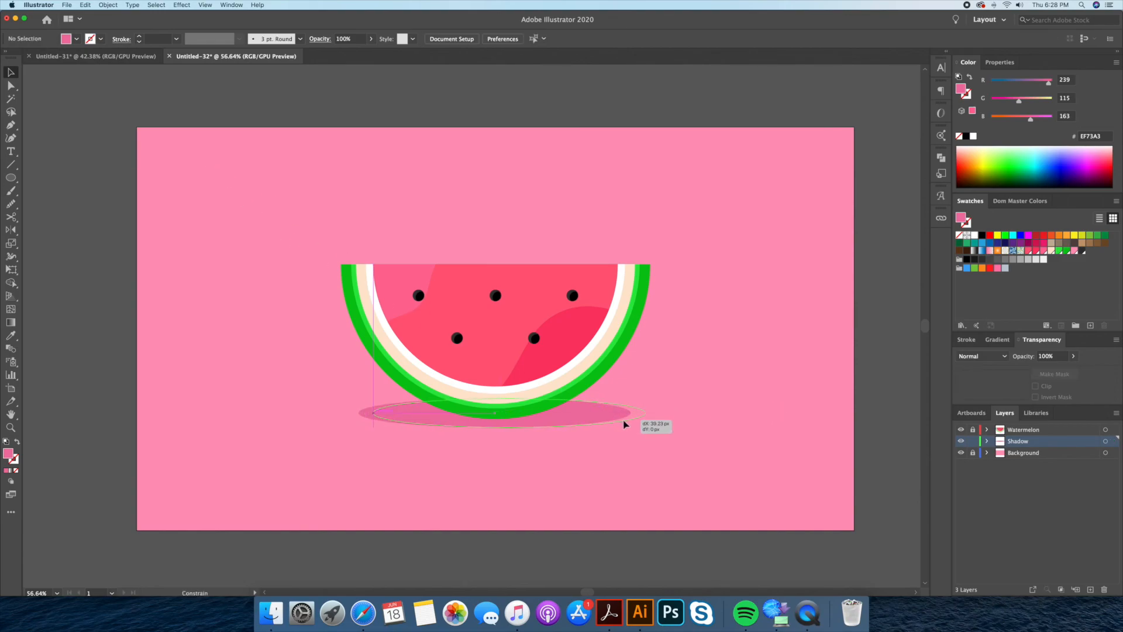